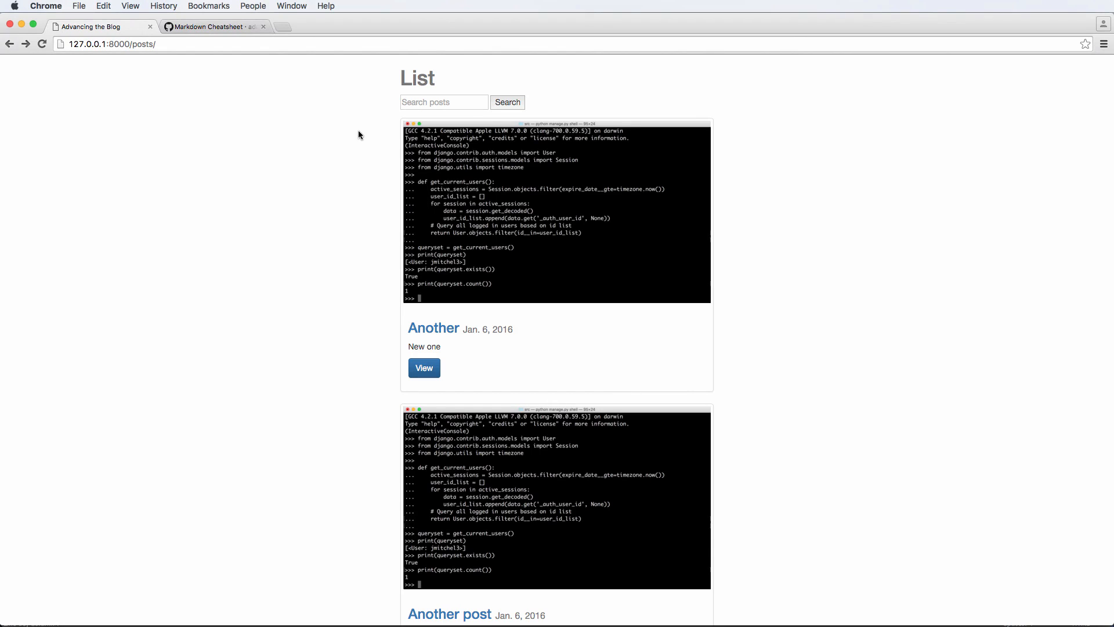
- Replace the New Project post's content with 'TestTestTest TestTestTest' in its edit form
{"action": "left_click", "coordinate": [433, 327]}
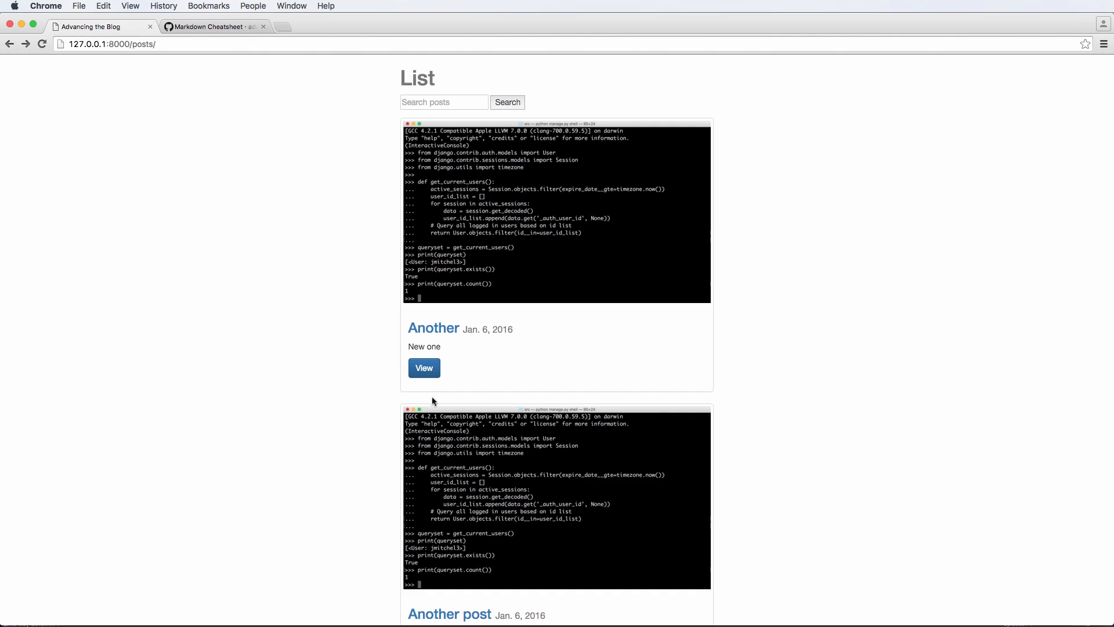
{"action": "scroll", "scroll_direction": "down", "scroll_amount": 3}
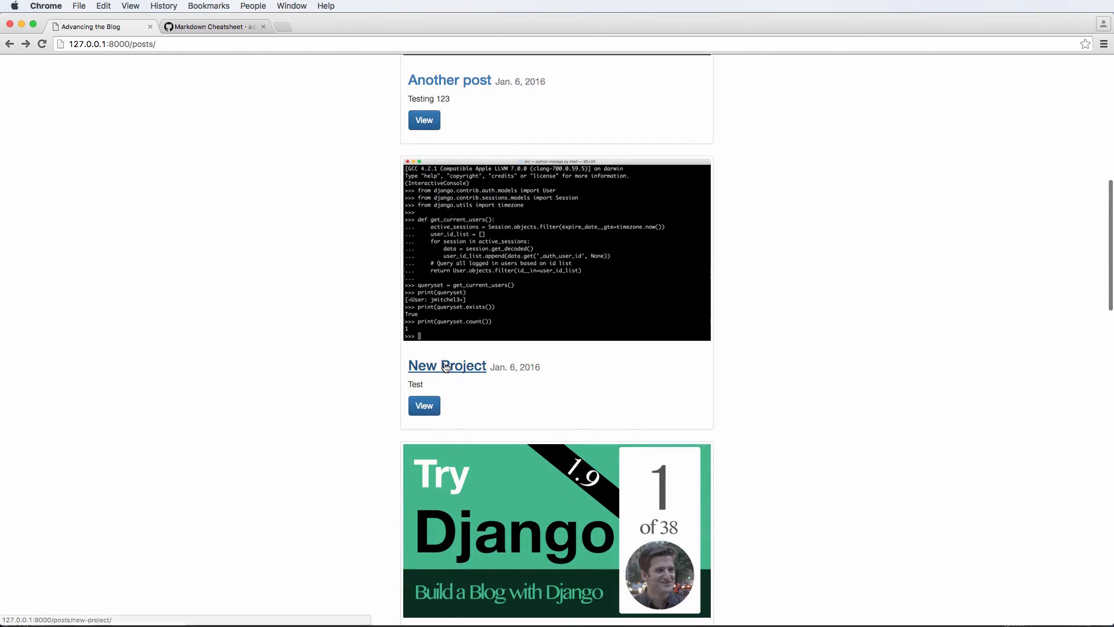
{"action": "scroll", "scroll_direction": "down", "scroll_amount": 3}
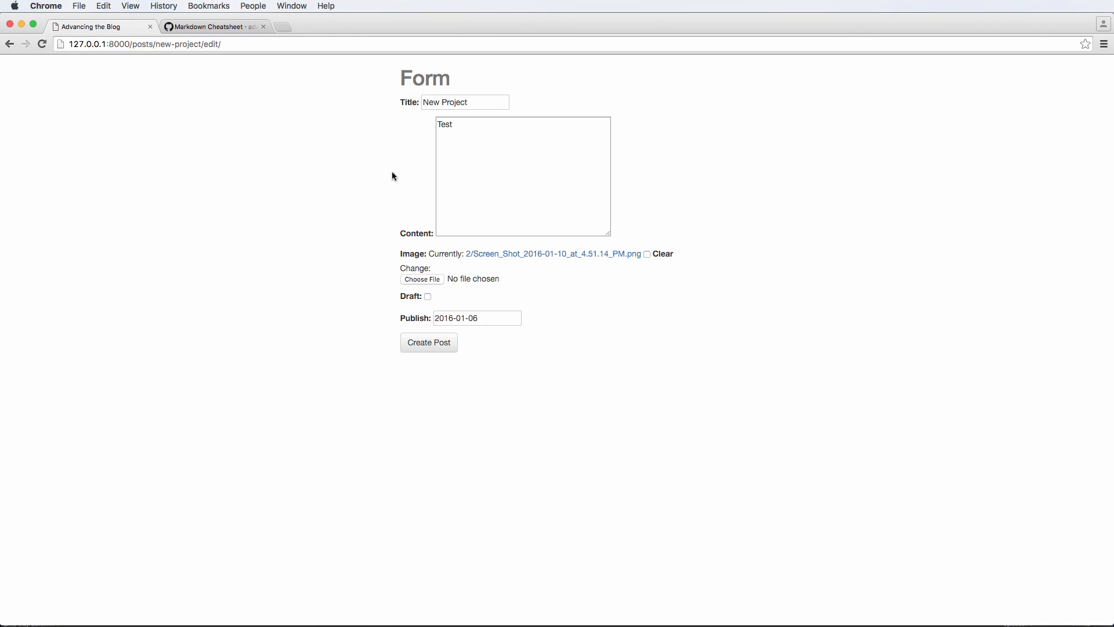
{"action": "double_click", "coordinate": [444, 124]}
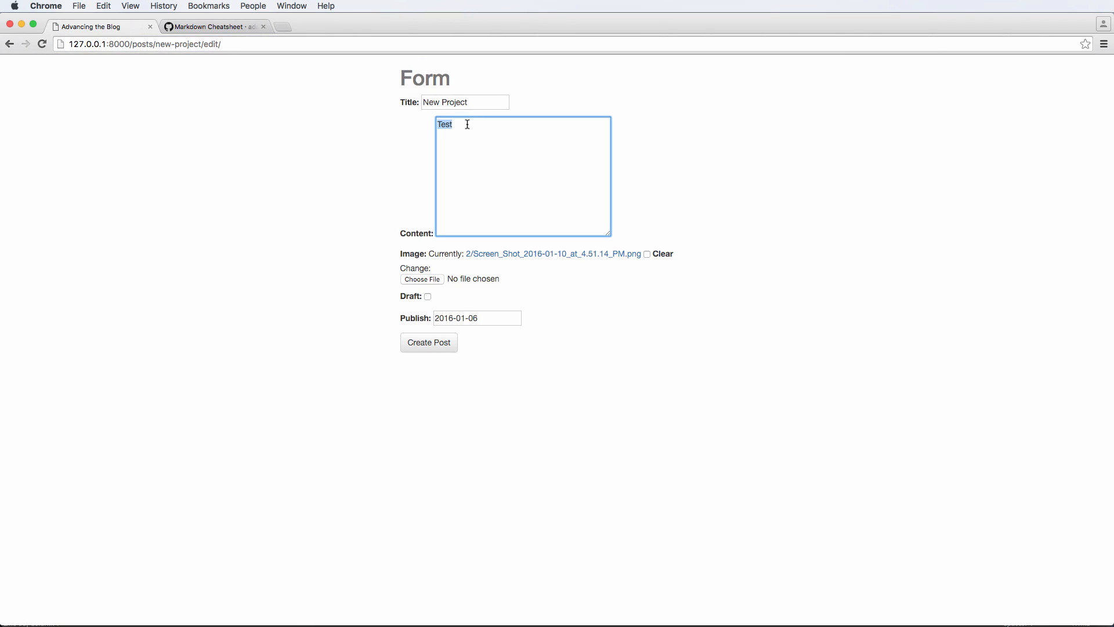
{"action": "key", "text": "Backspace"}
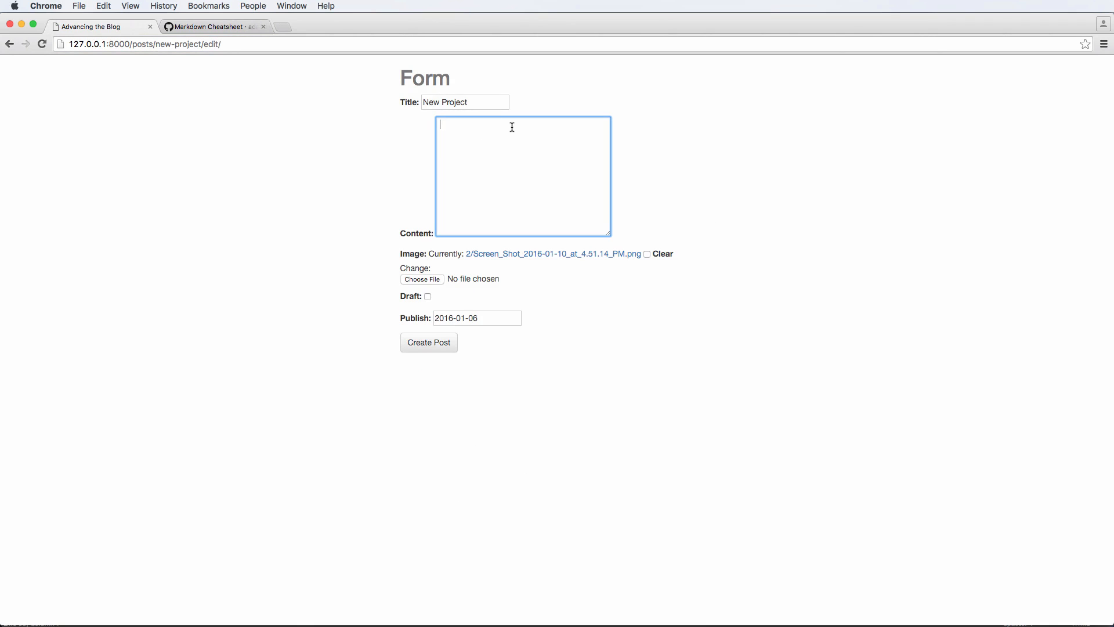
{"action": "type", "text": "TestTestTest TestTestTest"}
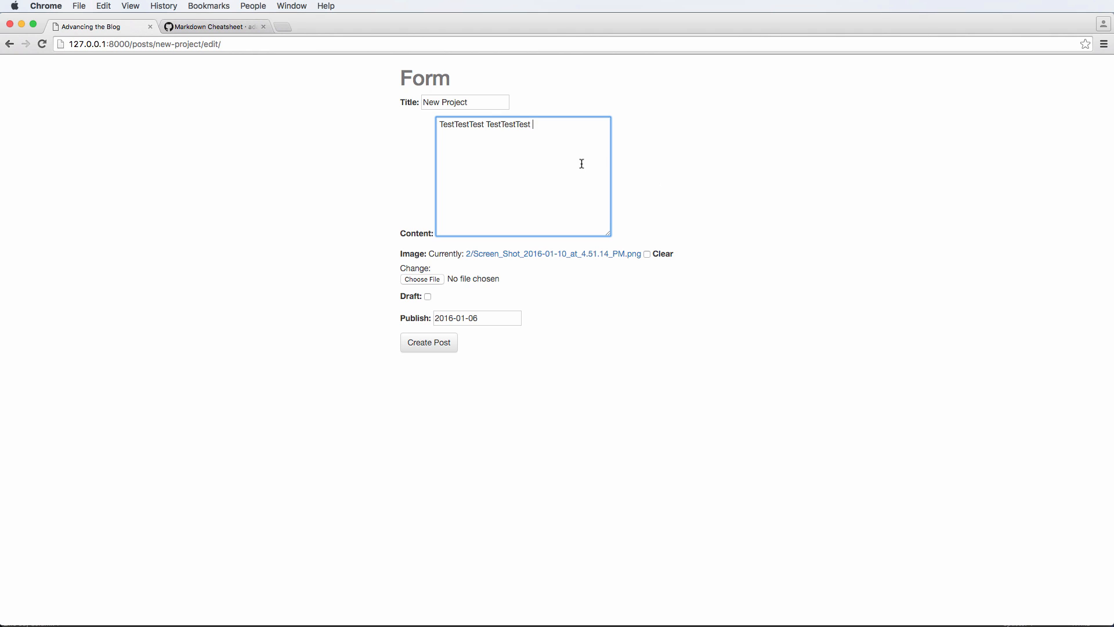
- Paste the base.html template code into the content and save the post
{"action": "key", "text": "cmd+tab"}
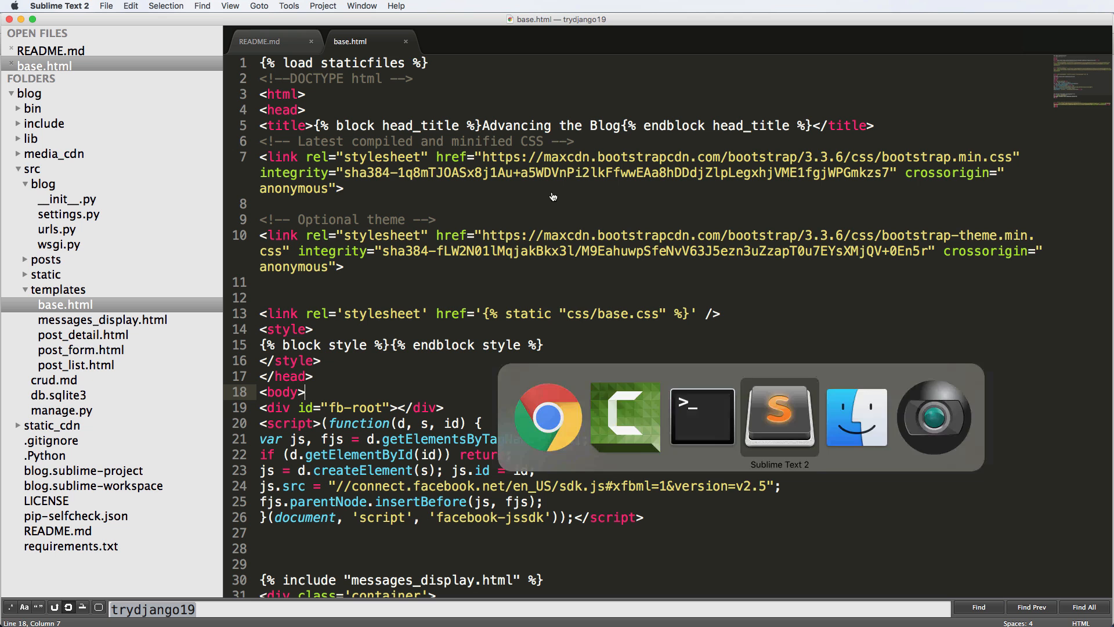
{"action": "left_click", "coordinate": [550, 416]}
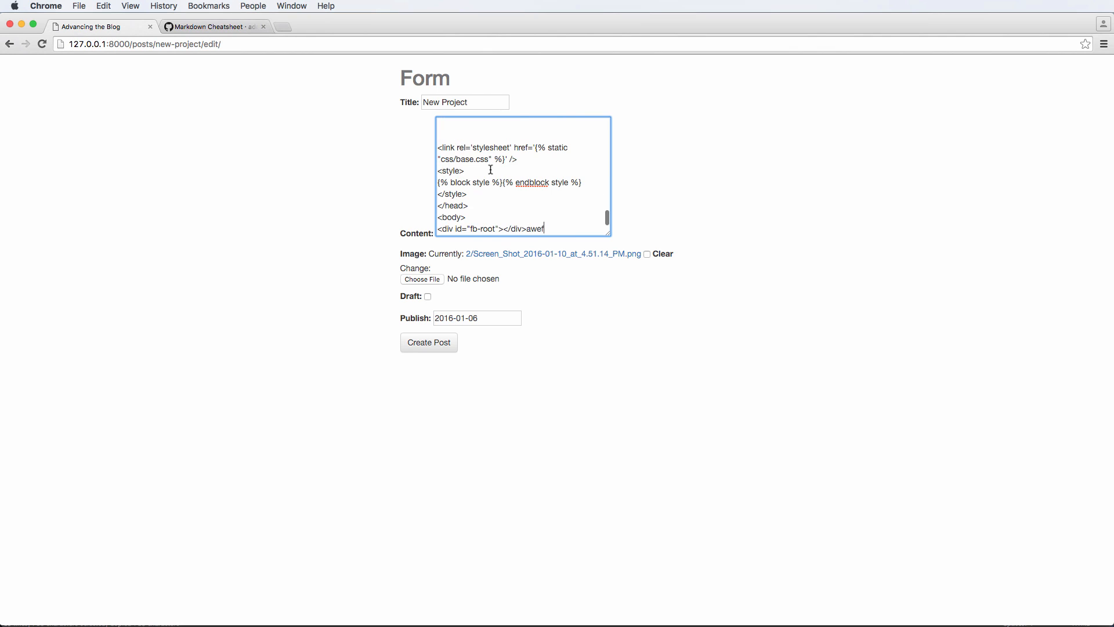
{"action": "left_click", "coordinate": [428, 342]}
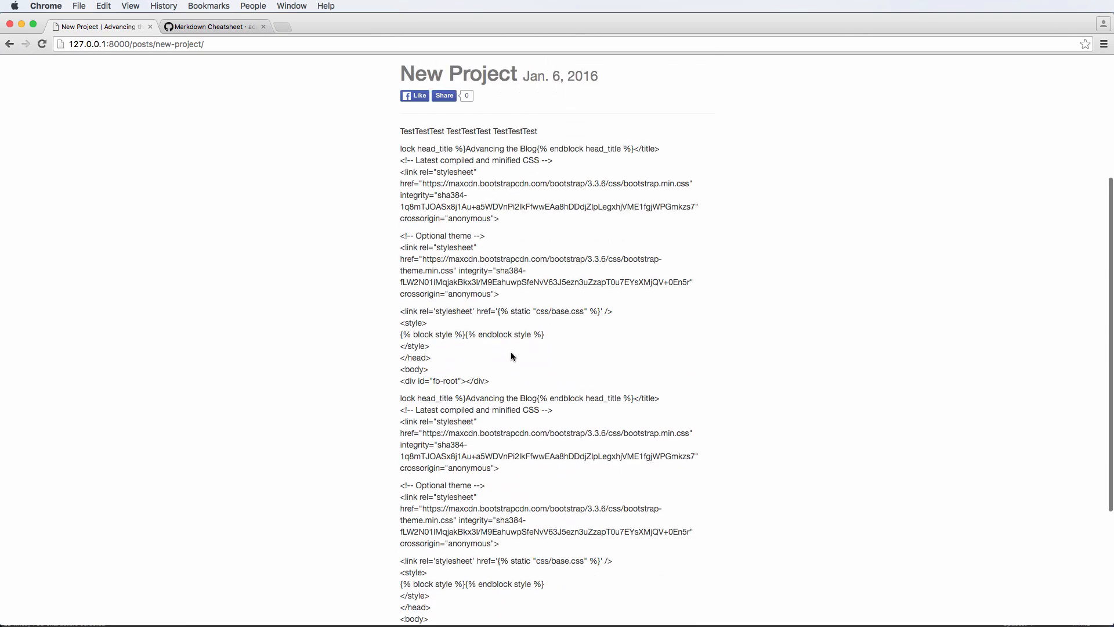
{"action": "scroll", "scroll_direction": "down", "scroll_amount": 3}
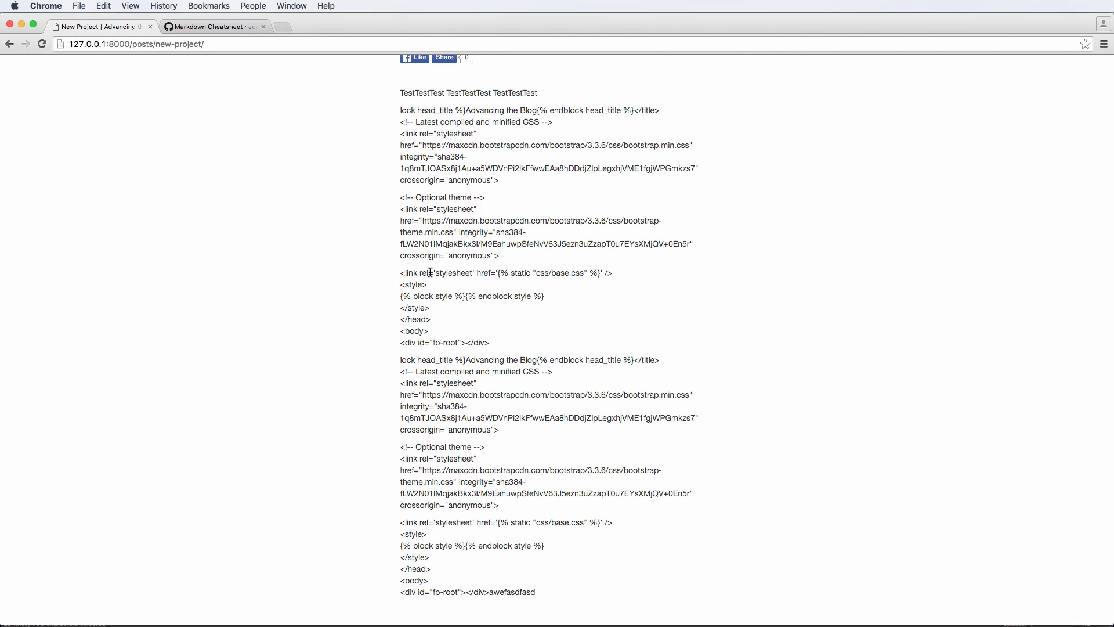
{"action": "mouse_move", "coordinate": [554, 202]}
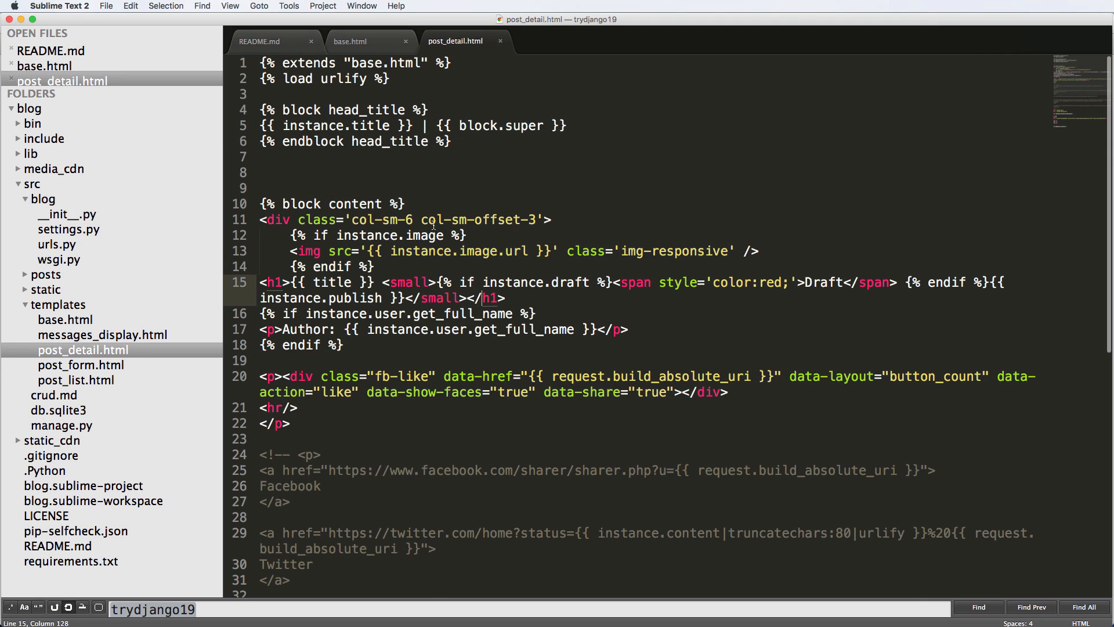
- Change instance.content's filter to linebreaks|safe in post_detail.html and save
{"action": "scroll", "scroll_direction": "down", "scroll_amount": 3}
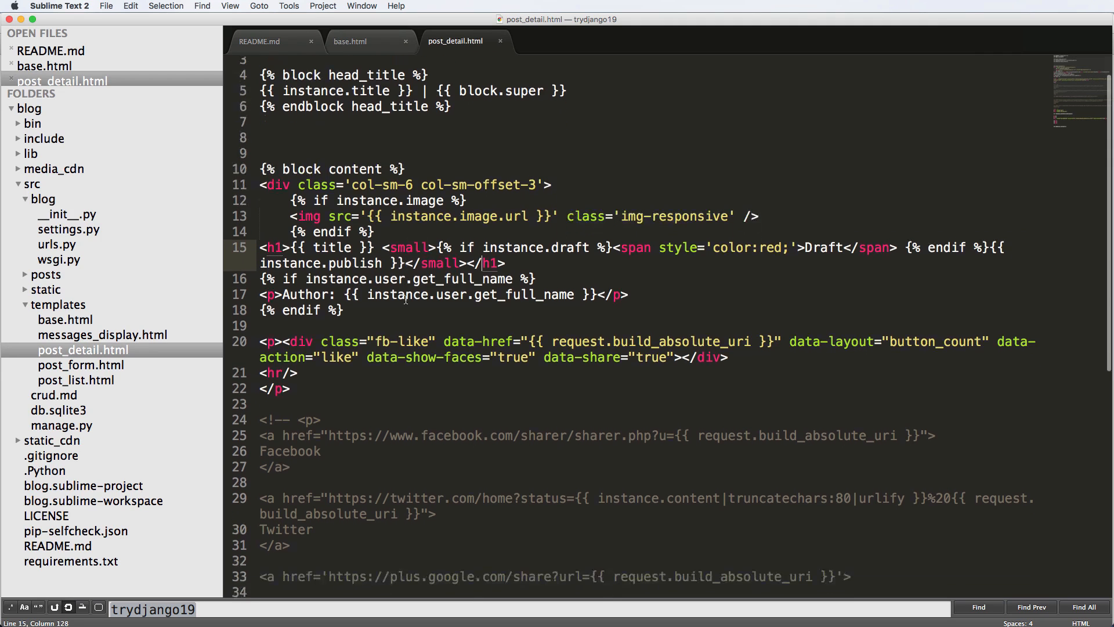
{"action": "scroll", "scroll_direction": "down", "scroll_amount": 3}
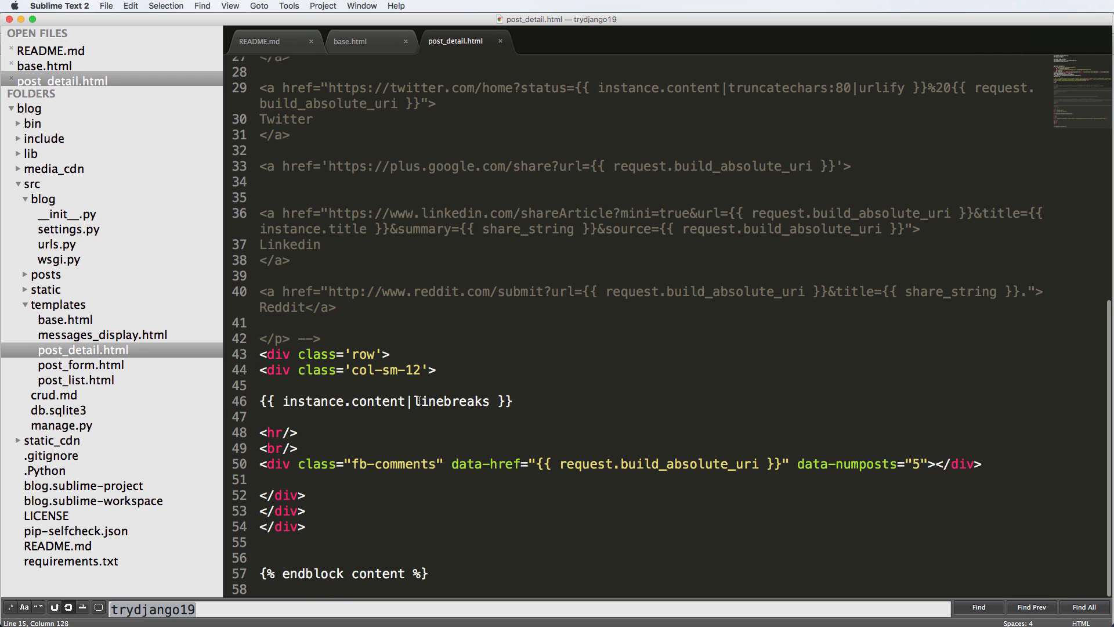
{"action": "double_click", "coordinate": [452, 400]}
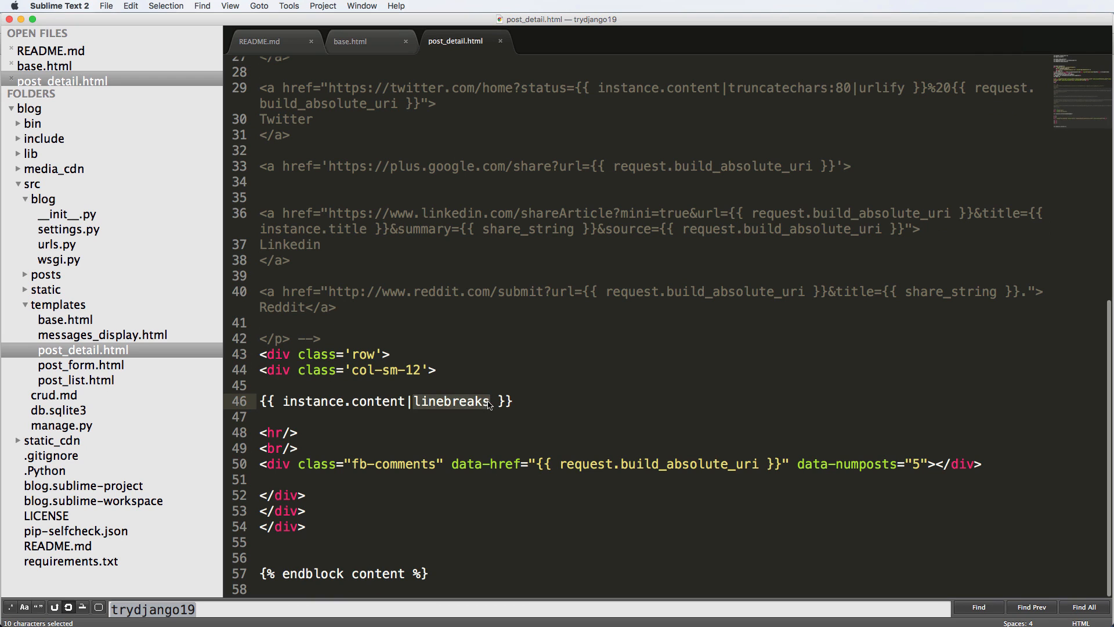
{"action": "type", "text": "|safe"}
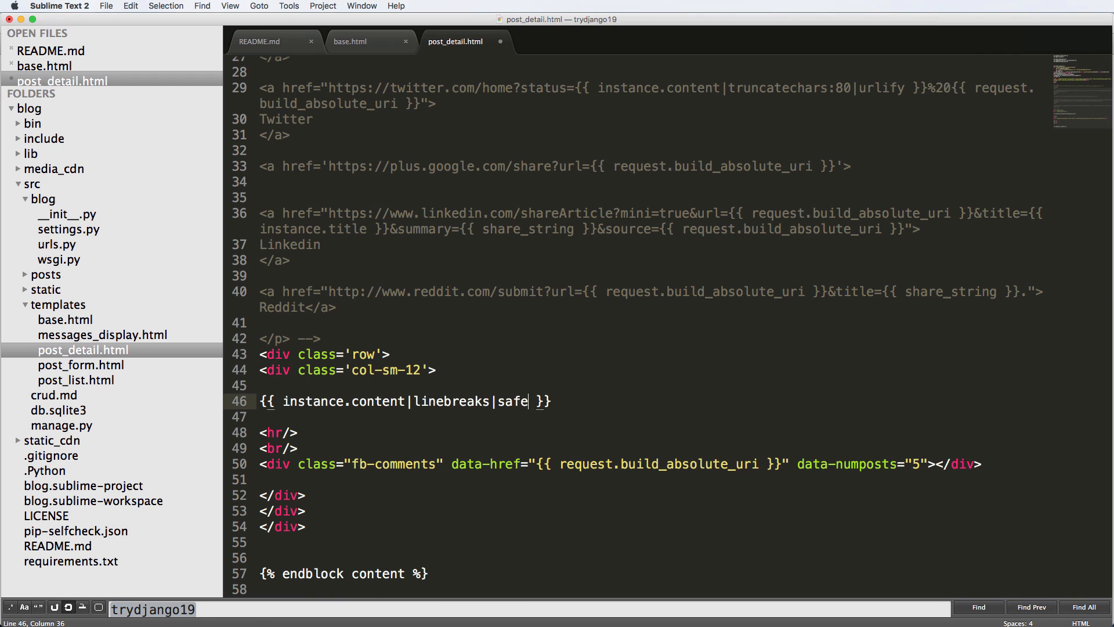
{"action": "key", "text": "cmd+s"}
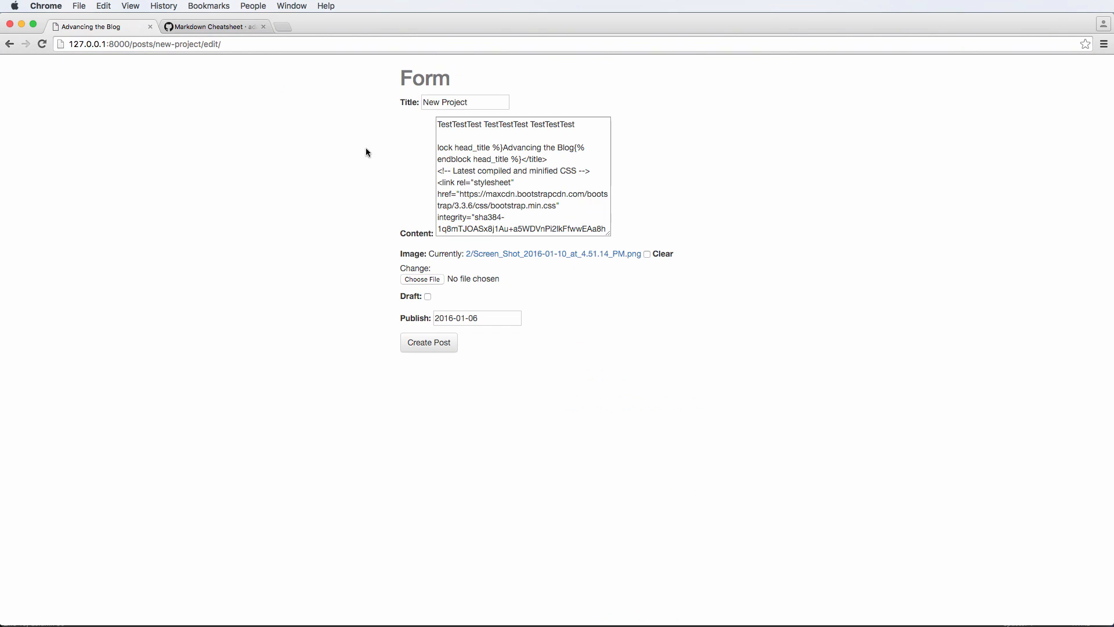
- Enter <h1>Hi there</h1> as the post content
{"action": "type", "text": "<1h"}
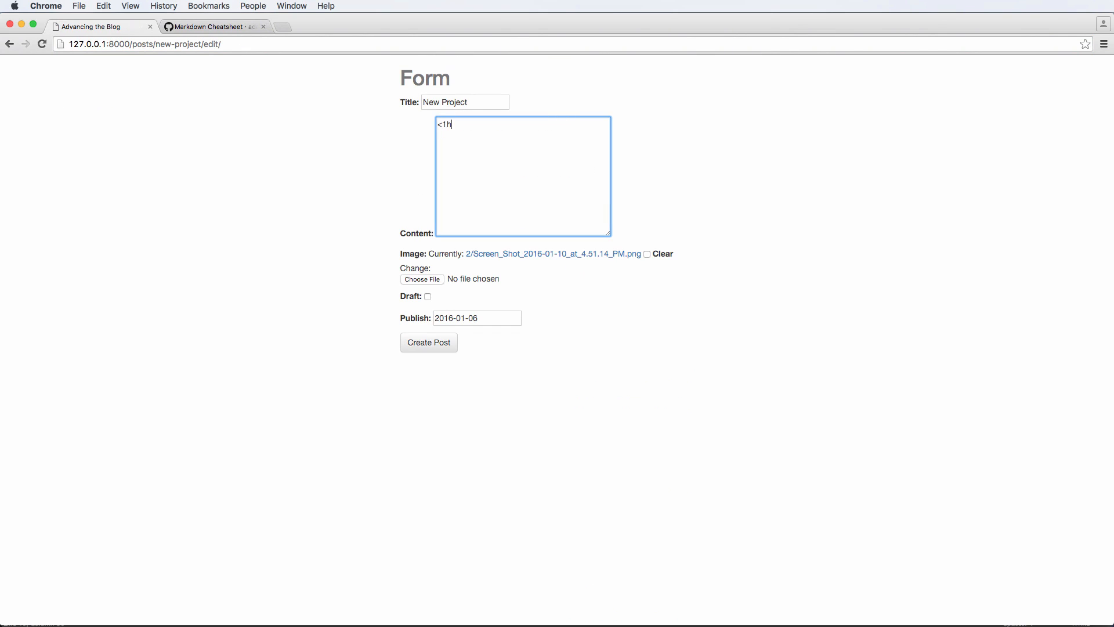
{"action": "type", "text": "1>Hi there"}
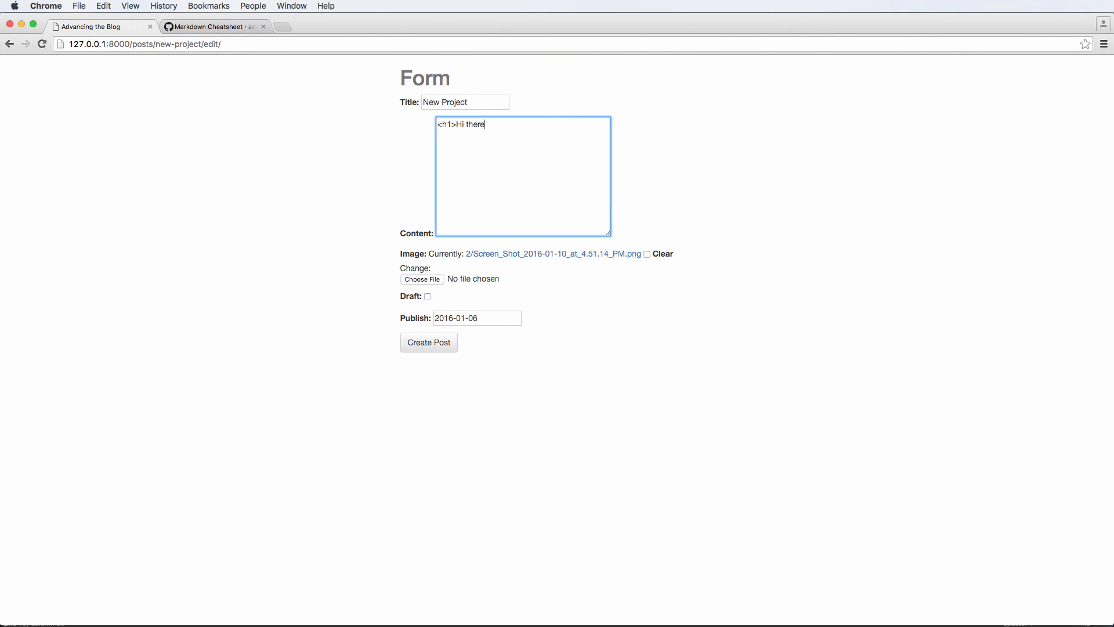
{"action": "type", "text": "</h1>"}
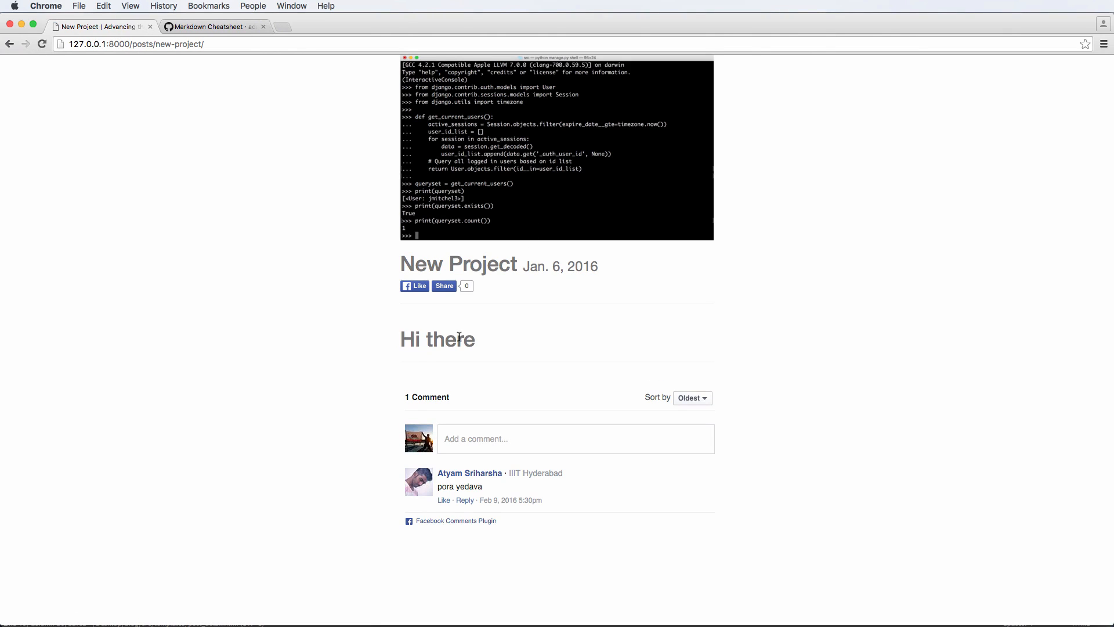
{"action": "mouse_move", "coordinate": [489, 353]}
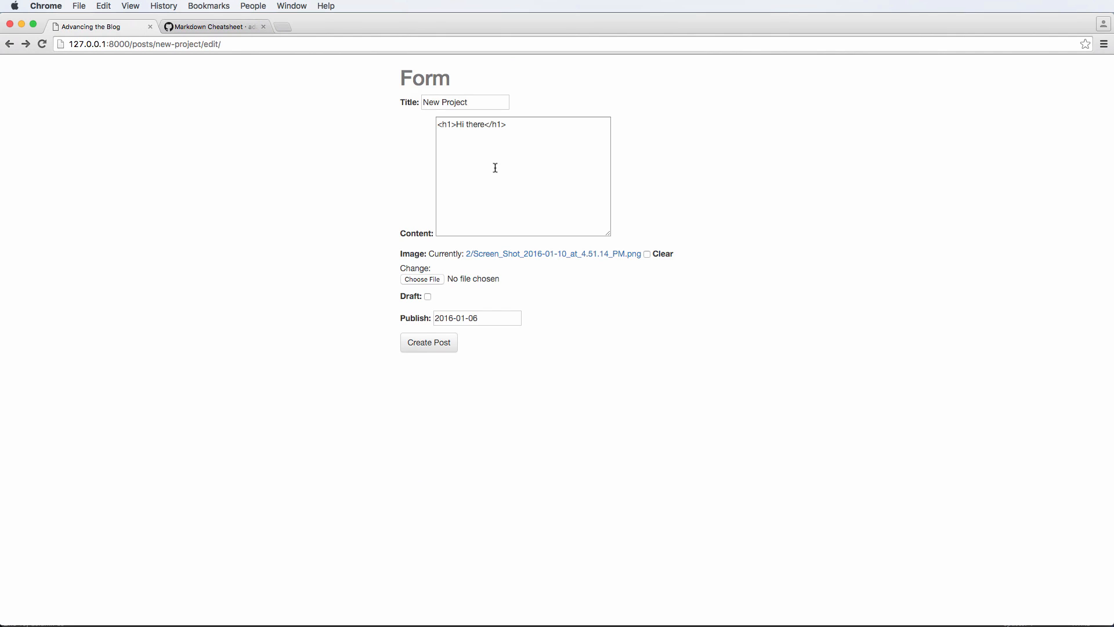
{"action": "mouse_move", "coordinate": [456, 148]}
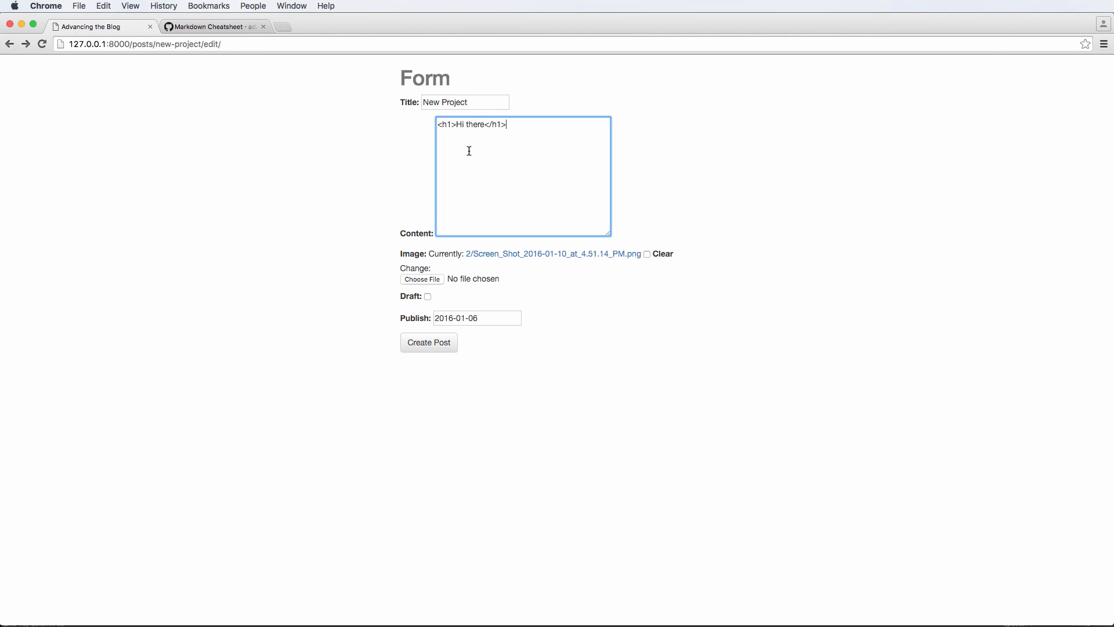
{"action": "mouse_move", "coordinate": [457, 154]}
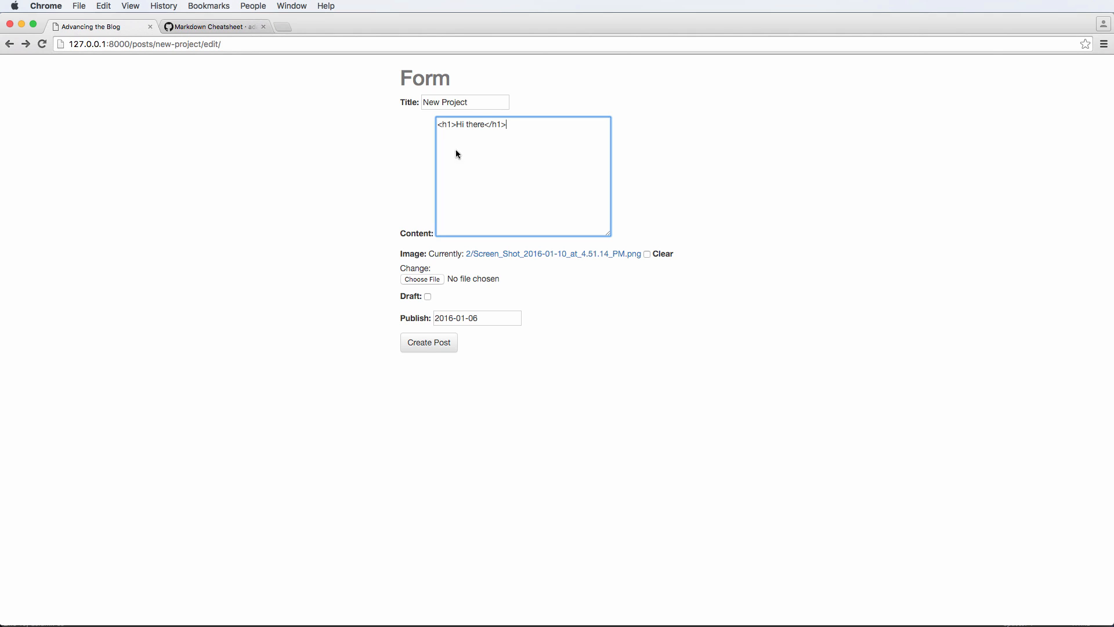
- Copy the Headers syntax examples from the Markdown Cheatsheet wiki
{"action": "left_click", "coordinate": [211, 27]}
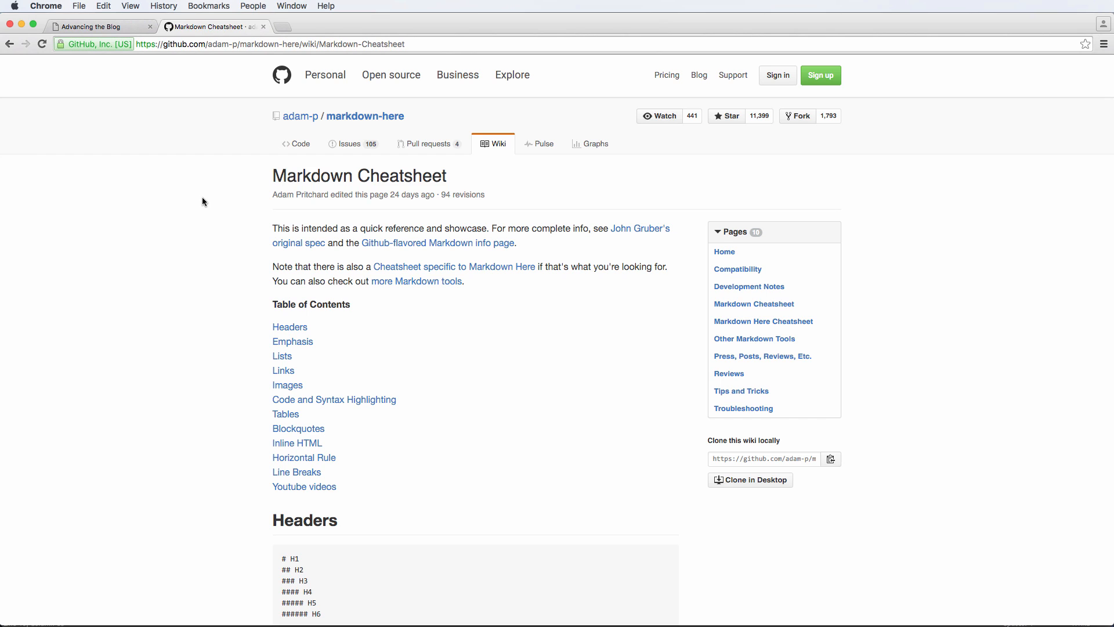
{"action": "scroll", "scroll_direction": "down", "scroll_amount": 3}
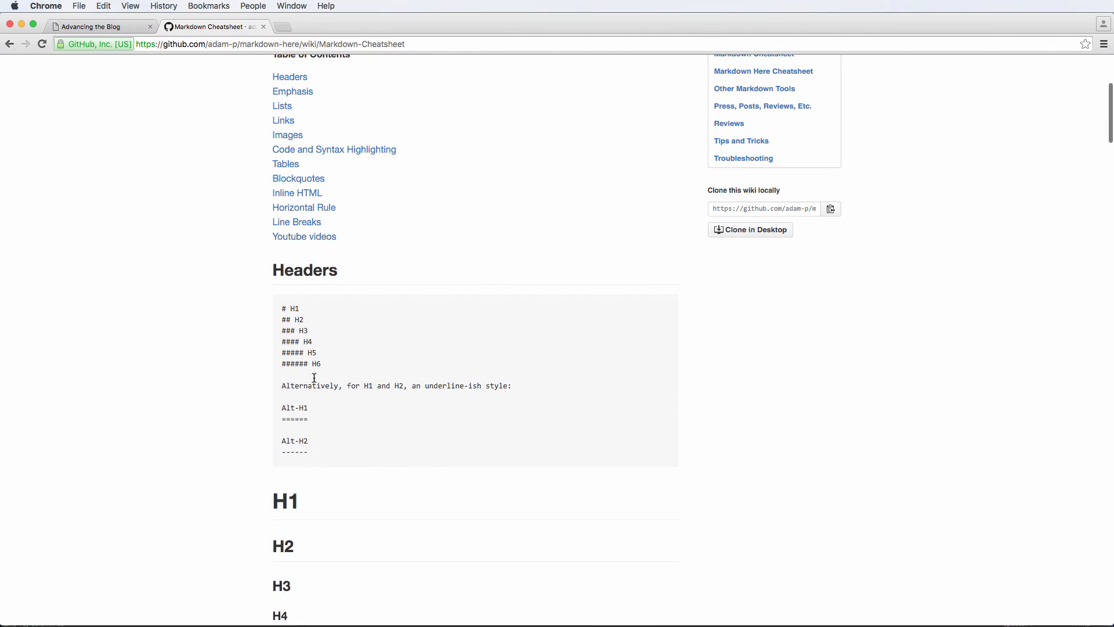
{"action": "left_click_drag", "start_coordinate": [282, 308], "coordinate": [305, 352]}
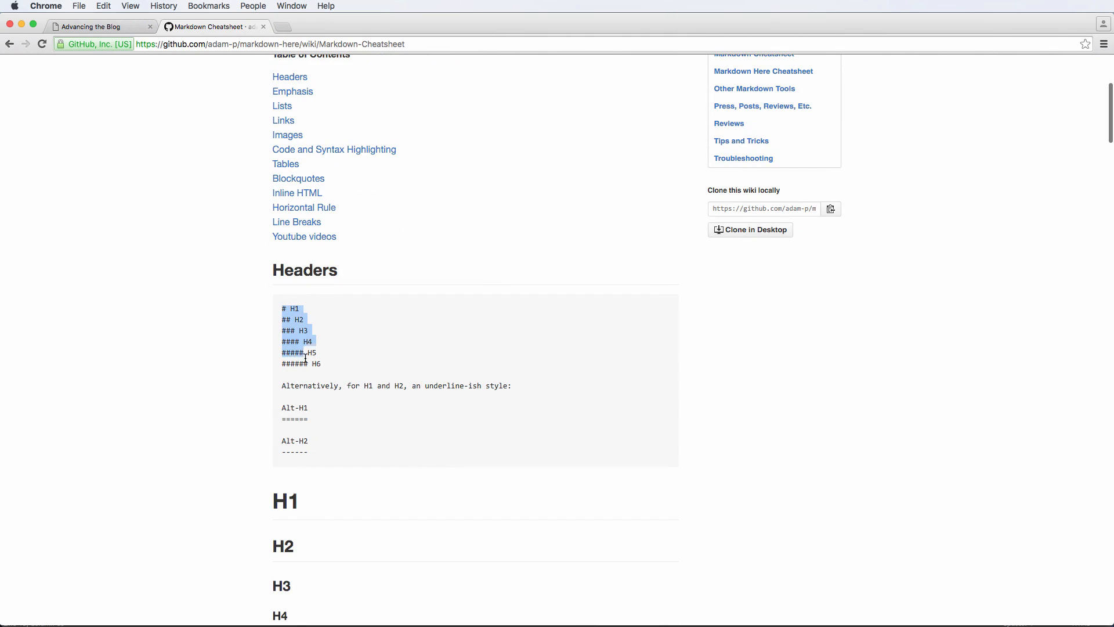
{"action": "left_click", "coordinate": [338, 342]}
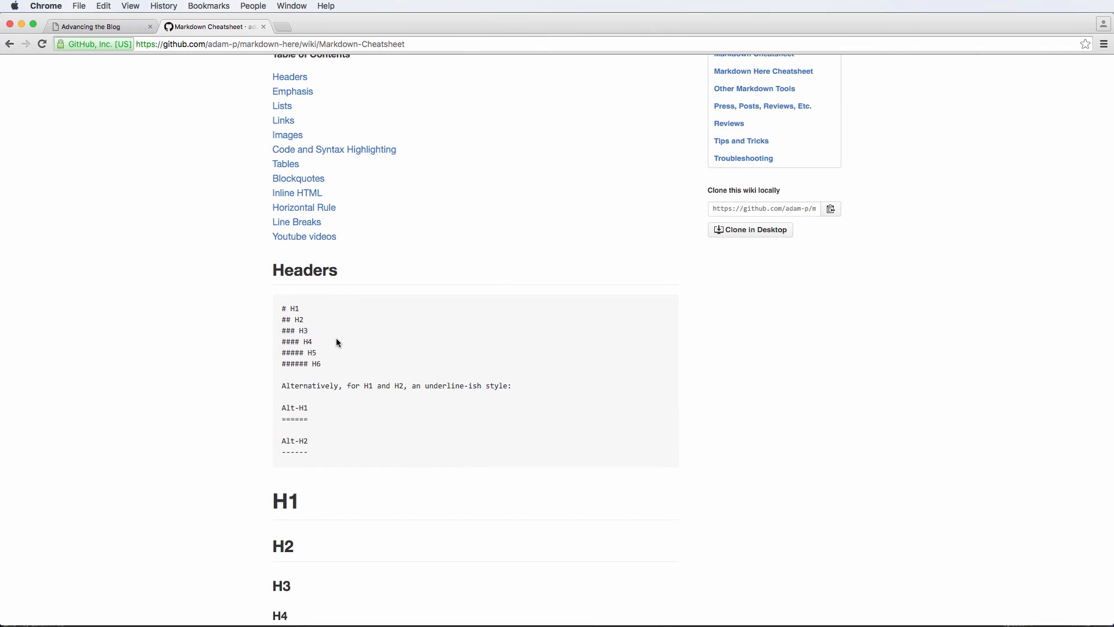
{"action": "scroll", "scroll_direction": "down", "scroll_amount": 3}
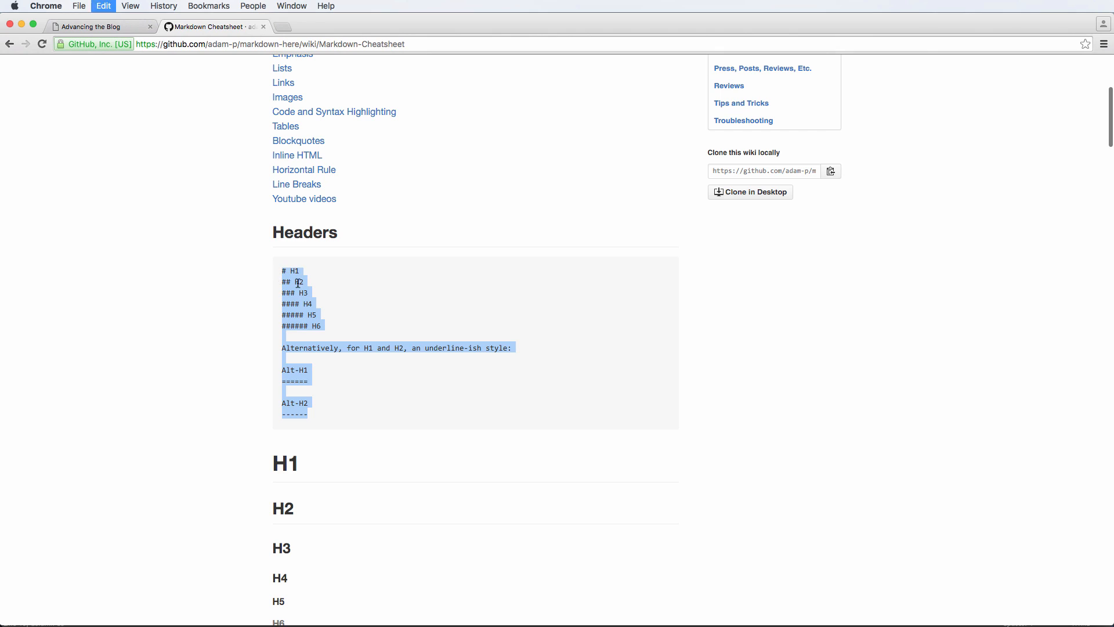
{"action": "left_click", "coordinate": [87, 26]}
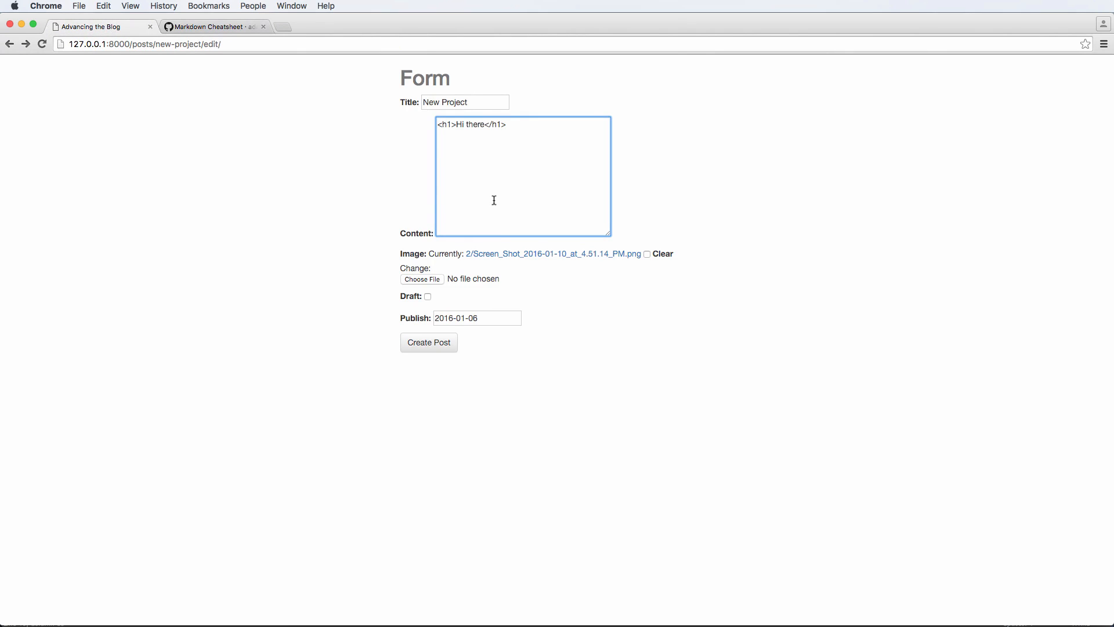
- Switch instance.content's filter back to linebreaks so heading lines break separately
{"action": "left_click", "coordinate": [429, 342]}
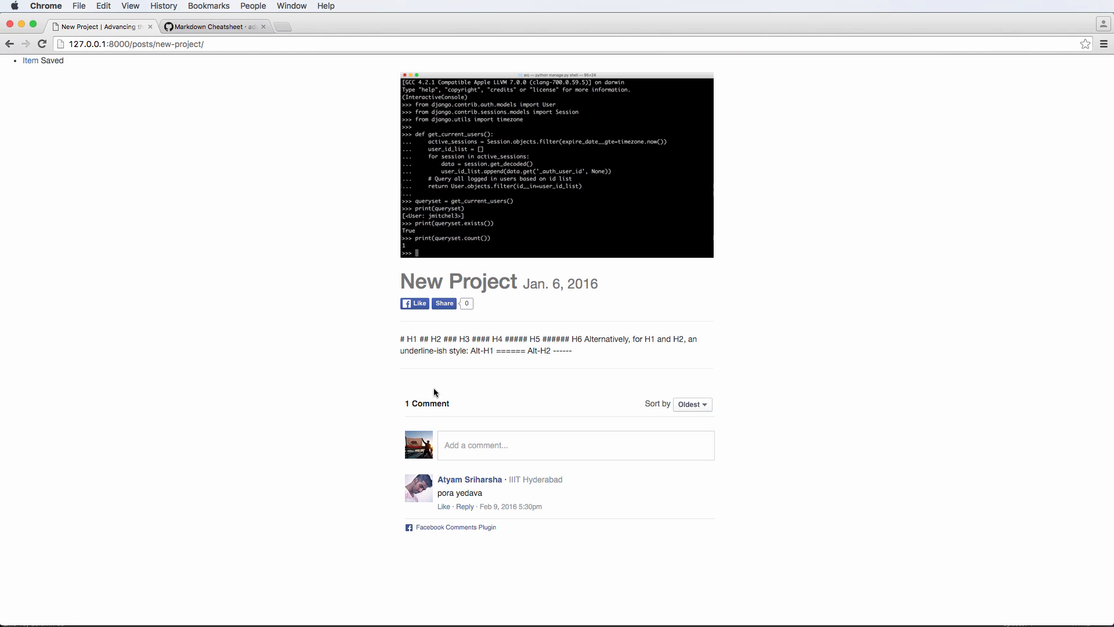
{"action": "mouse_move", "coordinate": [587, 357]}
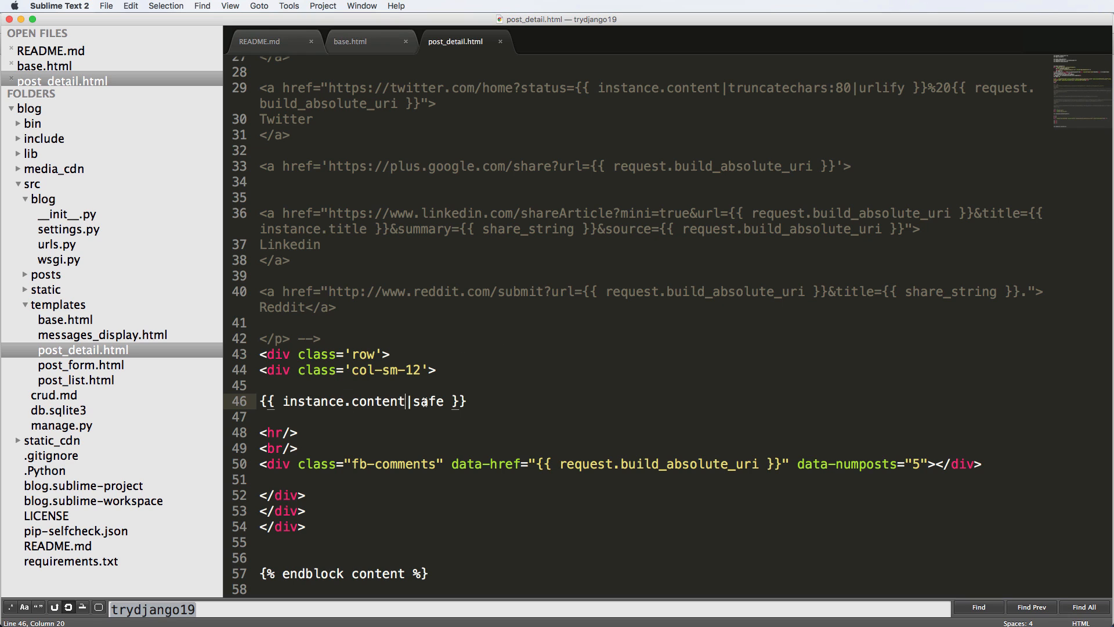
{"action": "type", "text": "linebr"}
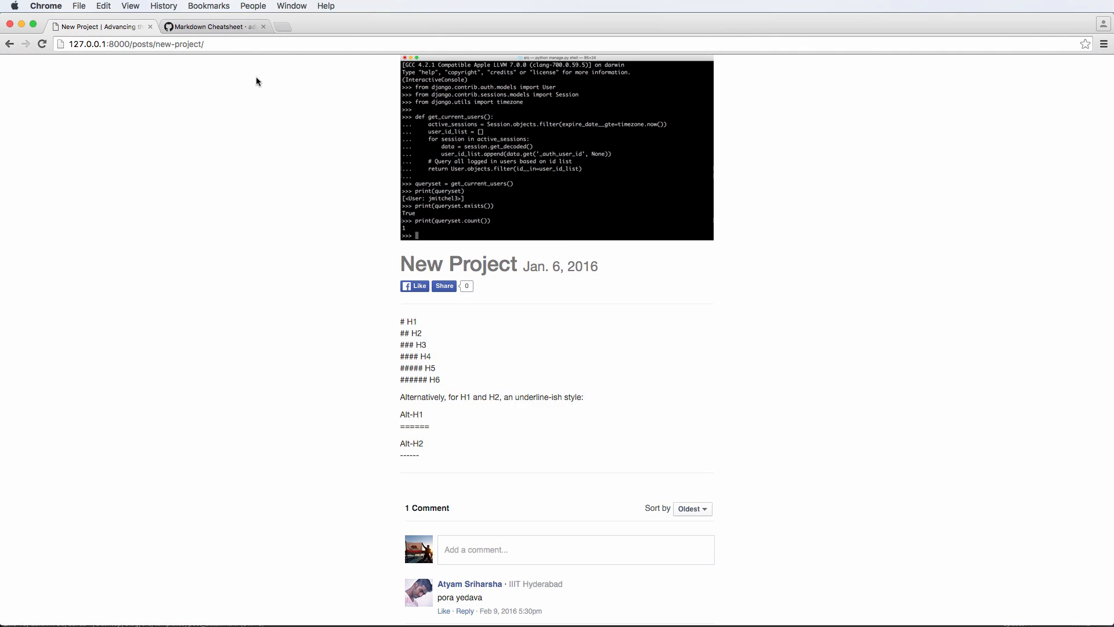
{"action": "left_click", "coordinate": [209, 27]}
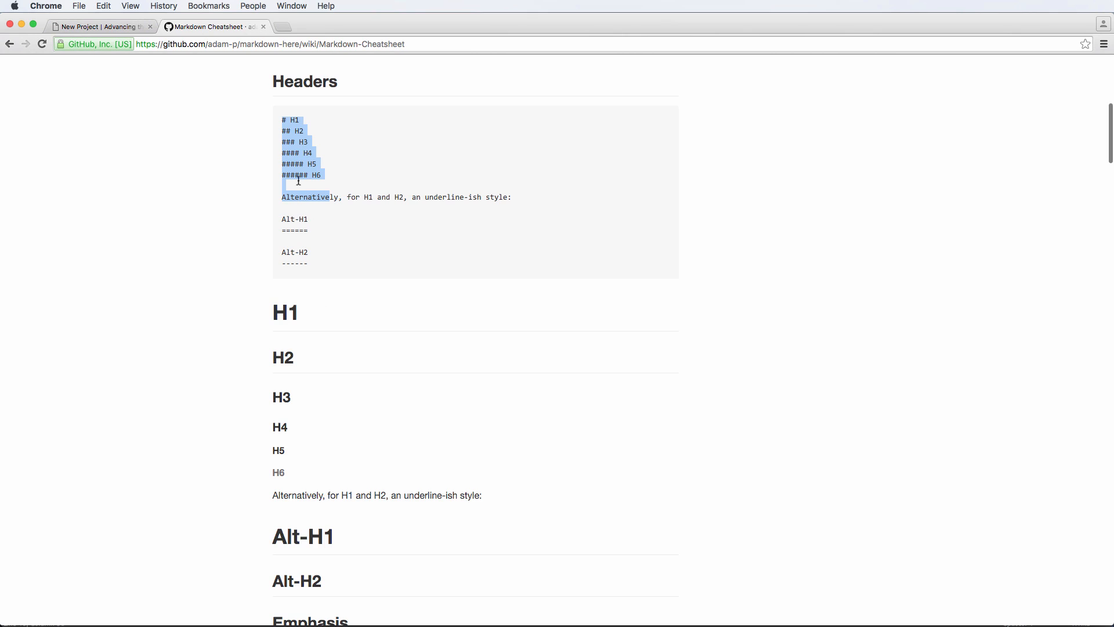
{"action": "scroll", "scroll_direction": "down", "scroll_amount": 3}
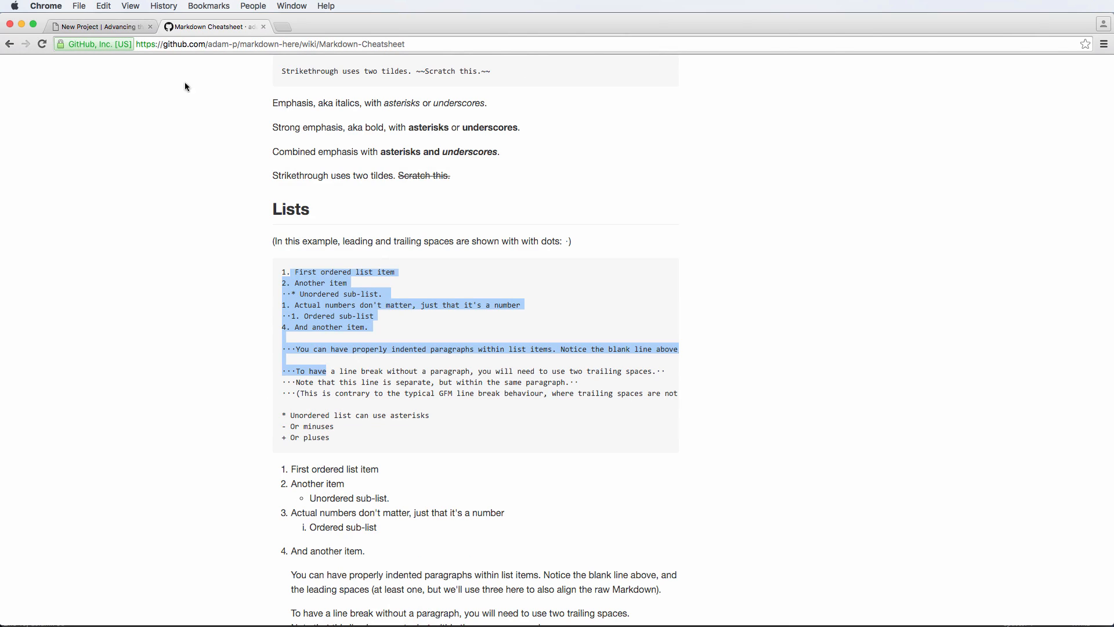
{"action": "left_click", "coordinate": [104, 26]}
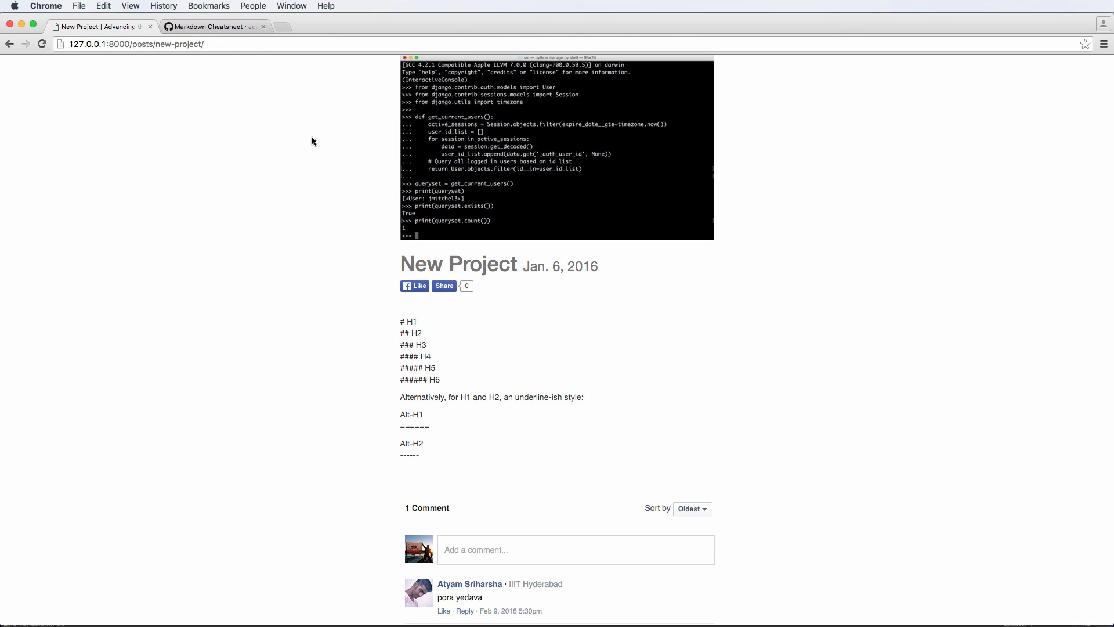
{"action": "mouse_move", "coordinate": [586, 332]}
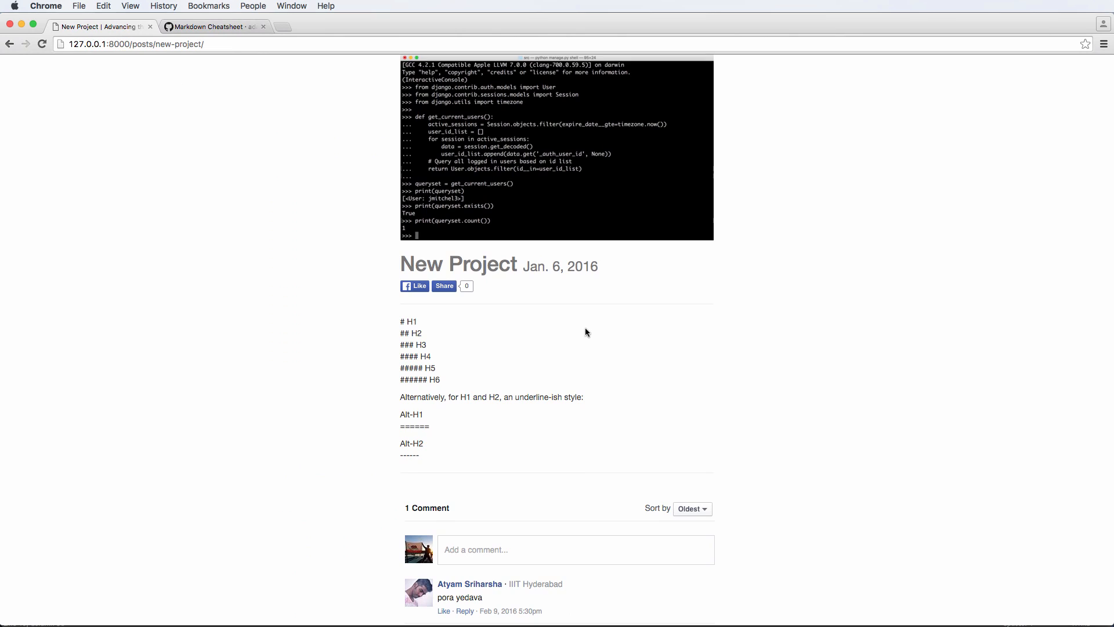
{"action": "mouse_move", "coordinate": [538, 317]}
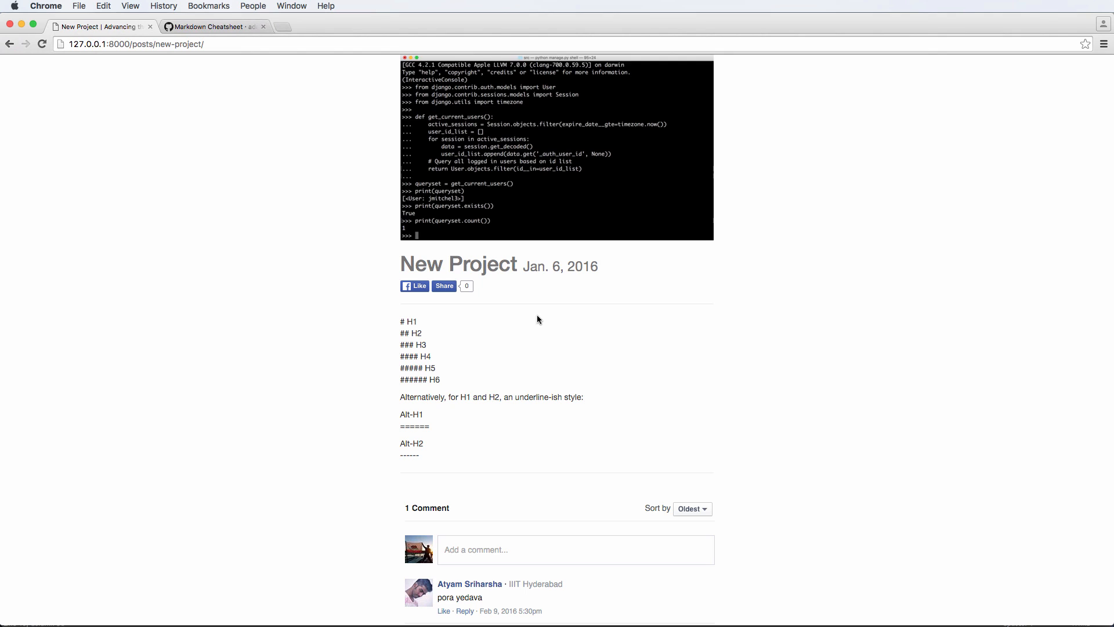
{"action": "mouse_move", "coordinate": [605, 347]}
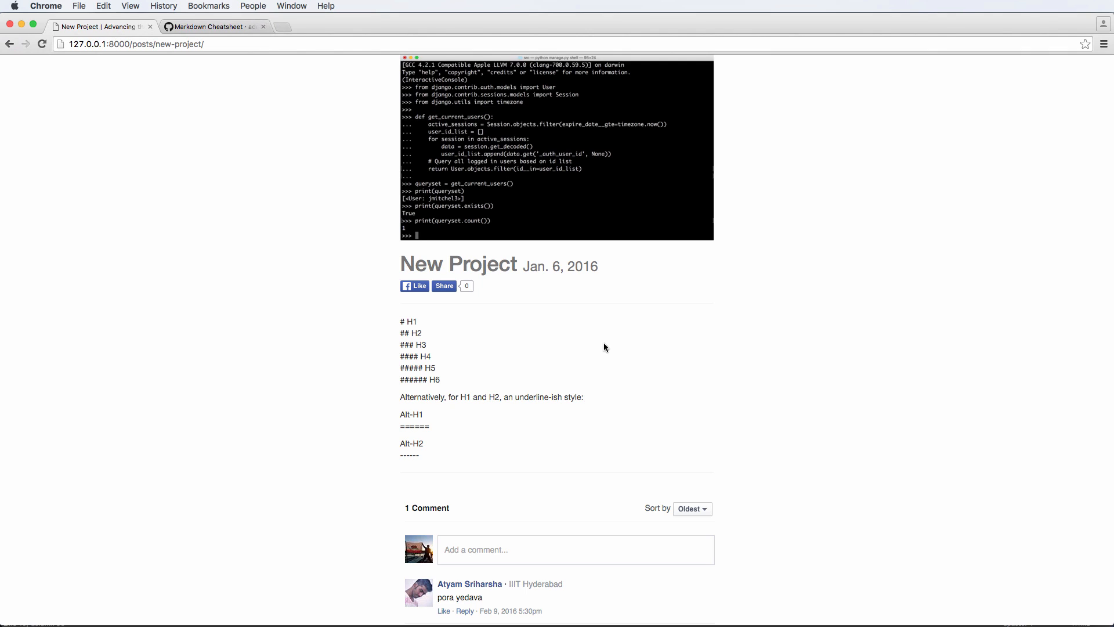
{"action": "mouse_move", "coordinate": [612, 332]}
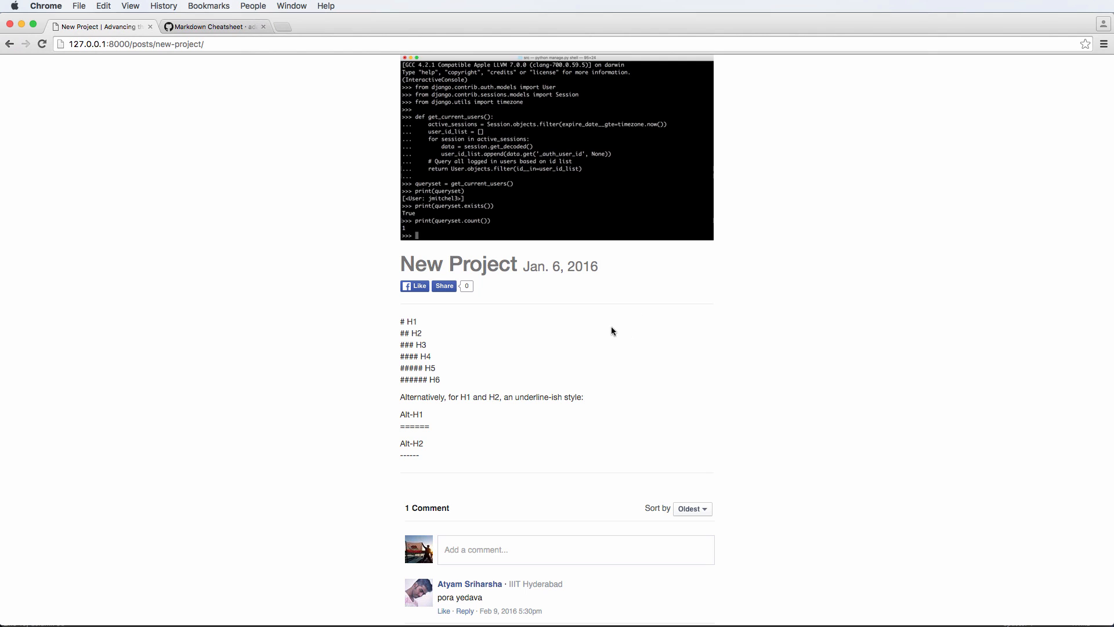
{"action": "mouse_move", "coordinate": [580, 311]}
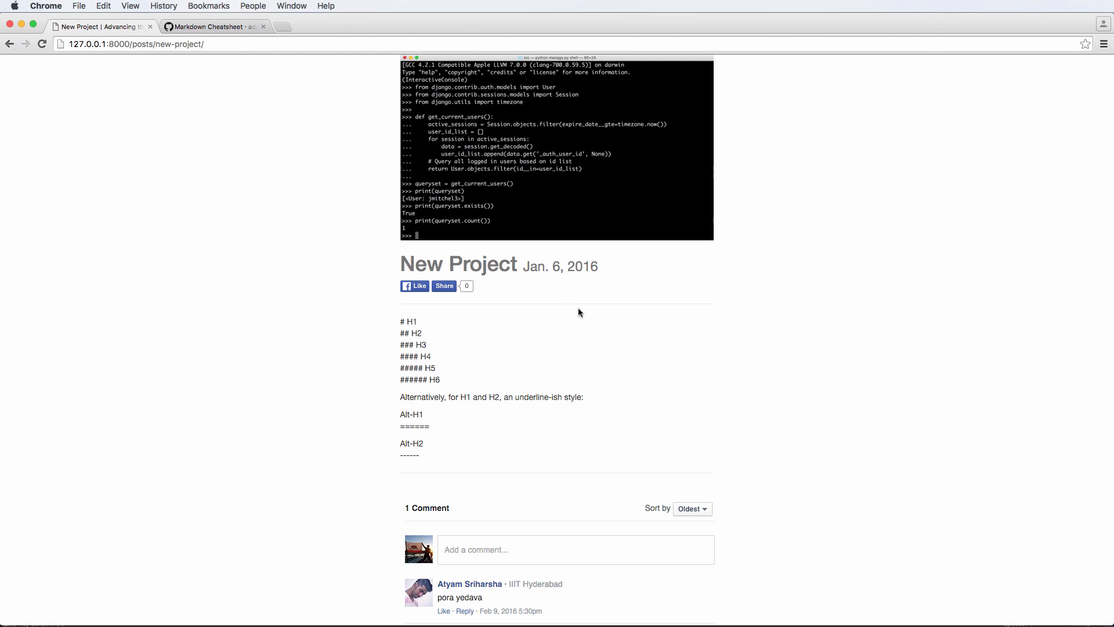
- Bring up base.html at the Bootstrap script line, ready to add a script above it
{"action": "key", "text": "Cmd+Tab"}
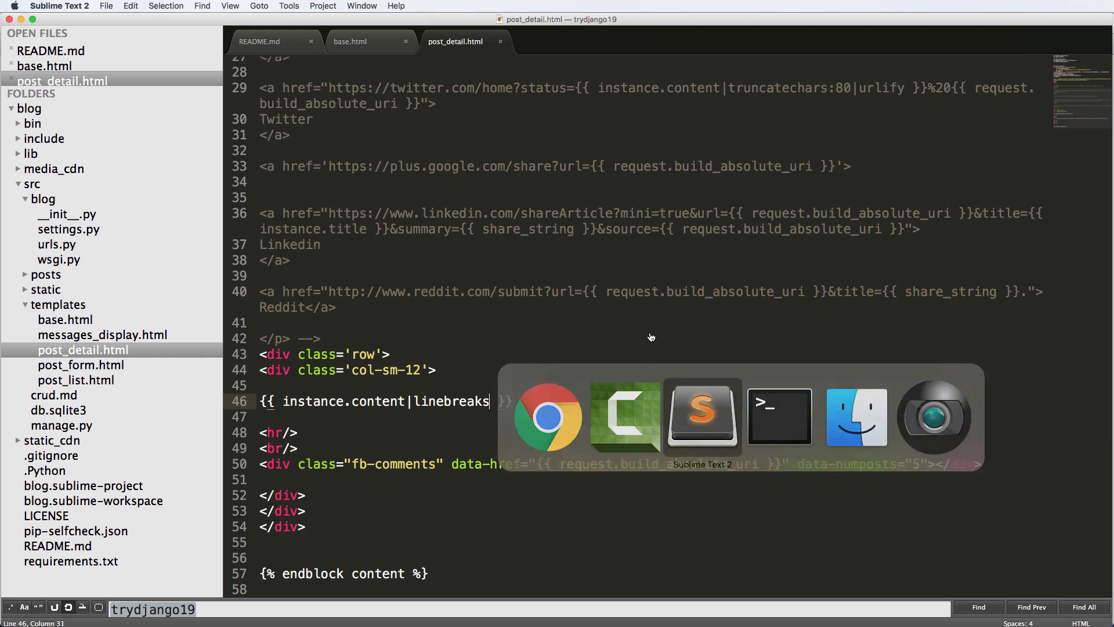
{"action": "left_click", "coordinate": [349, 41]}
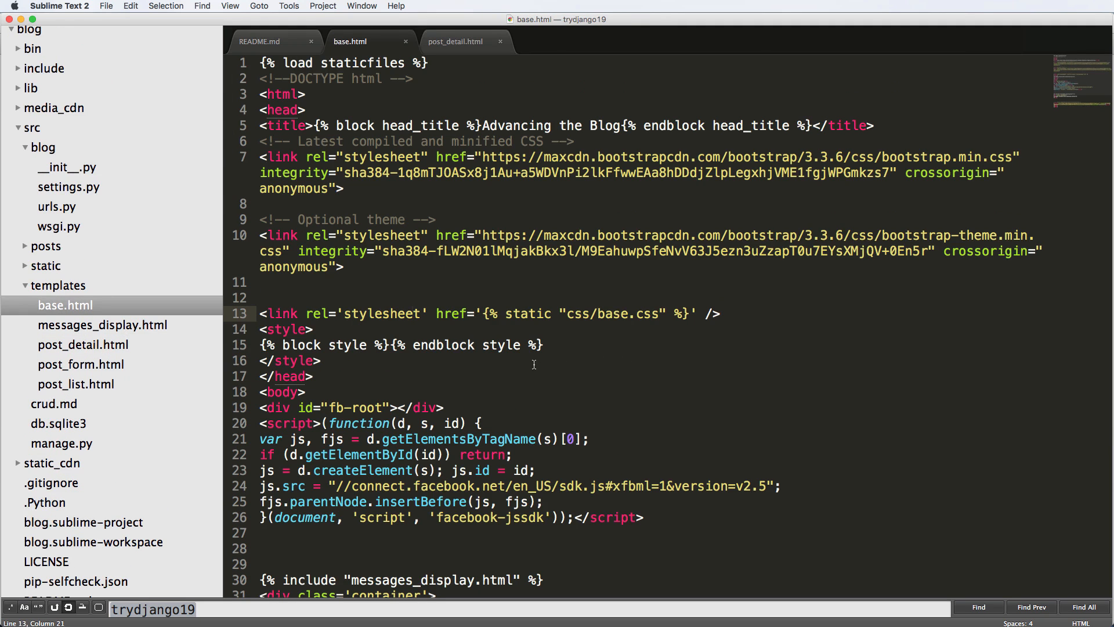
{"action": "scroll", "scroll_direction": "down", "scroll_amount": 3}
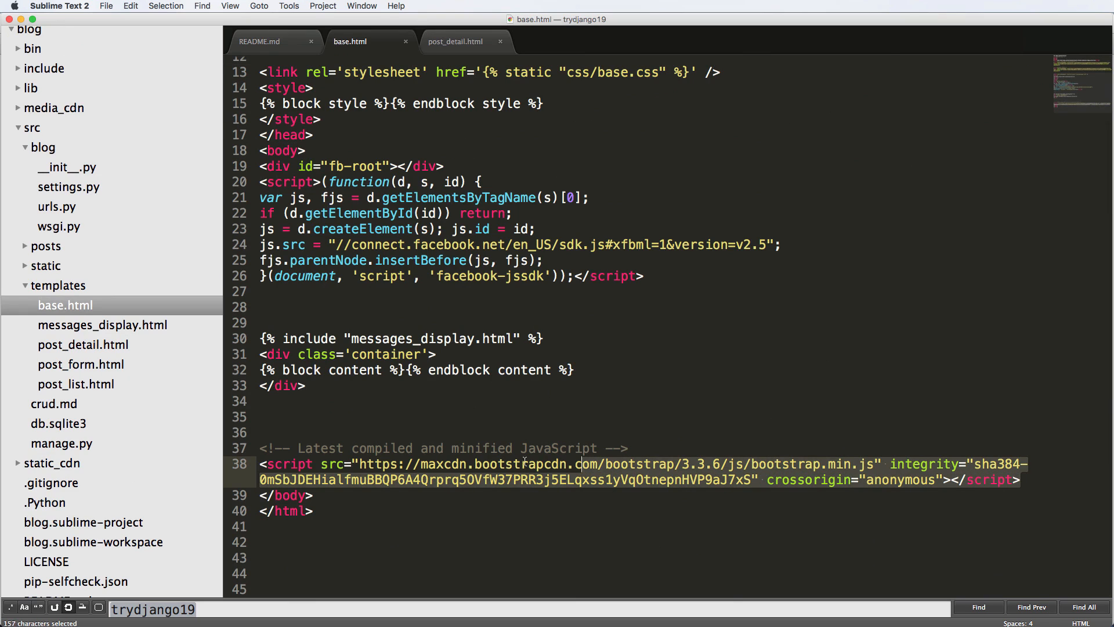
{"action": "left_click", "coordinate": [617, 476]}
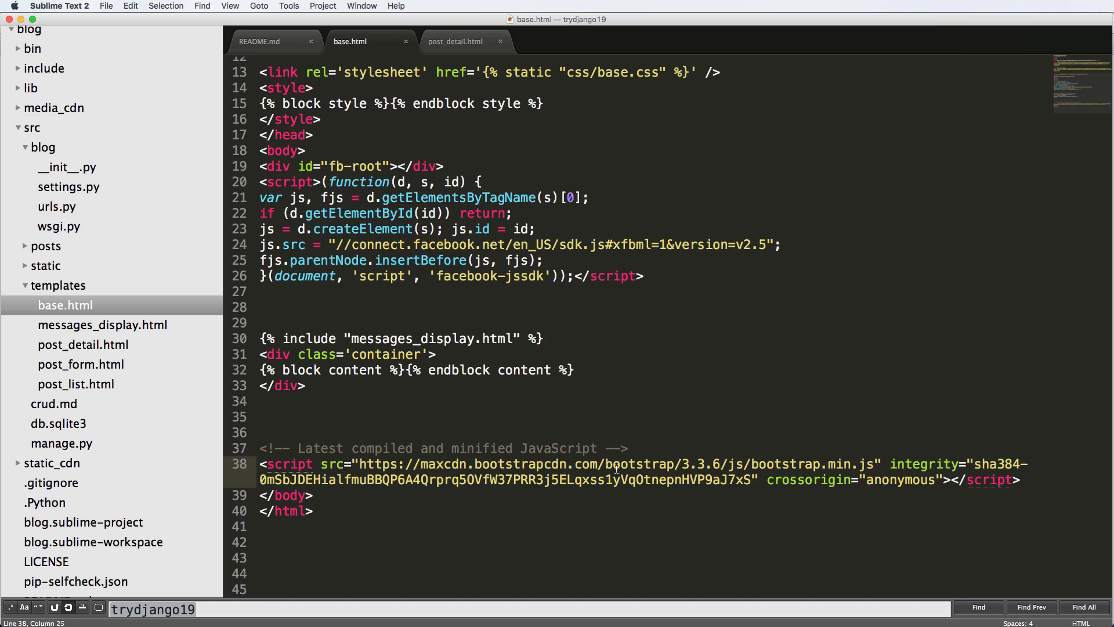
{"action": "key", "text": "cmd+tab"}
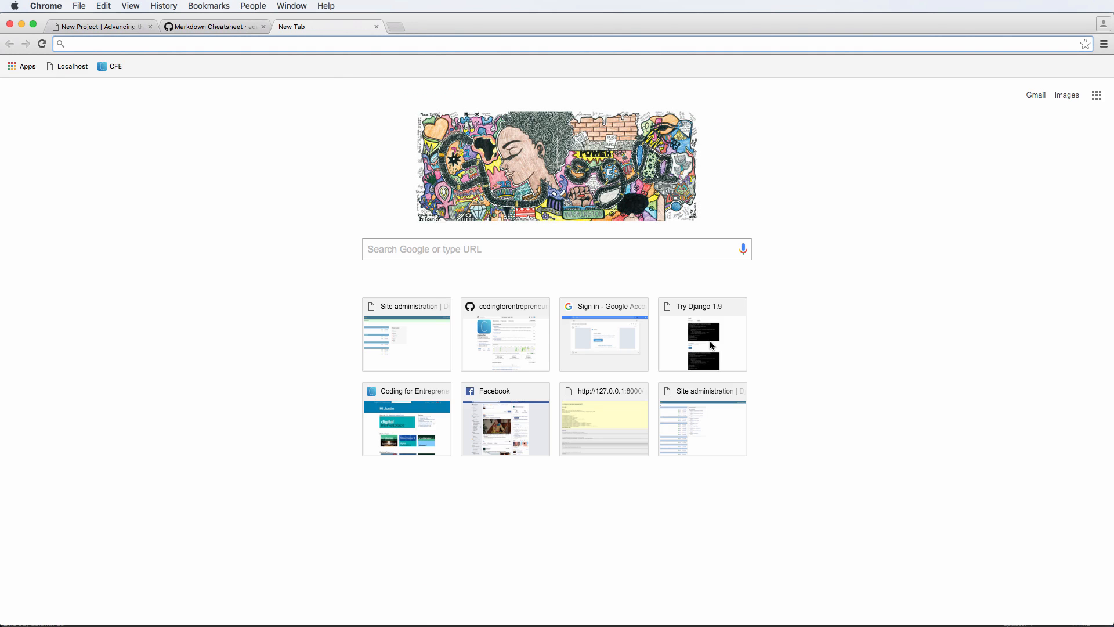
- Visit code.jquery.com and scroll the marked repository README
{"action": "type", "text": "code.jquery.com"}
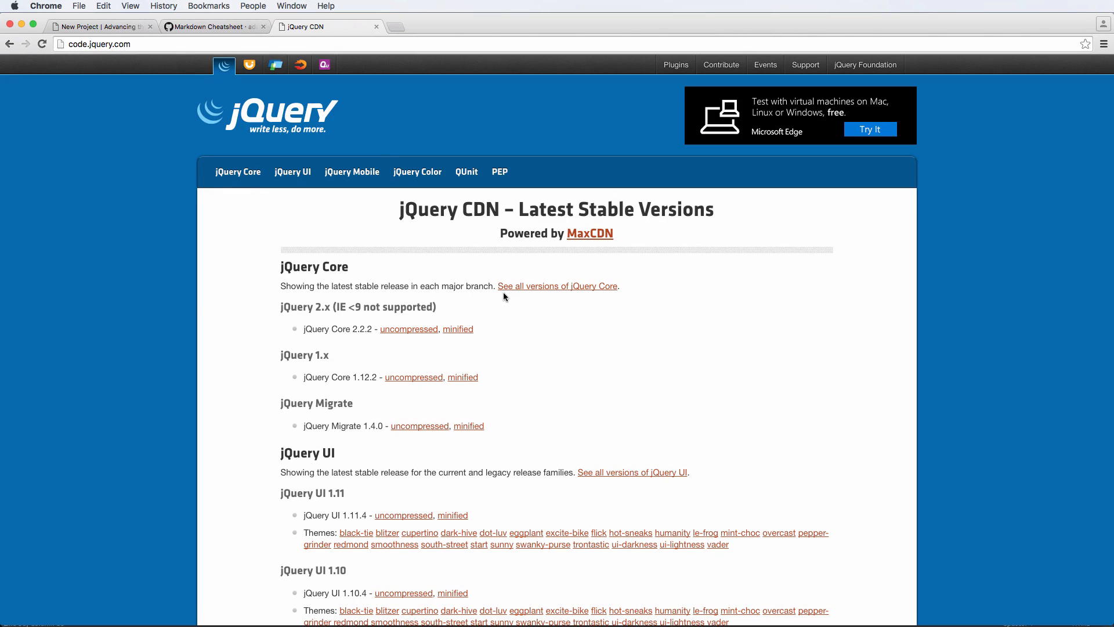
{"action": "mouse_move", "coordinate": [480, 350]}
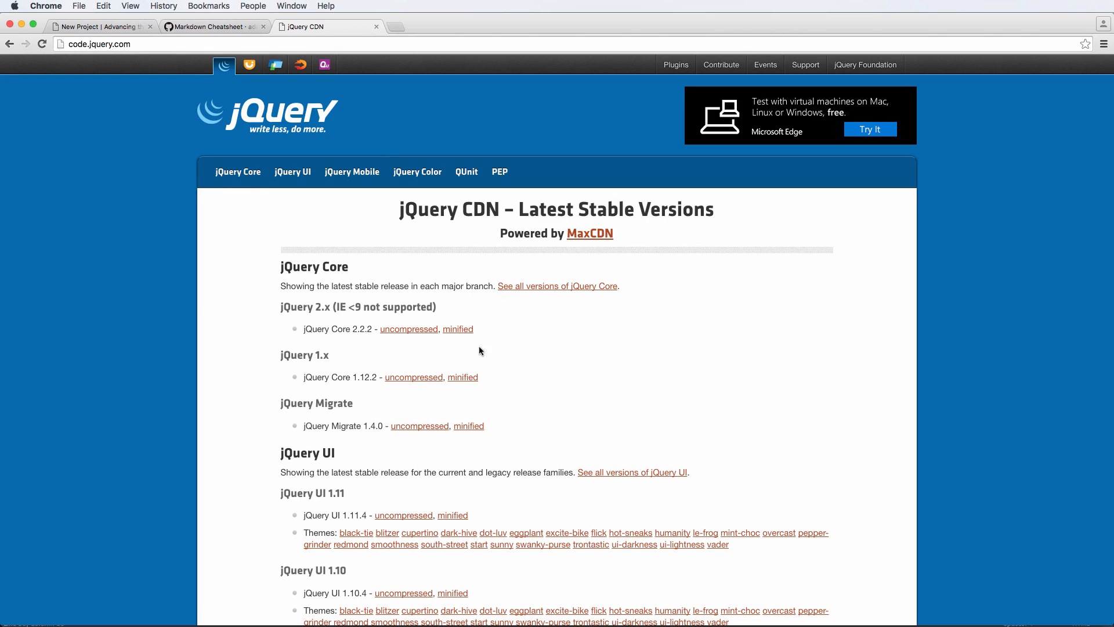
{"action": "mouse_move", "coordinate": [301, 370]}
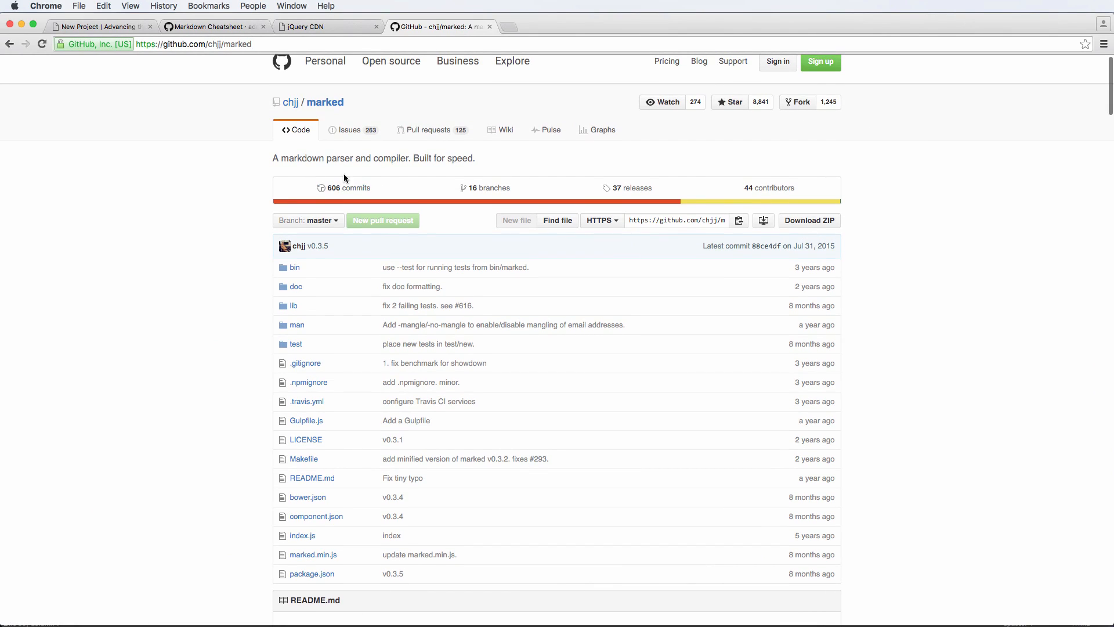
{"action": "mouse_move", "coordinate": [382, 177]}
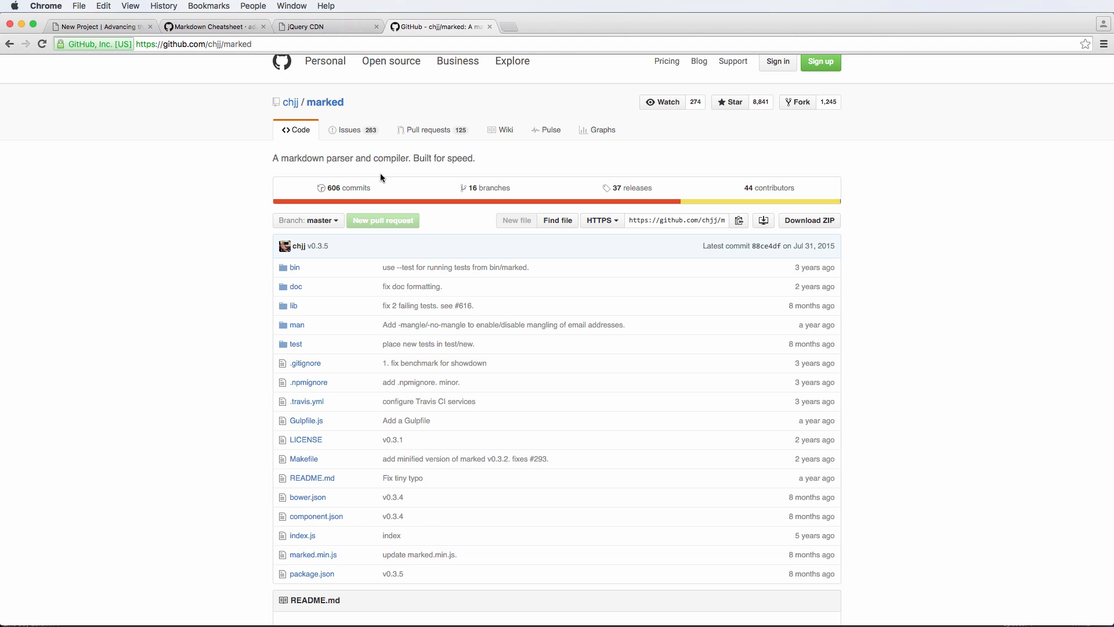
{"action": "scroll", "scroll_direction": "down", "scroll_amount": 3}
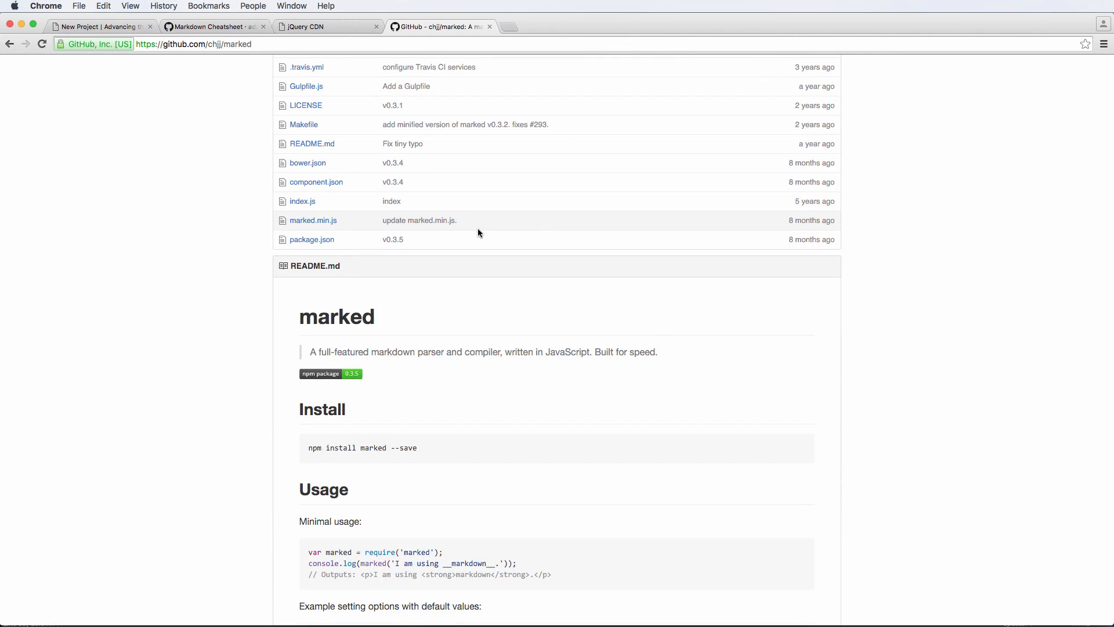
{"action": "mouse_move", "coordinate": [487, 277]}
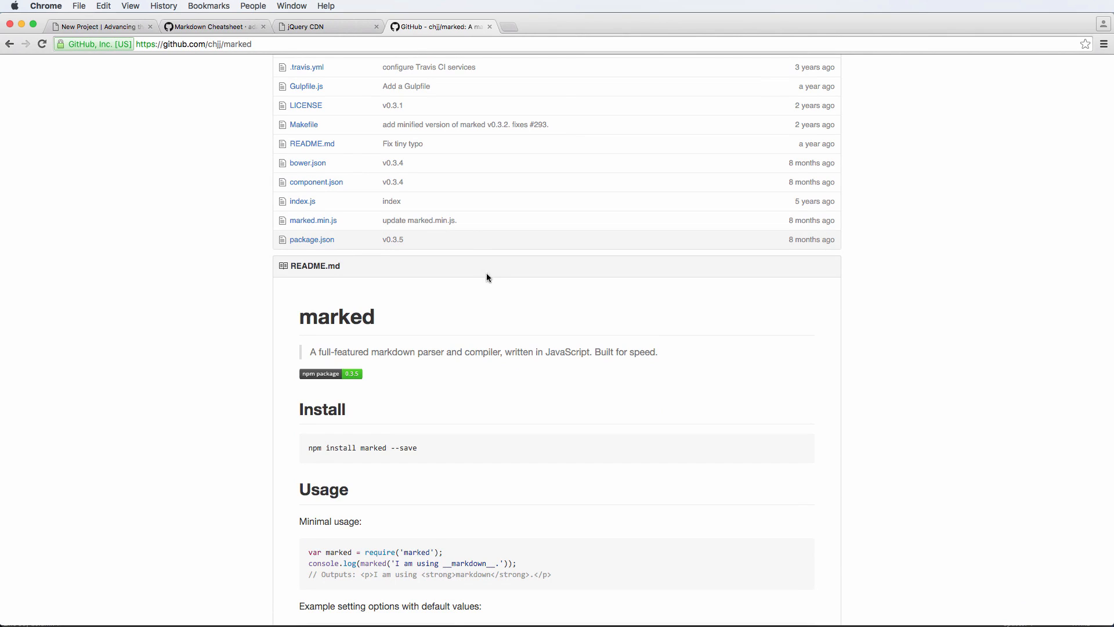
{"action": "mouse_move", "coordinate": [499, 302]}
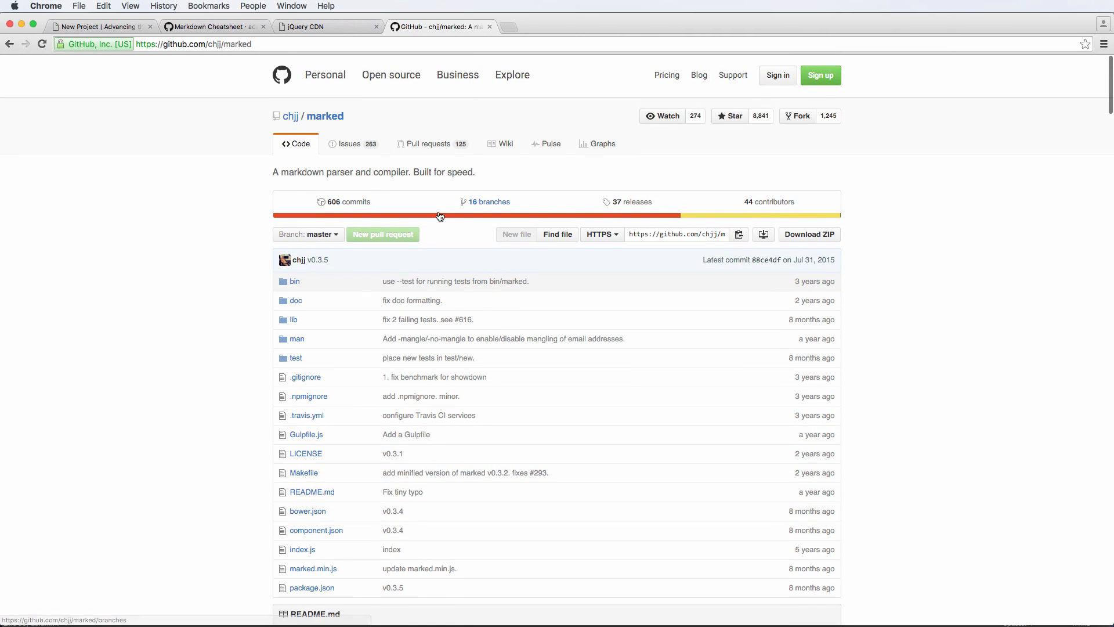
{"action": "scroll", "scroll_direction": "down", "scroll_amount": 3}
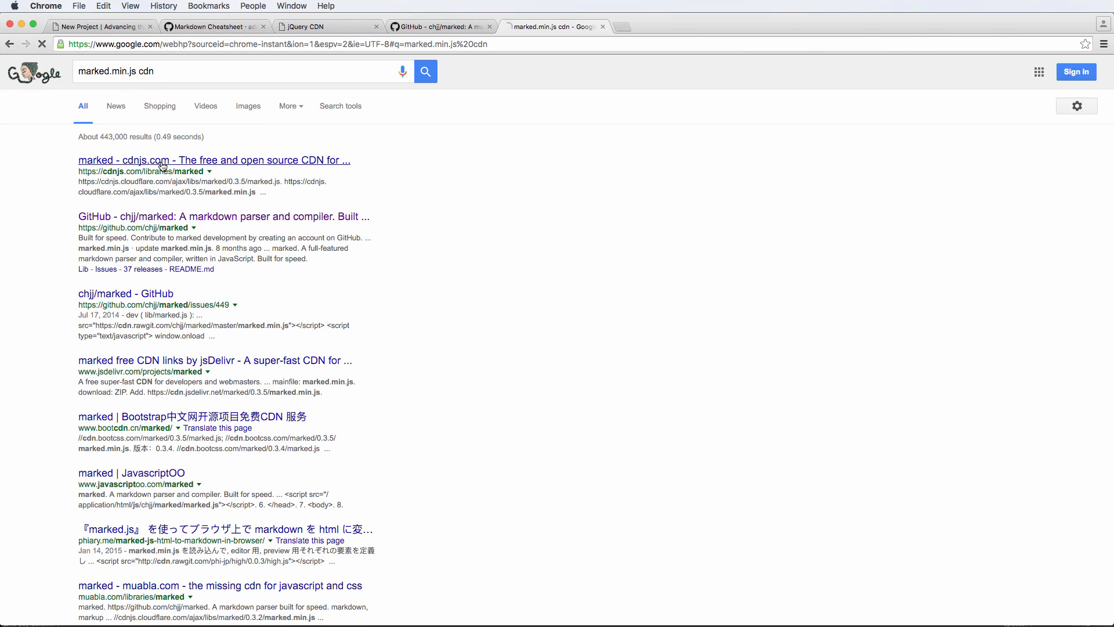
- Select the marked.min.js 0.3.5 CDN address on the cdnjs marked page
{"action": "left_click", "coordinate": [144, 160]}
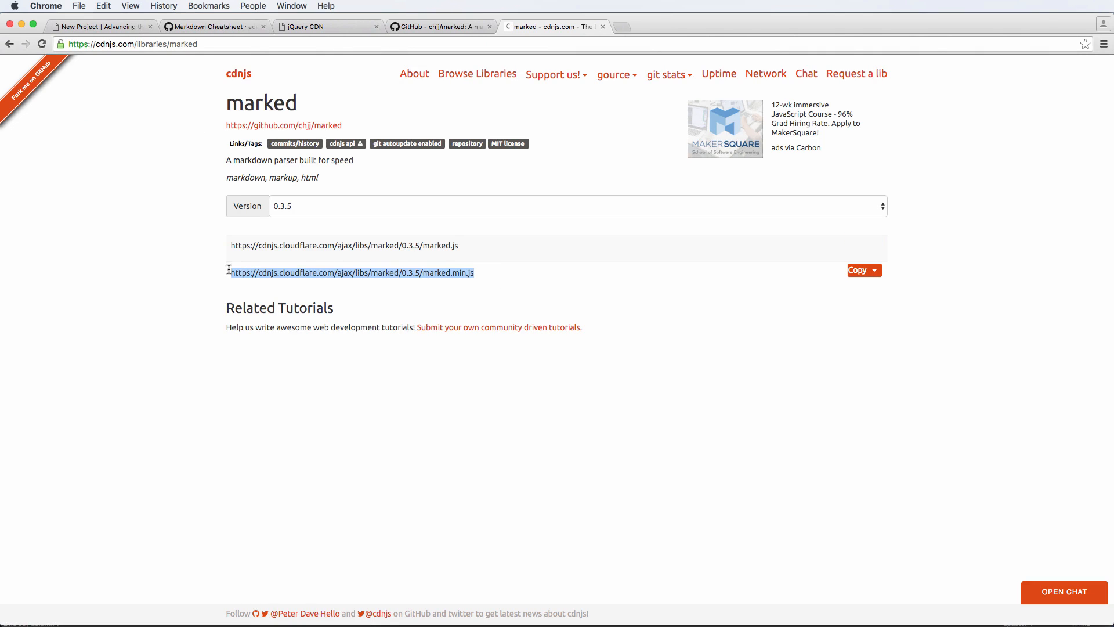
{"action": "left_click", "coordinate": [436, 27]}
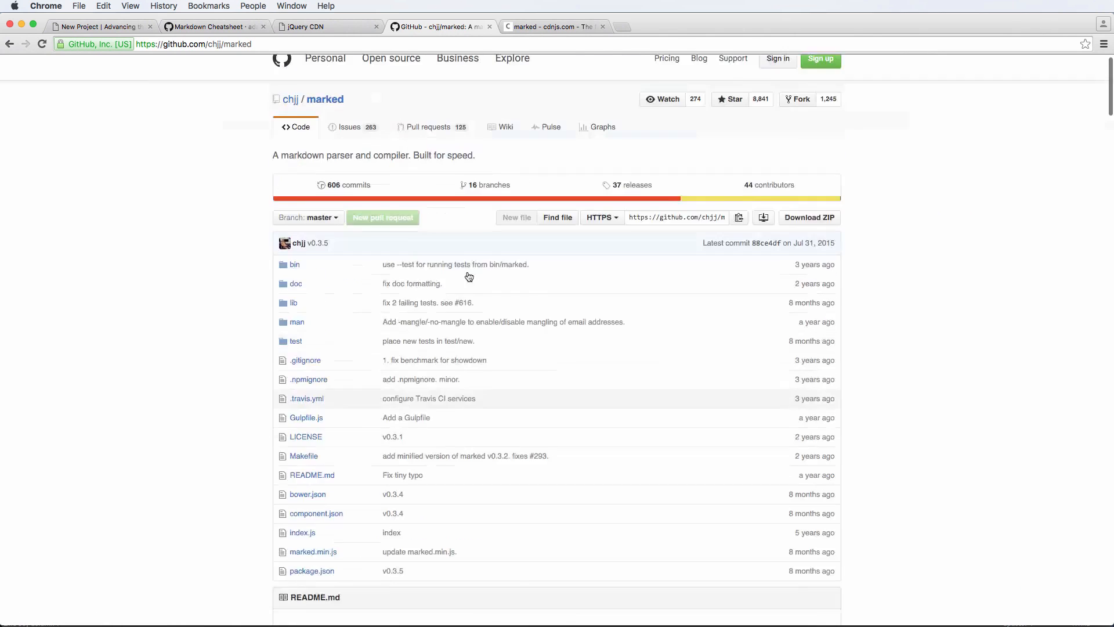
{"action": "left_click", "coordinate": [555, 26]}
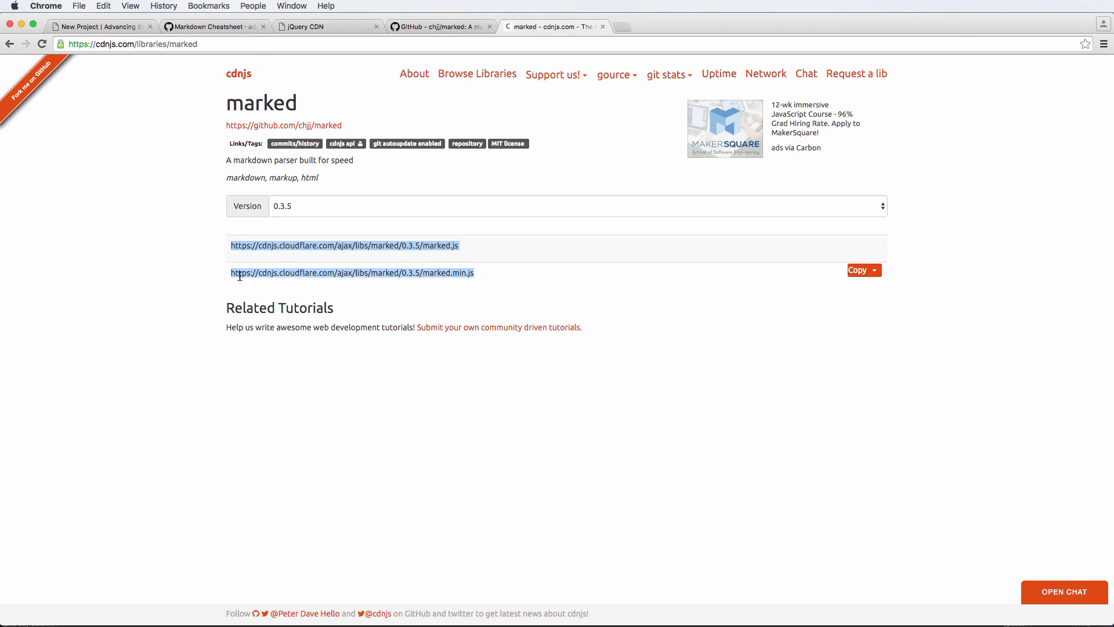
{"action": "left_click", "coordinate": [352, 273]}
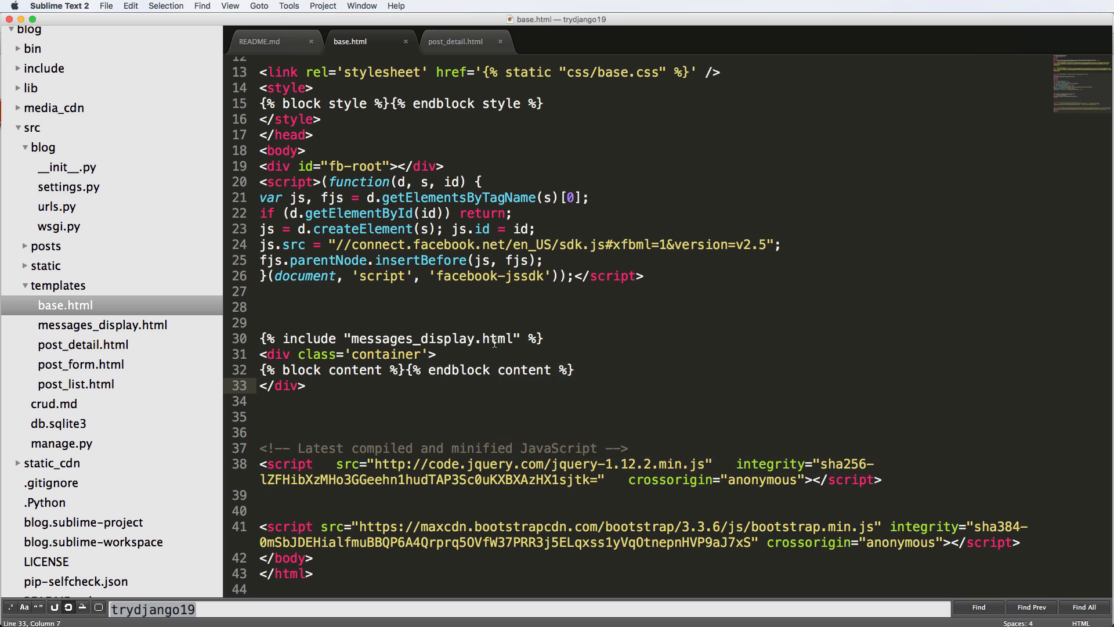
- Add a script tag loading cdnjs marked/0.3.5/marked.min.js to base.html
{"action": "scroll", "scroll_direction": "down", "scroll_amount": 3}
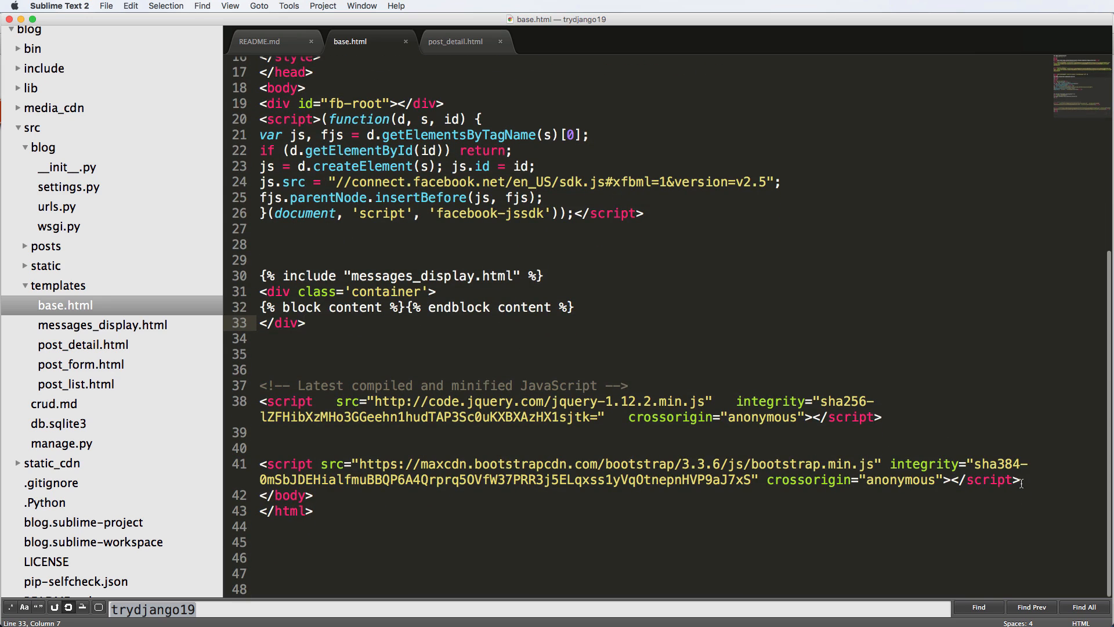
{"action": "type", "text": "<script src></script>"}
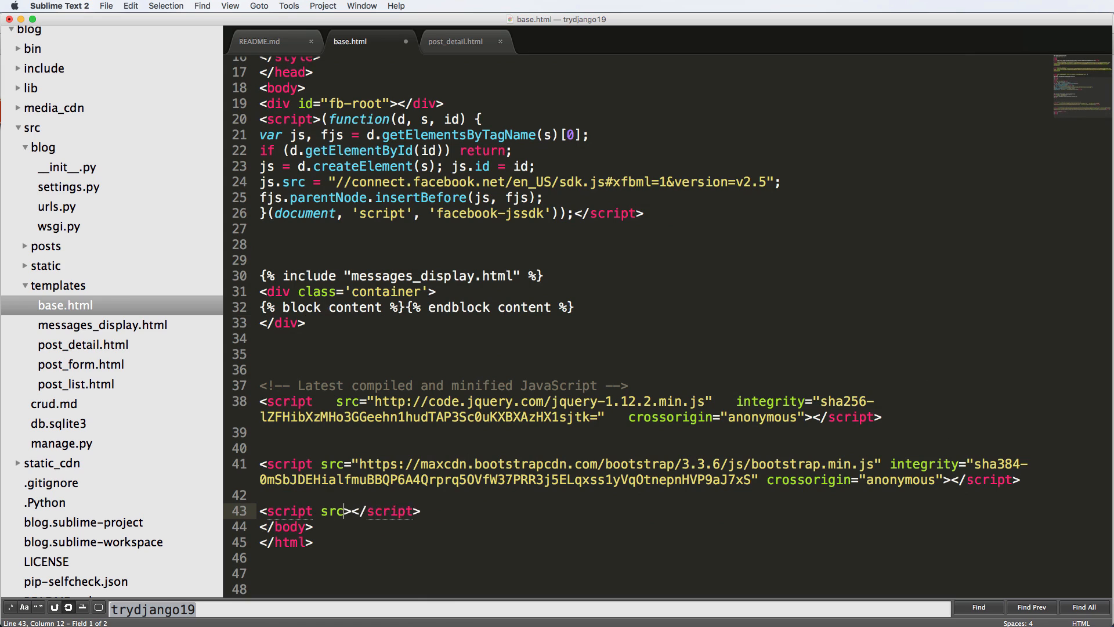
{"action": "type", "text": "'https://cdnjs.cloudflare.com/ajax/libs/marked/0.3.5/marked.min.js'"}
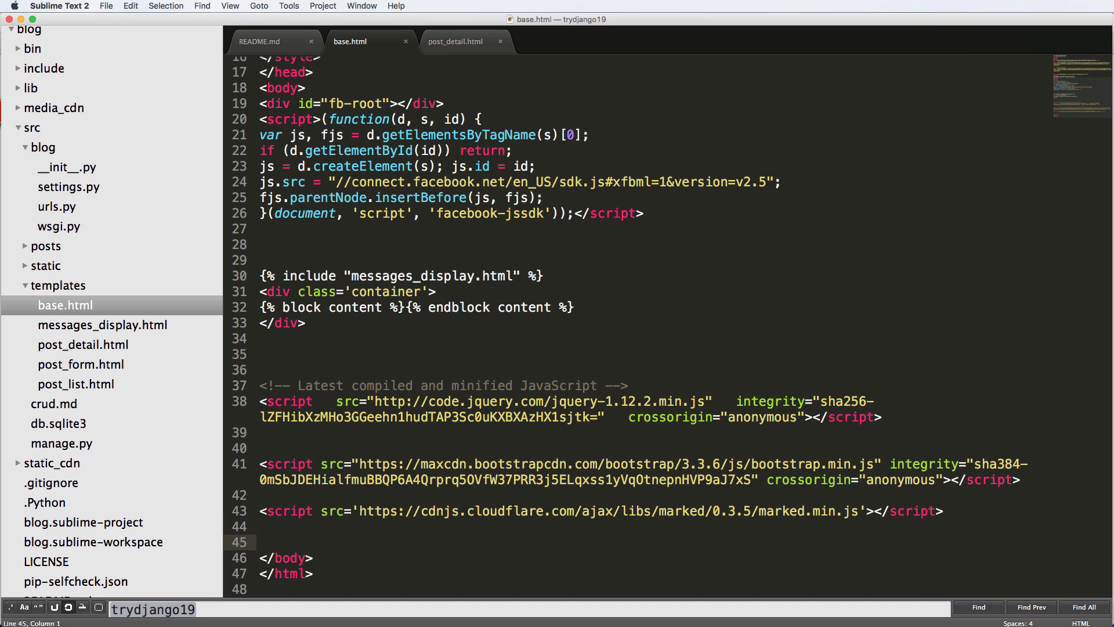
{"action": "mouse_move", "coordinate": [647, 358]}
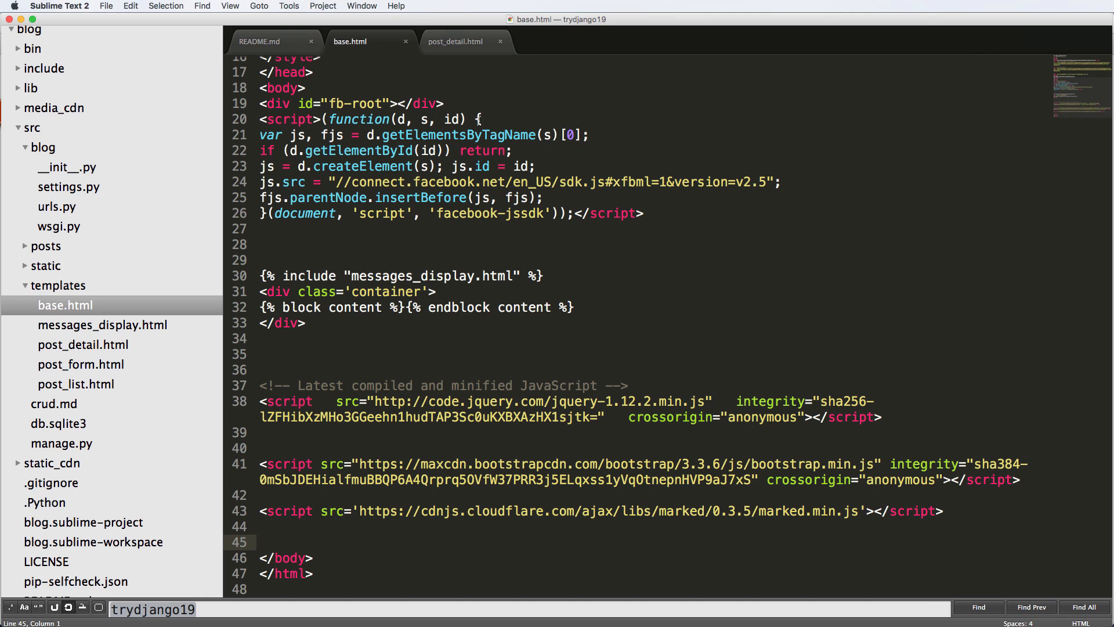
{"action": "left_click", "coordinate": [460, 42]}
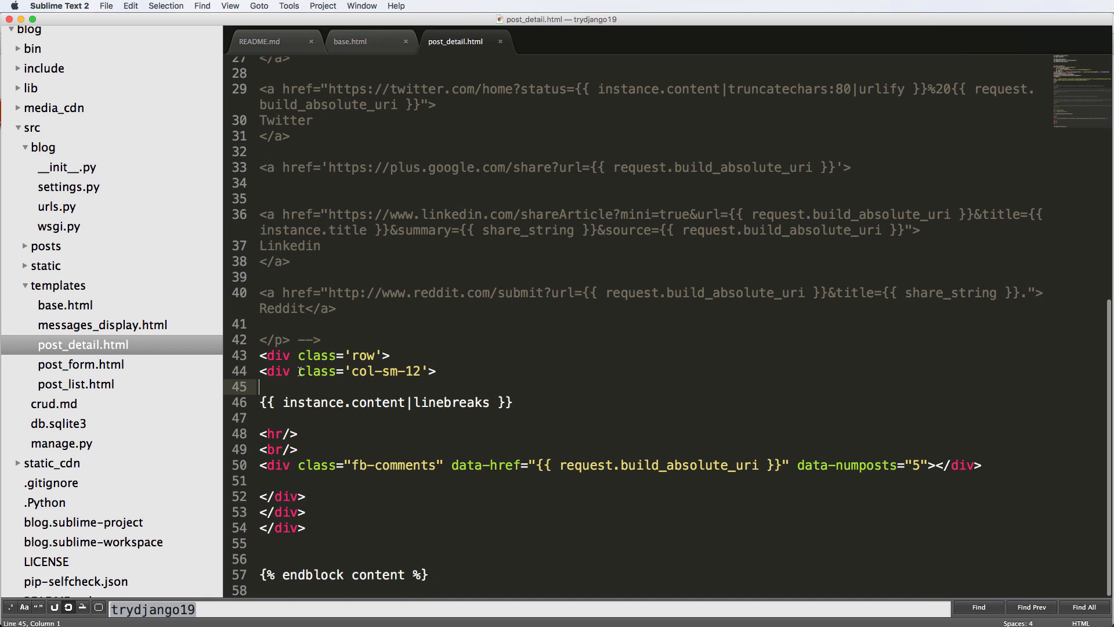
- Add the content-markdown class to the col-sm-12 div in post_detail.html
{"action": "left_click", "coordinate": [418, 371]}
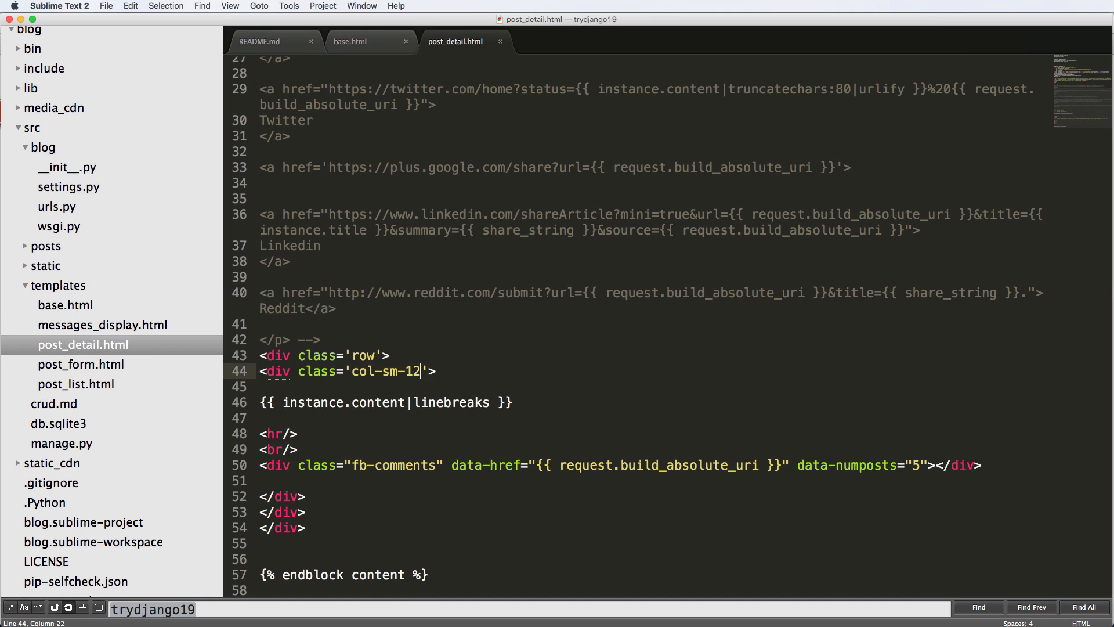
{"action": "type", "text": "content-markdown"}
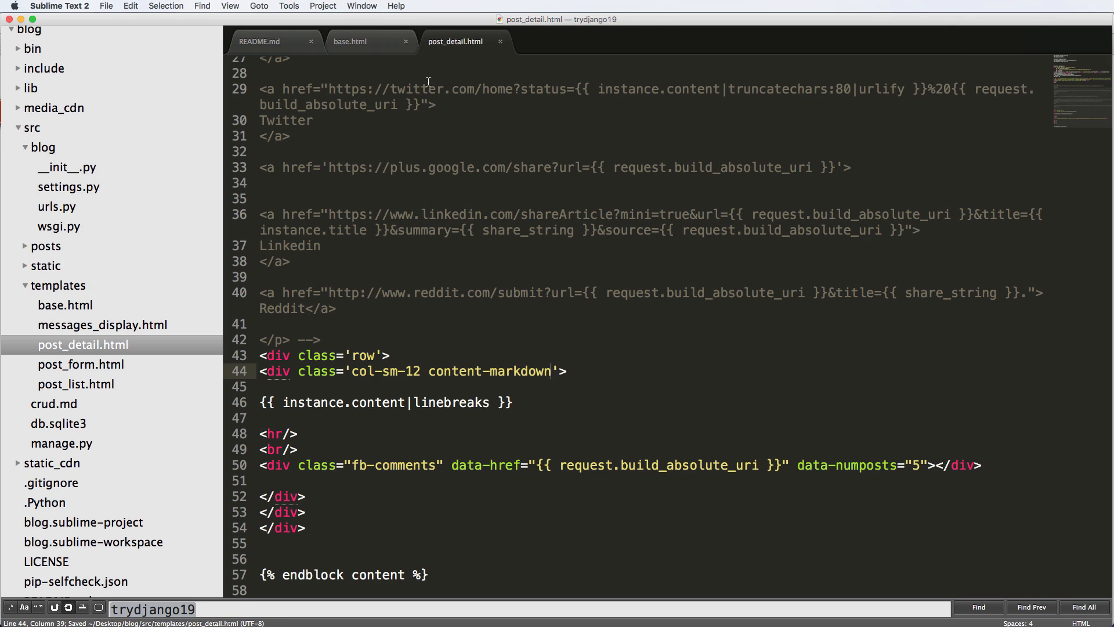
- Add a text/javascript script block to base.html containing an empty $(document).ready(function(){ })
{"action": "left_click", "coordinate": [349, 42]}
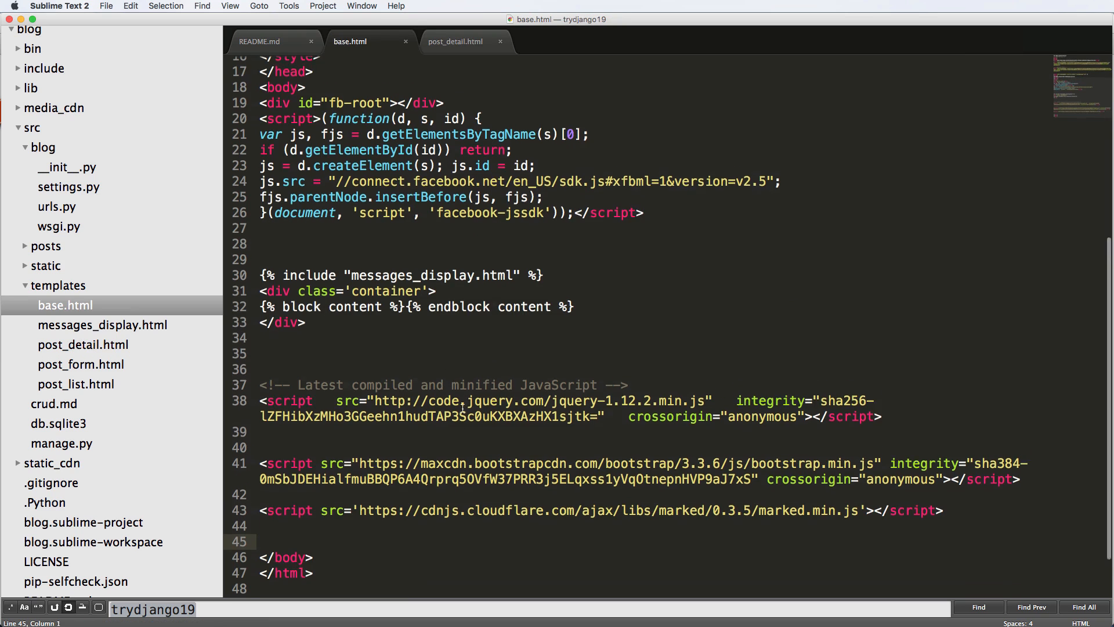
{"action": "type", "text": "<sc"}
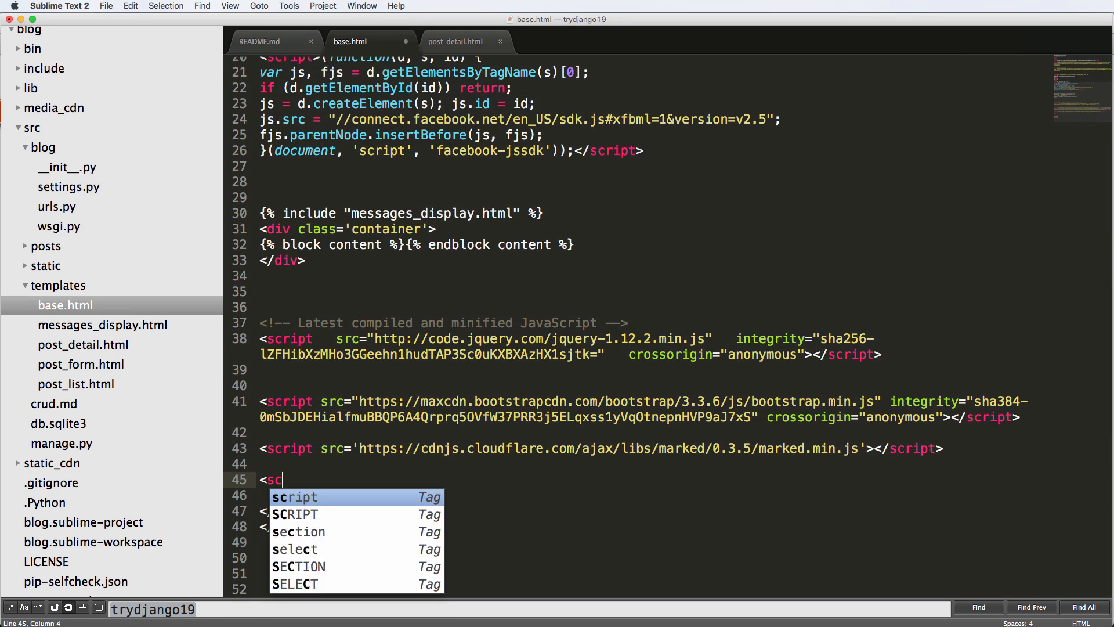
{"action": "key", "text": "Tab"}
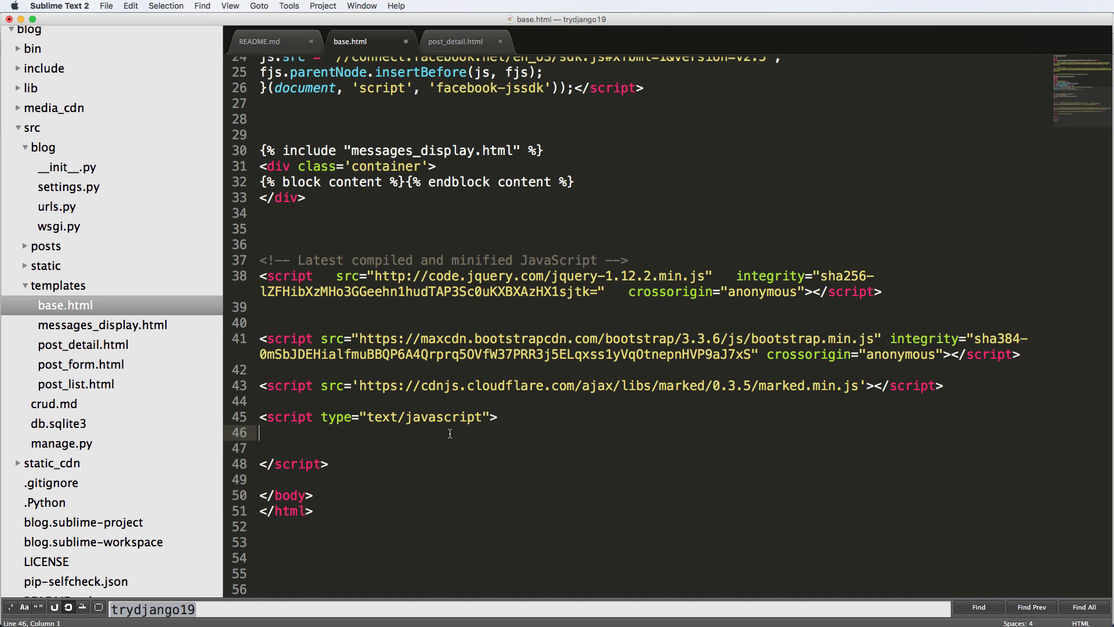
{"action": "type", "text": "$(c"}
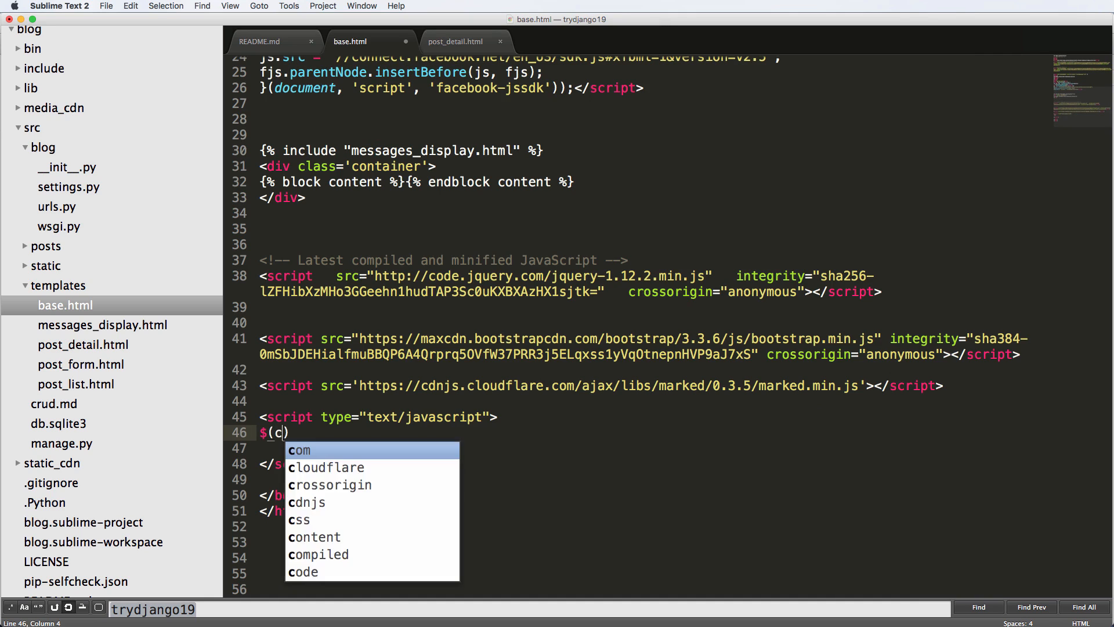
{"action": "type", "text": "document).ready(function(){"}
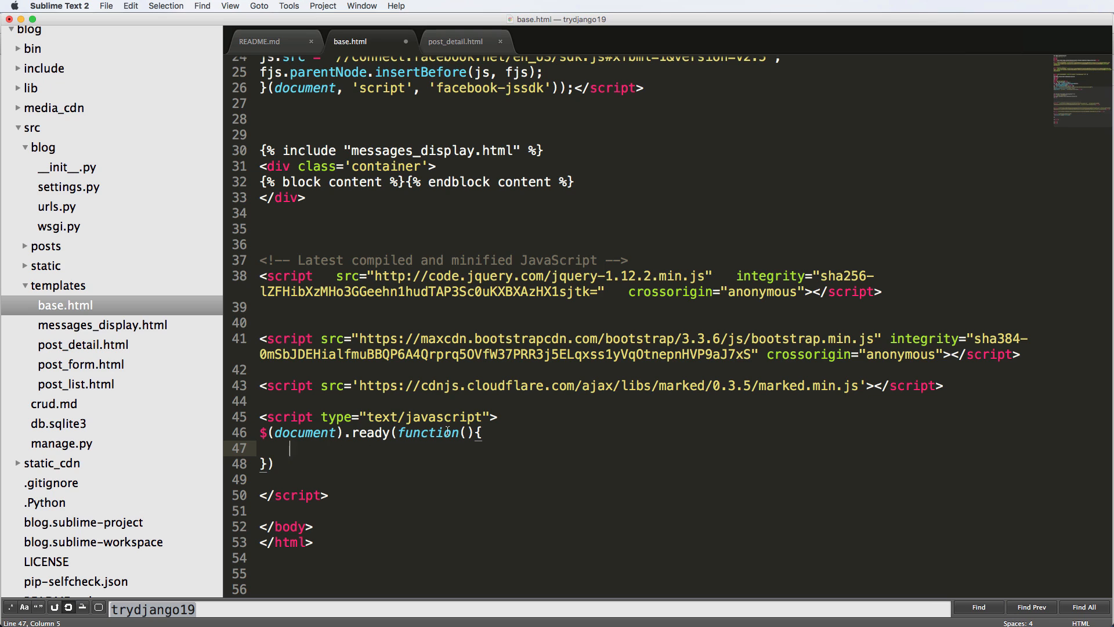
{"action": "left_click", "coordinate": [455, 42]}
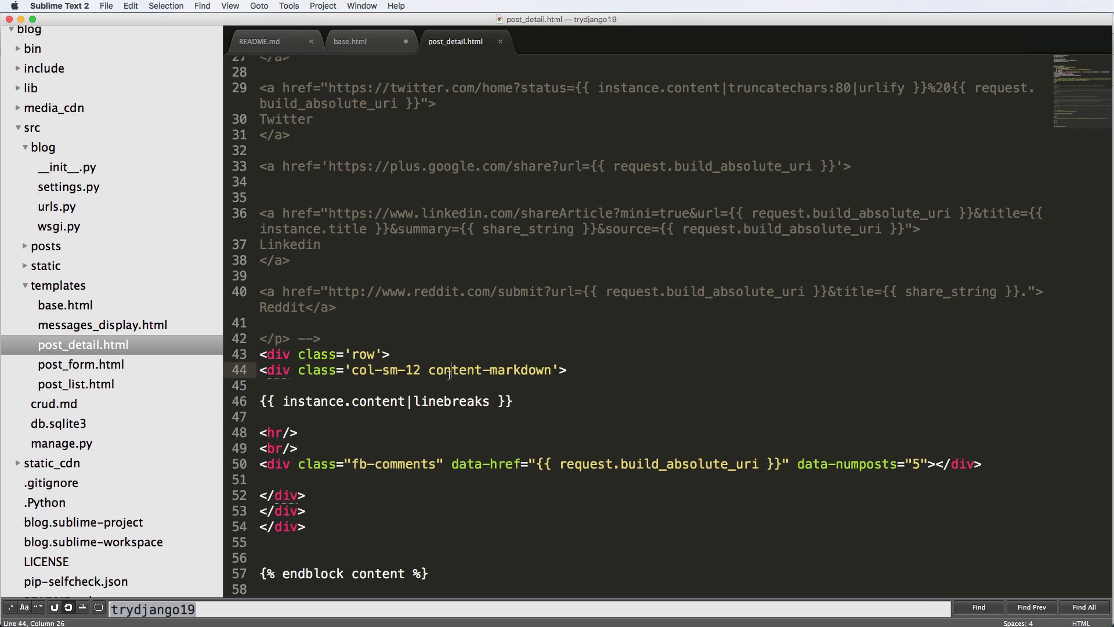
{"action": "mouse_move", "coordinate": [548, 371]}
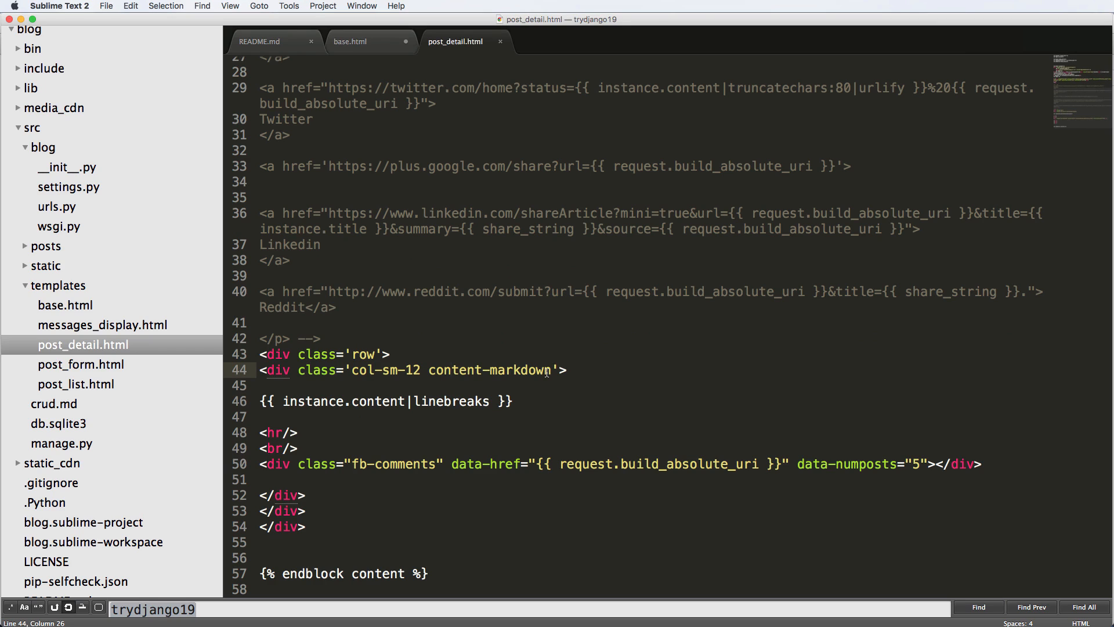
- Copy the content-markdown class from post_detail.html and start a $("") selector in base.html's ready function
{"action": "double_click", "coordinate": [488, 370]}
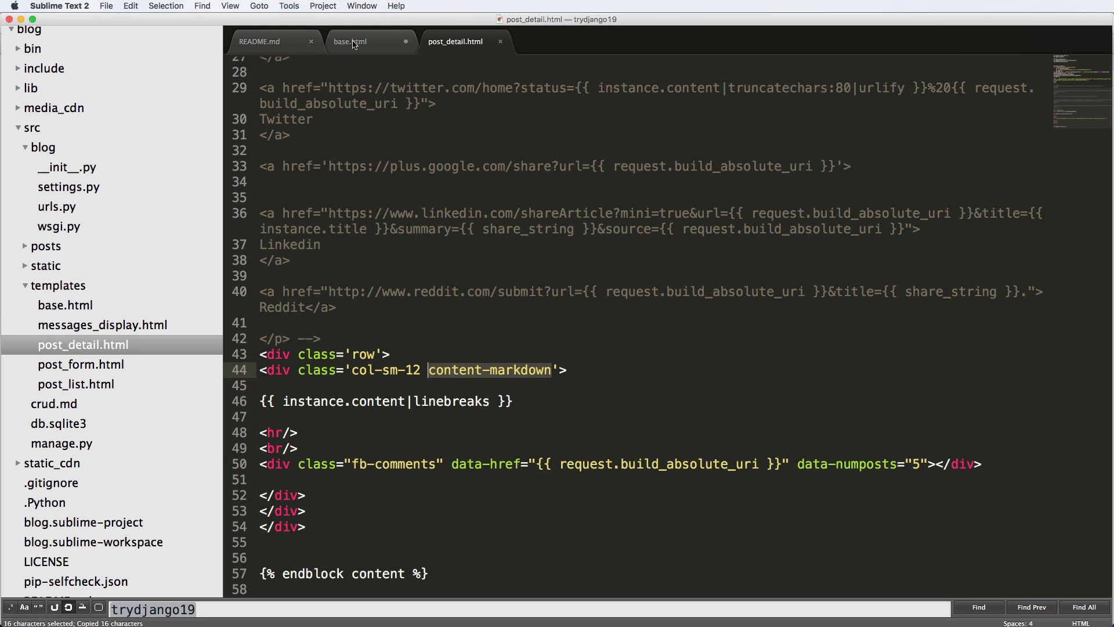
{"action": "left_click", "coordinate": [354, 42]}
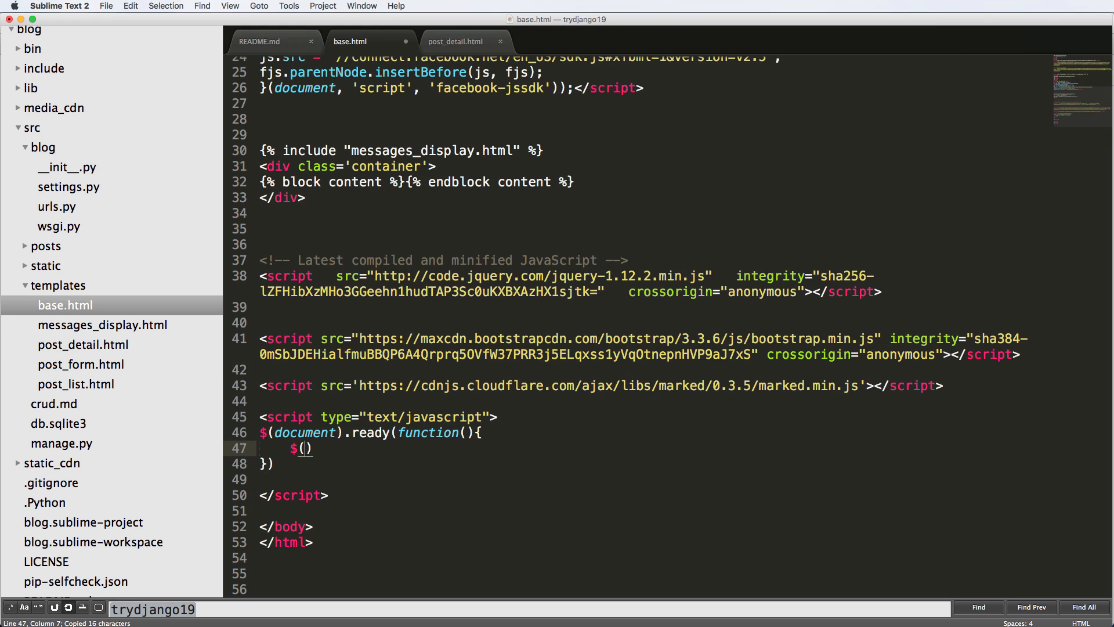
{"action": "type", "text": "\"\""}
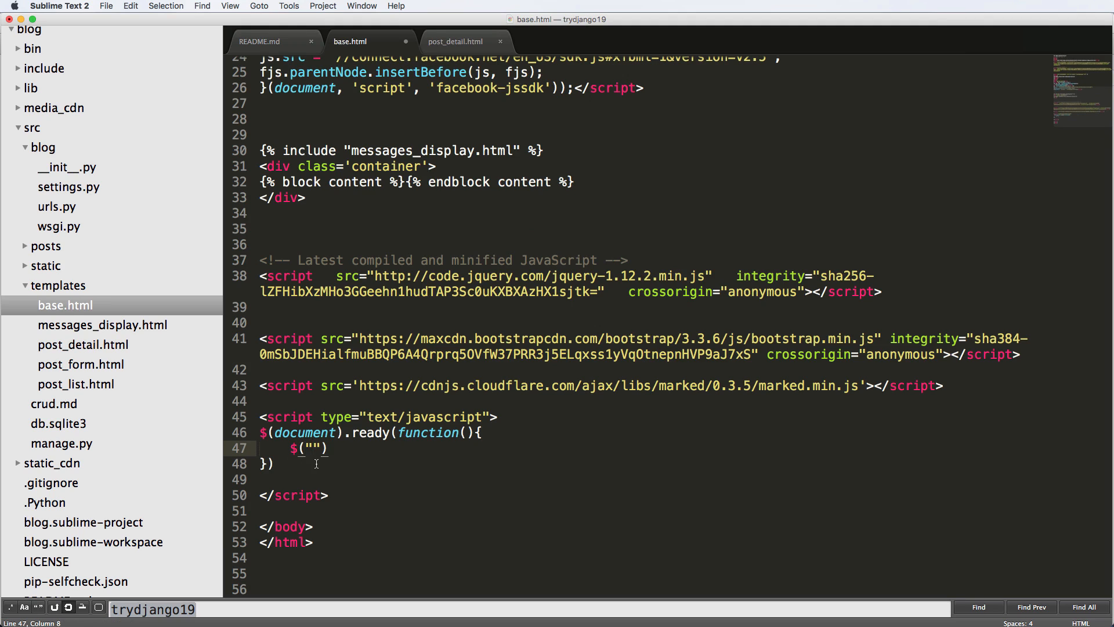
{"action": "type", "text": ".content-markdown"}
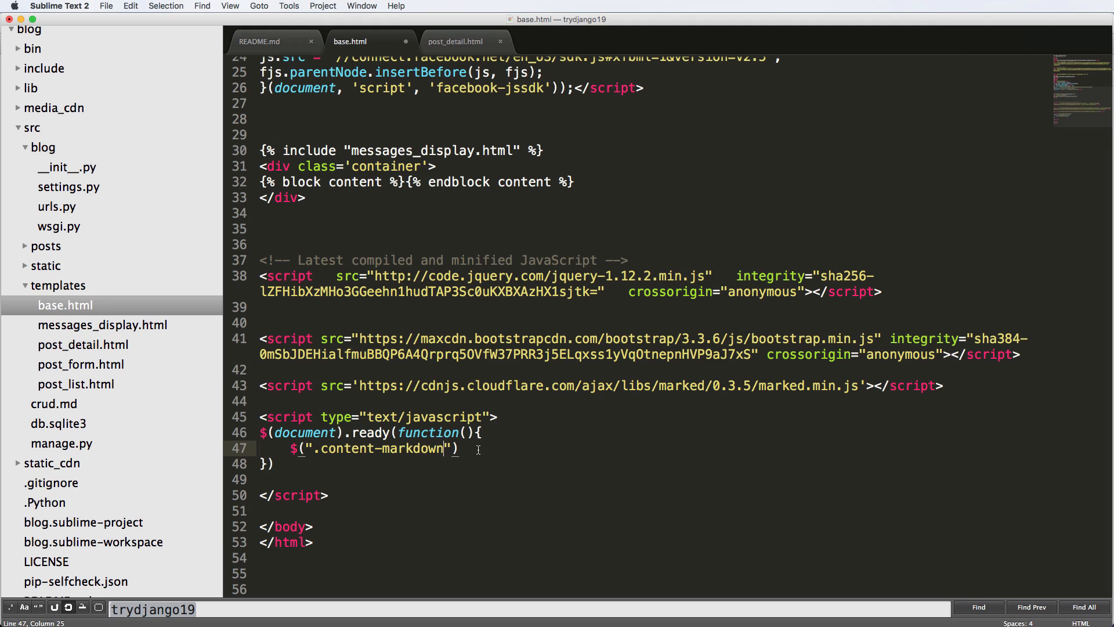
{"action": "left_click", "coordinate": [303, 448]}
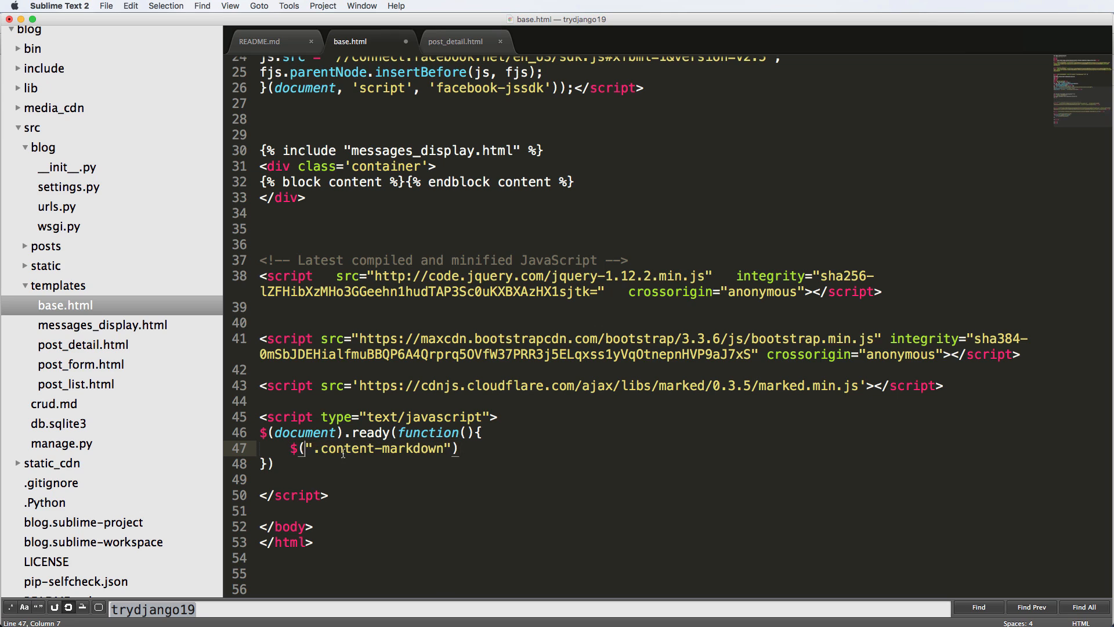
- Make the selector $(".content-markdown") and begin a .text call on it
{"action": "double_click", "coordinate": [378, 448]}
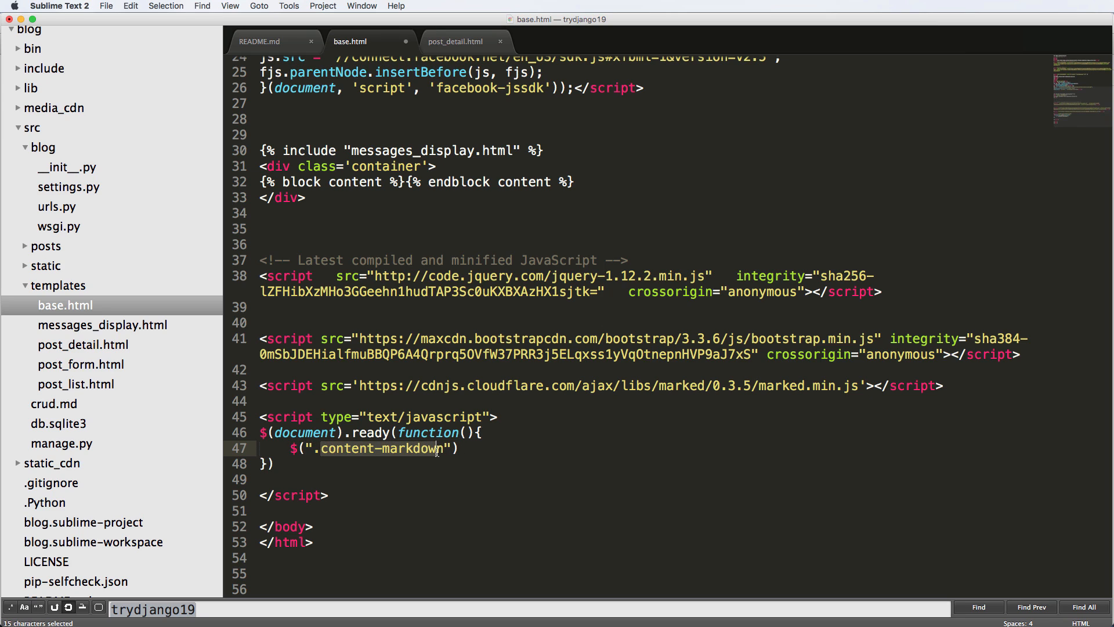
{"action": "type", "text": "container"}
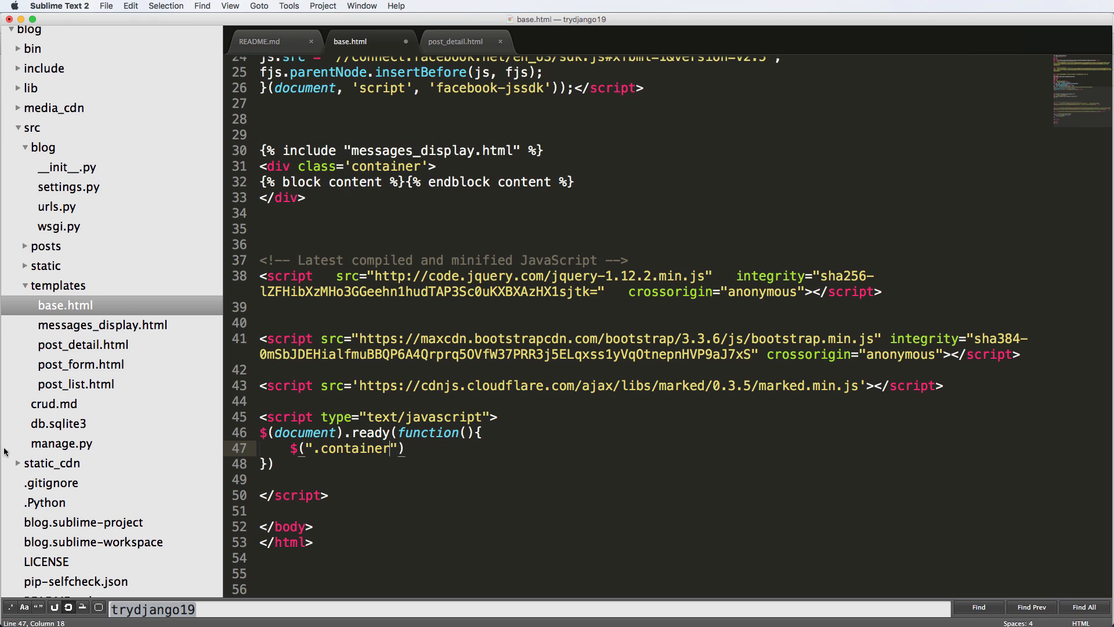
{"action": "type", "text": "content-markdown"}
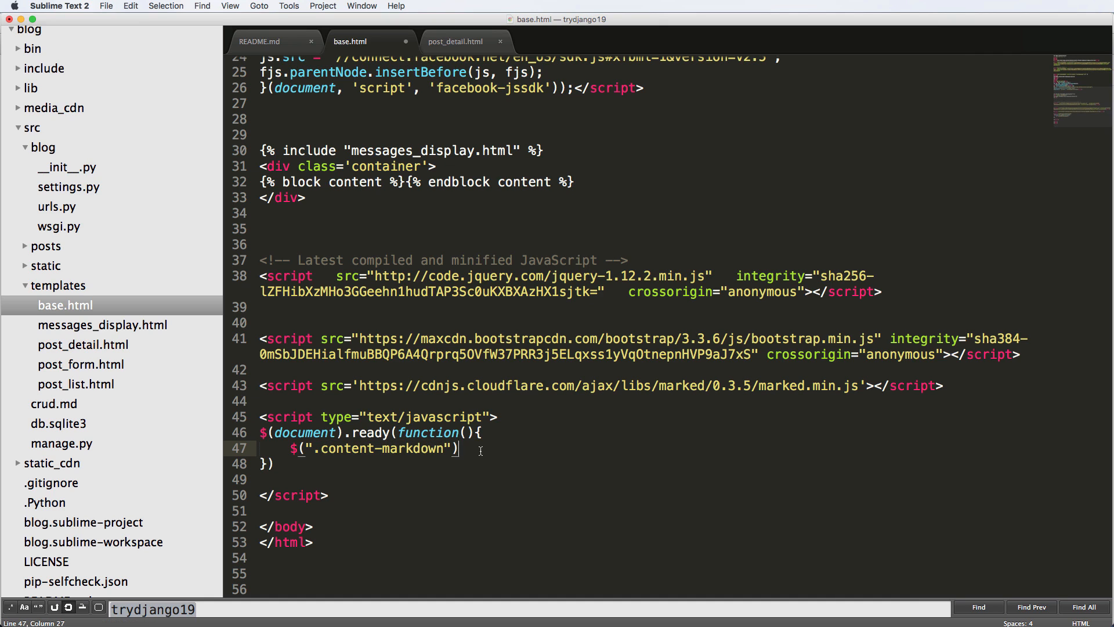
{"action": "type", "text": ".text"}
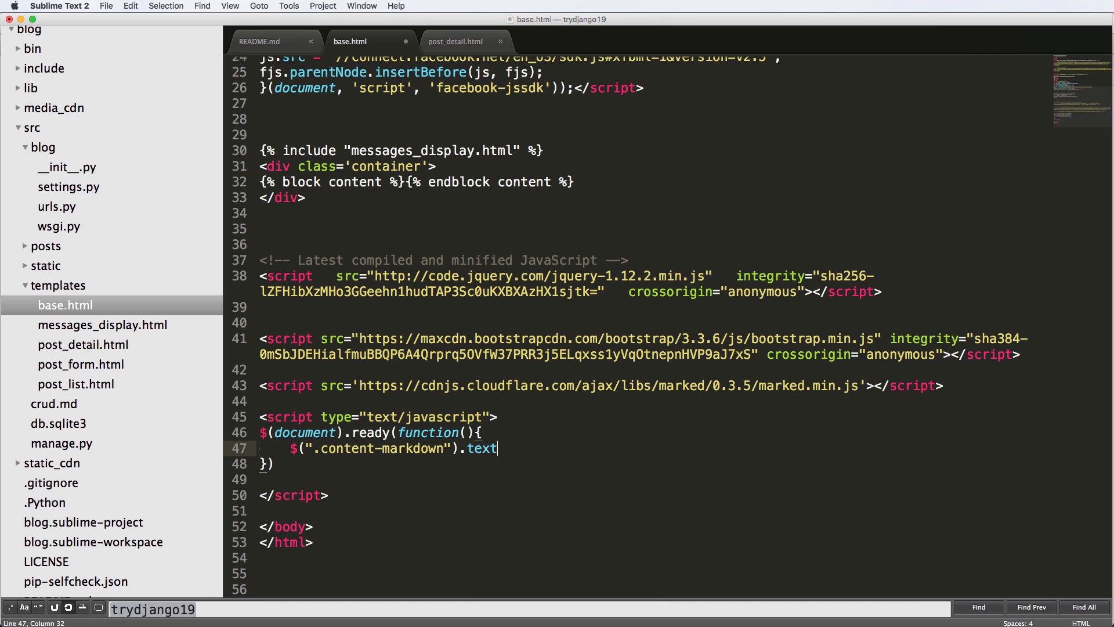
{"action": "left_click", "coordinate": [455, 42]}
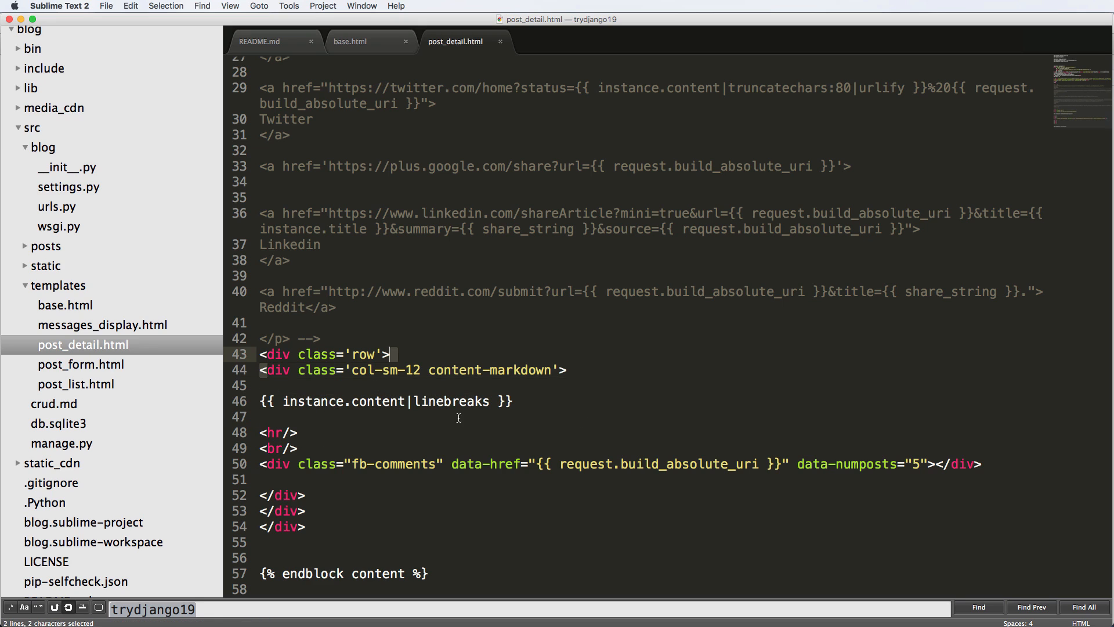
{"action": "left_click", "coordinate": [297, 431]}
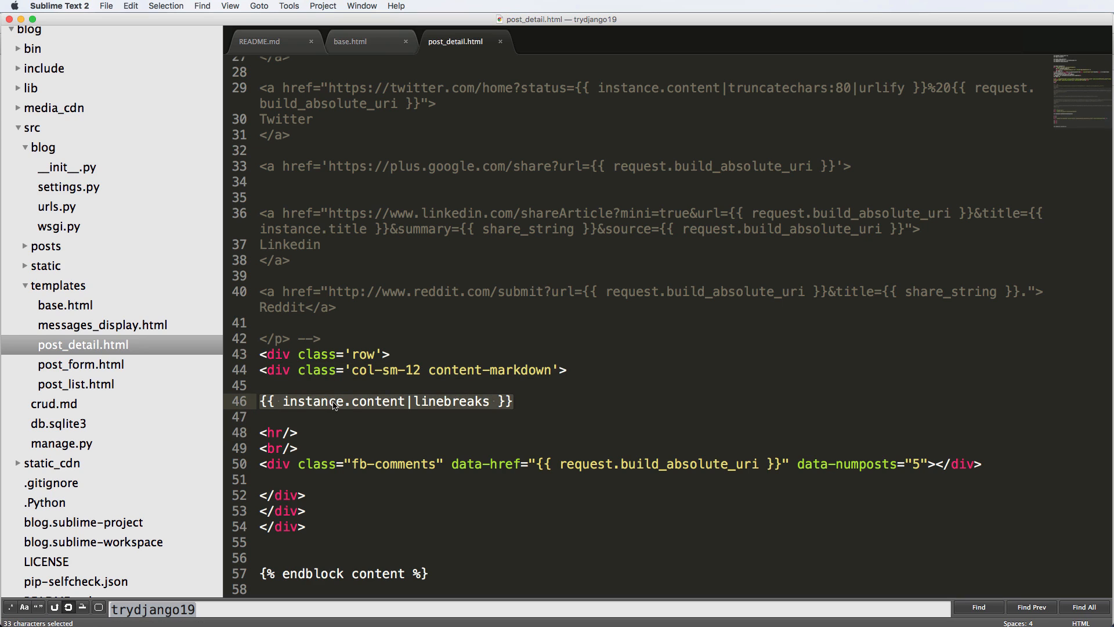
{"action": "double_click", "coordinate": [378, 401]}
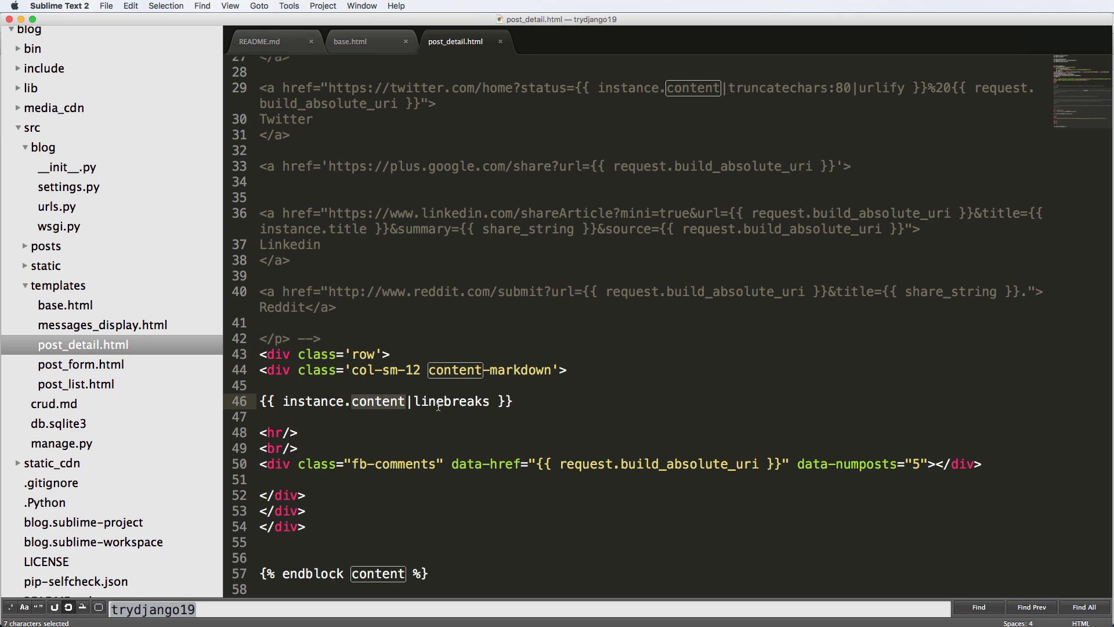
{"action": "double_click", "coordinate": [450, 400]}
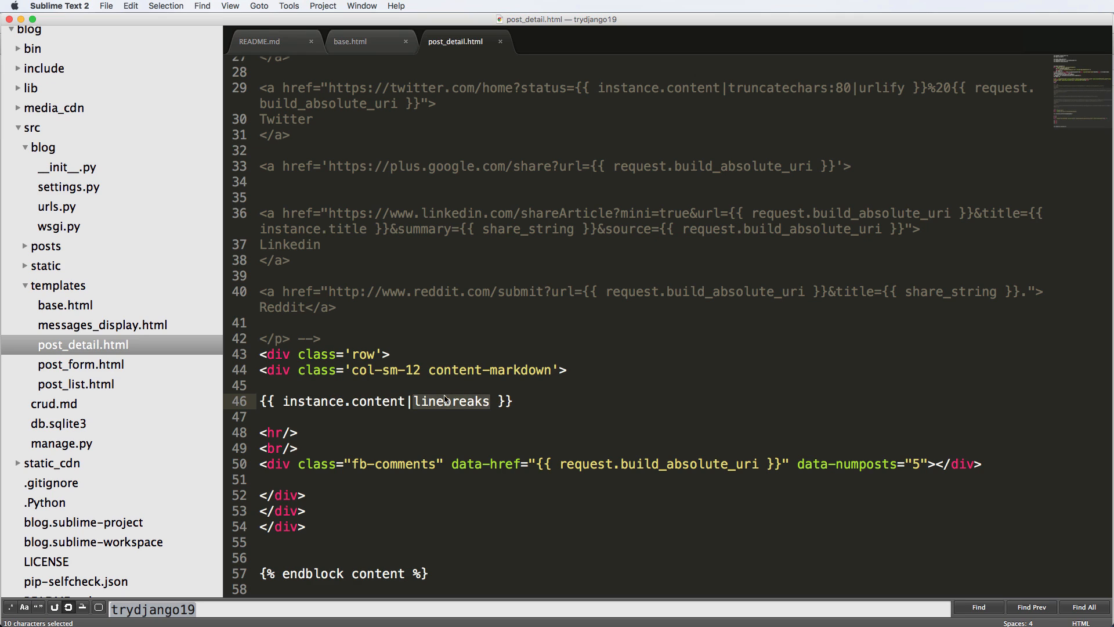
{"action": "left_click", "coordinate": [260, 417]}
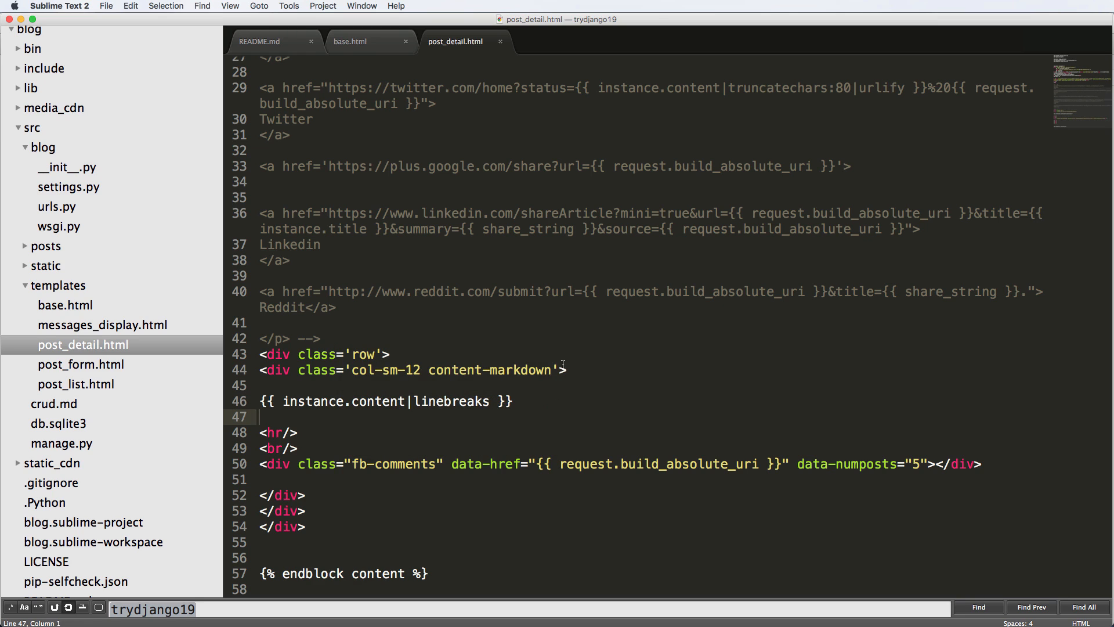
{"action": "mouse_move", "coordinate": [500, 347]}
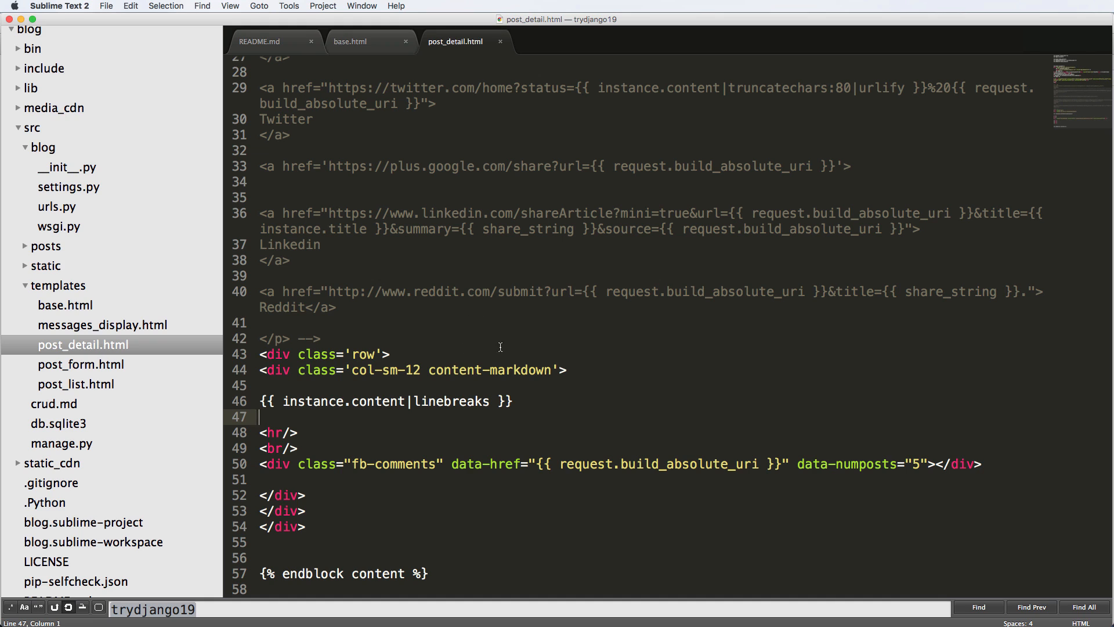
{"action": "mouse_move", "coordinate": [362, 46]}
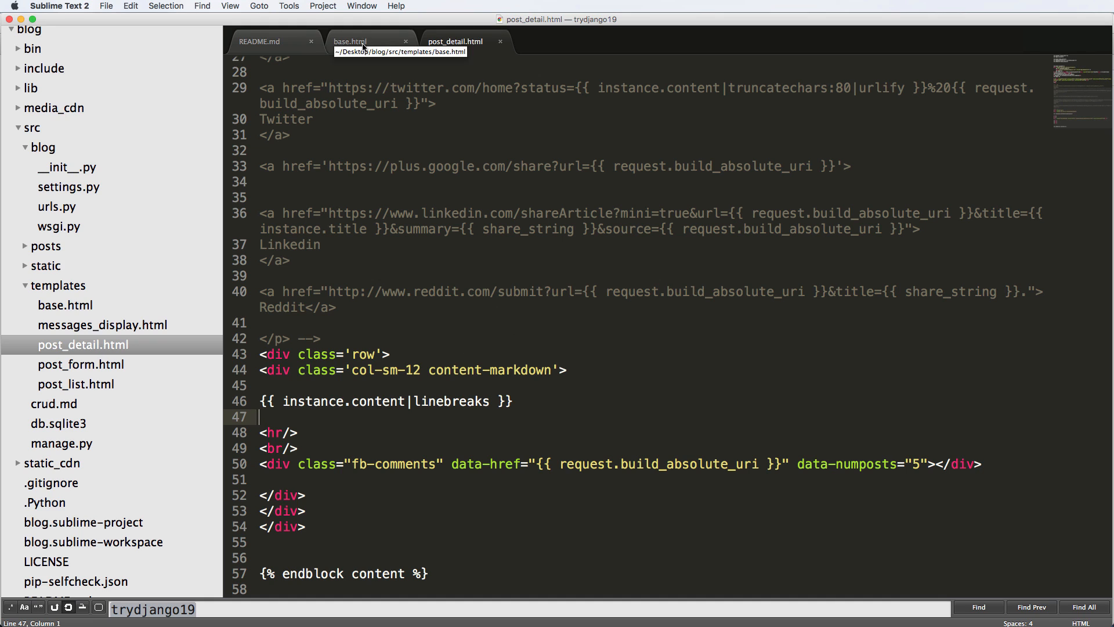
- Store the text as var content and add var markedContent = marked(content)
{"action": "left_click", "coordinate": [349, 42]}
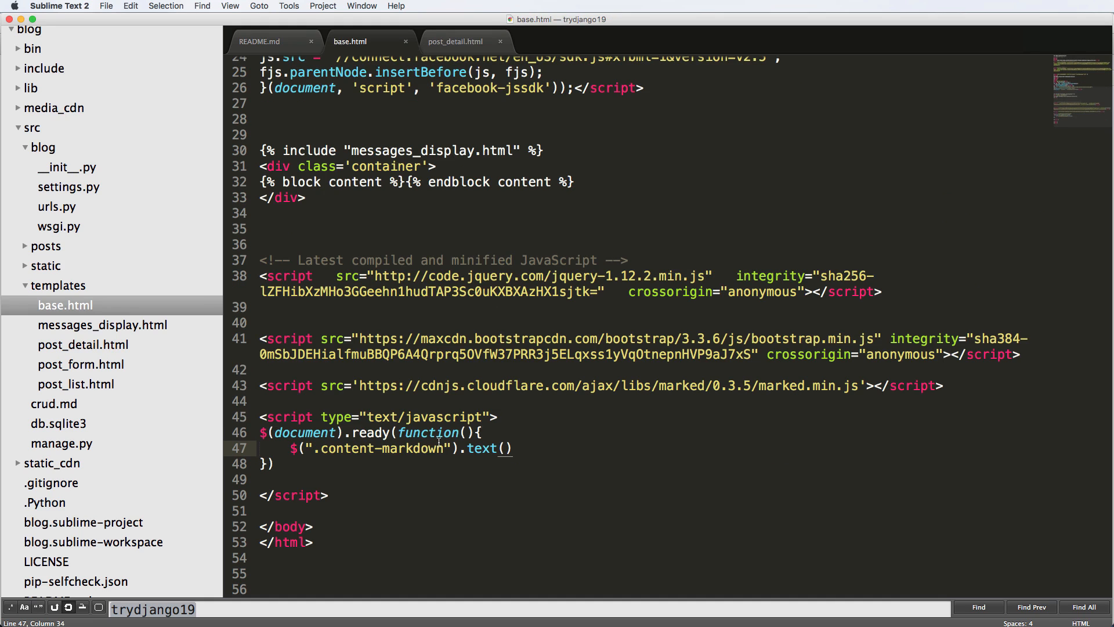
{"action": "type", "text": "var"}
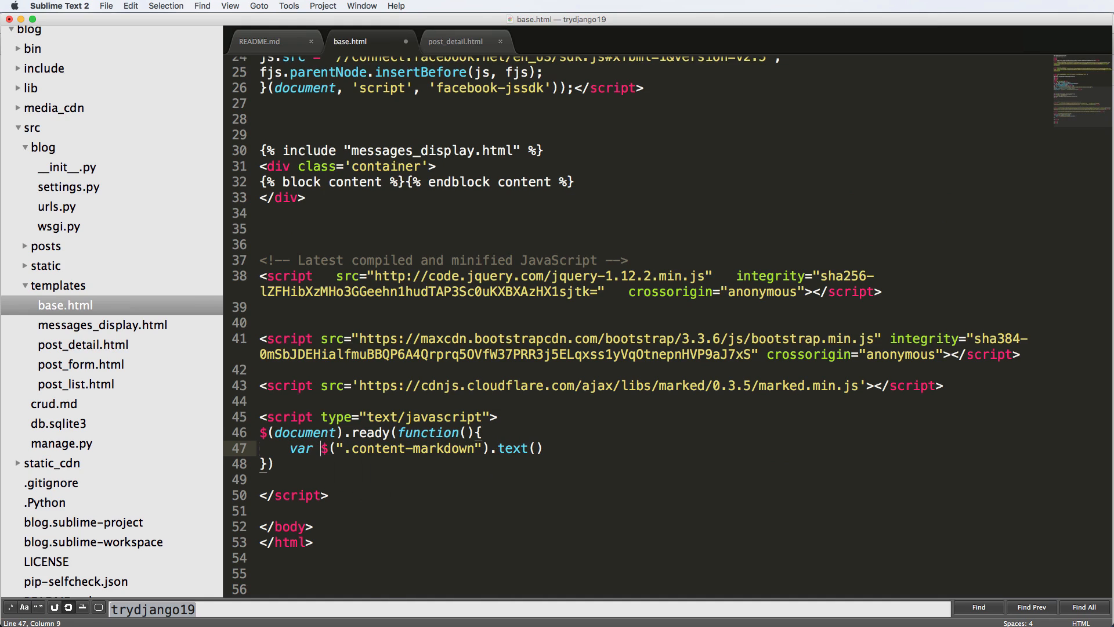
{"action": "type", "text": "content ="}
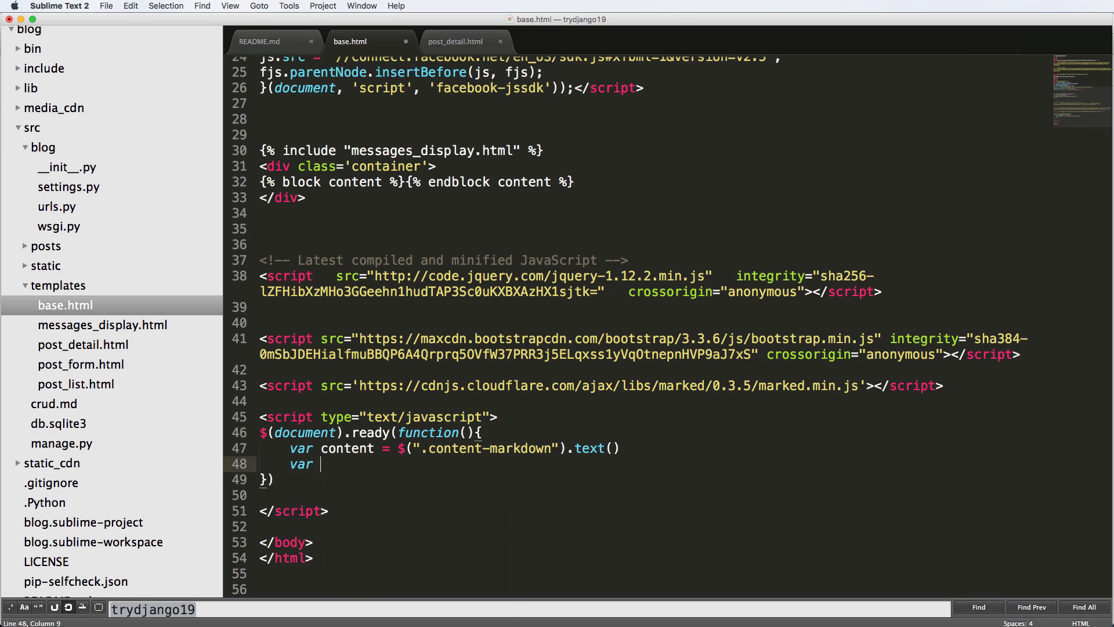
{"action": "type", "text": "contenMa"}
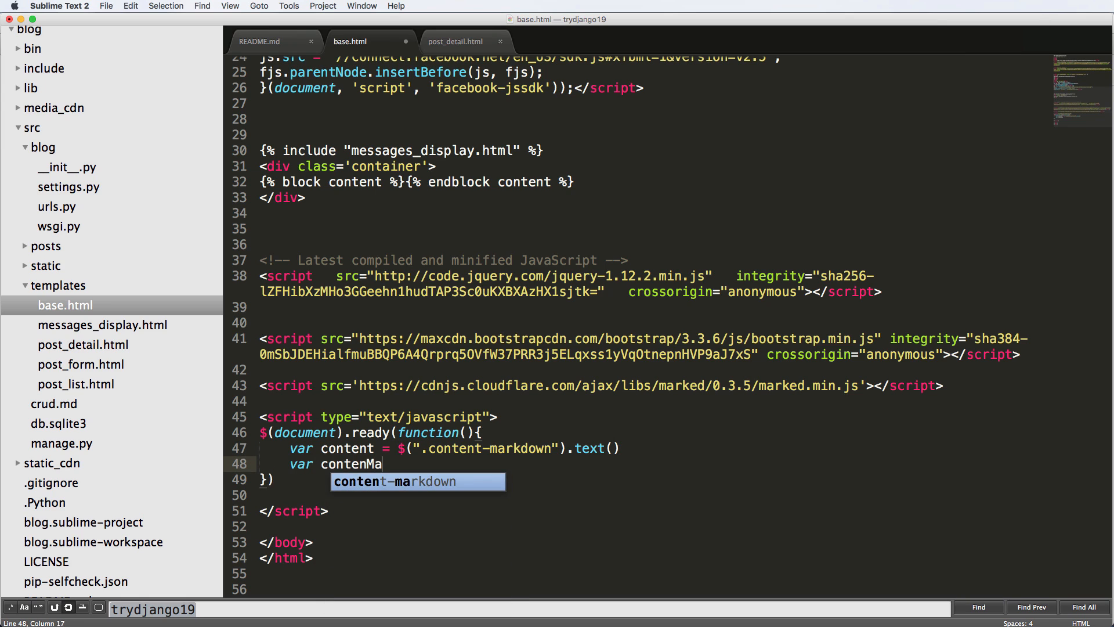
{"action": "type", "text": "markedC"}
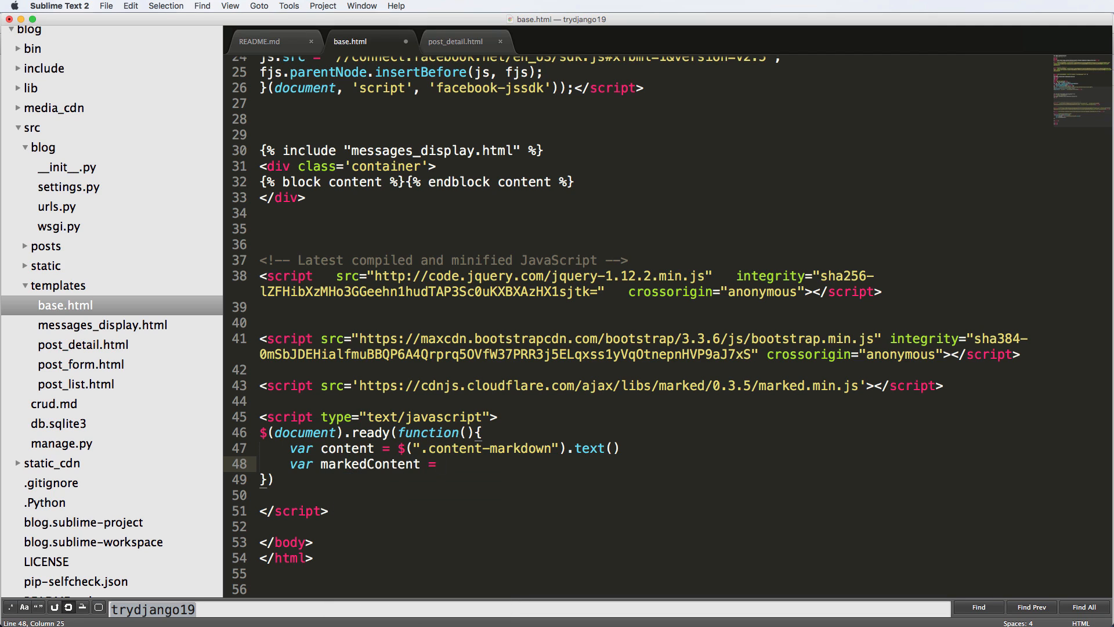
{"action": "type", "text": "marked()"}
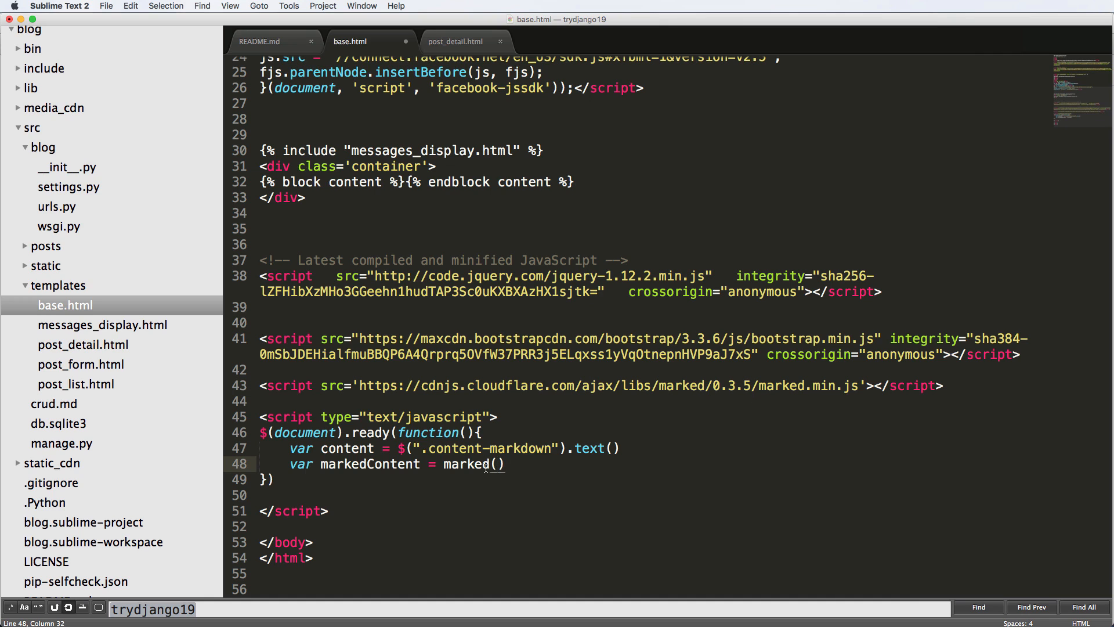
{"action": "type", "text": "content"}
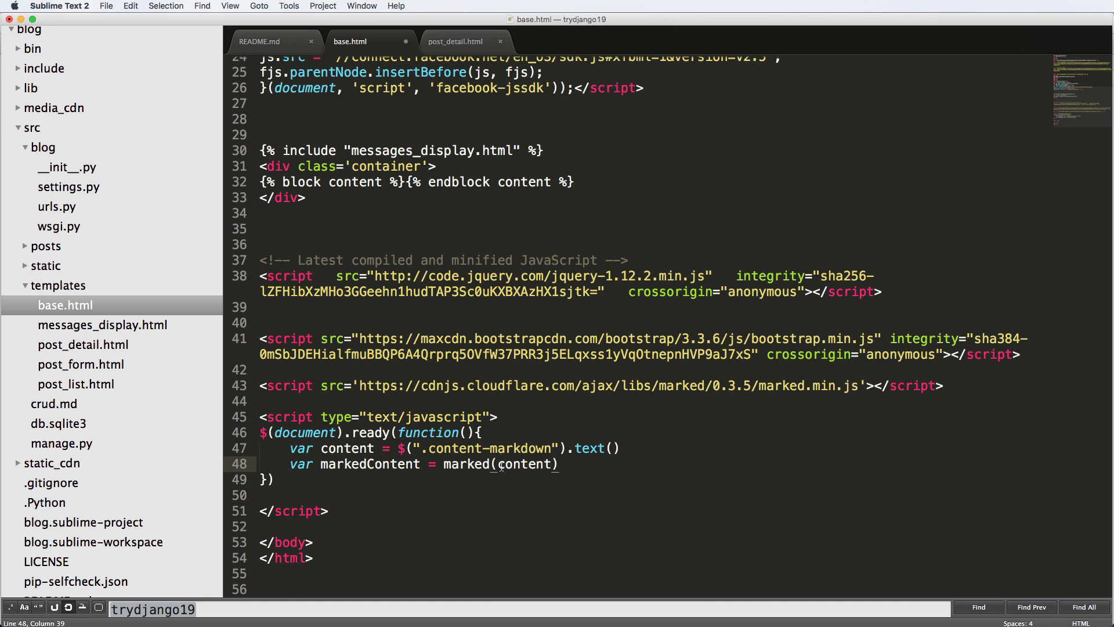
- Add console.log lines for content and markedContent, then select the four lines to wrap
{"action": "left_click", "coordinate": [644, 445]}
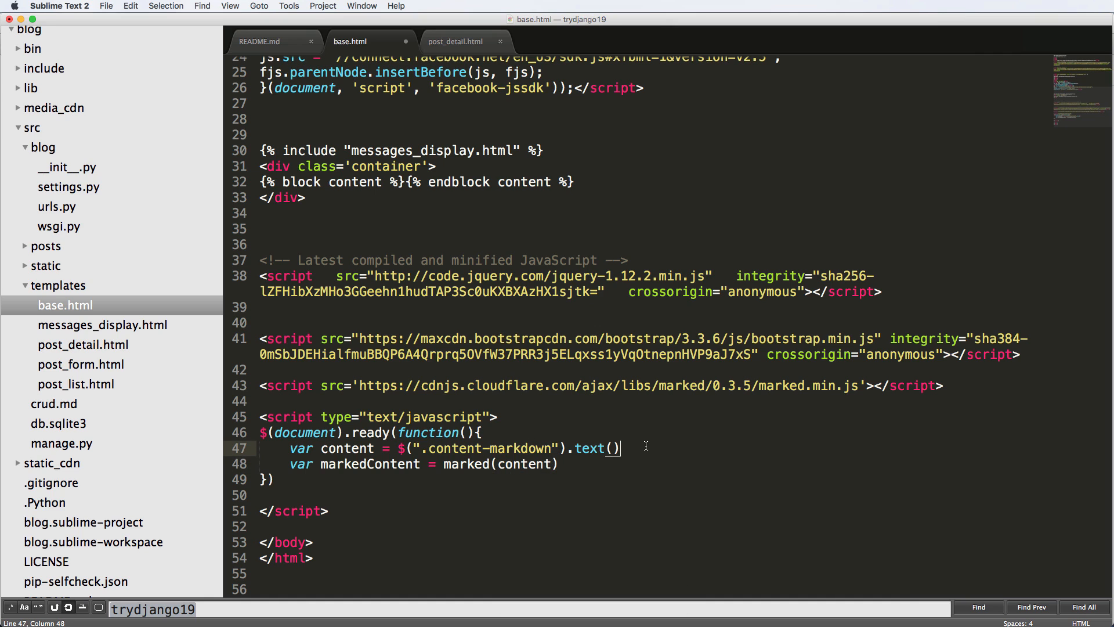
{"action": "type", "text": "console.log(content"}
{"action": "type", "text": "console.log(markedContent)"}
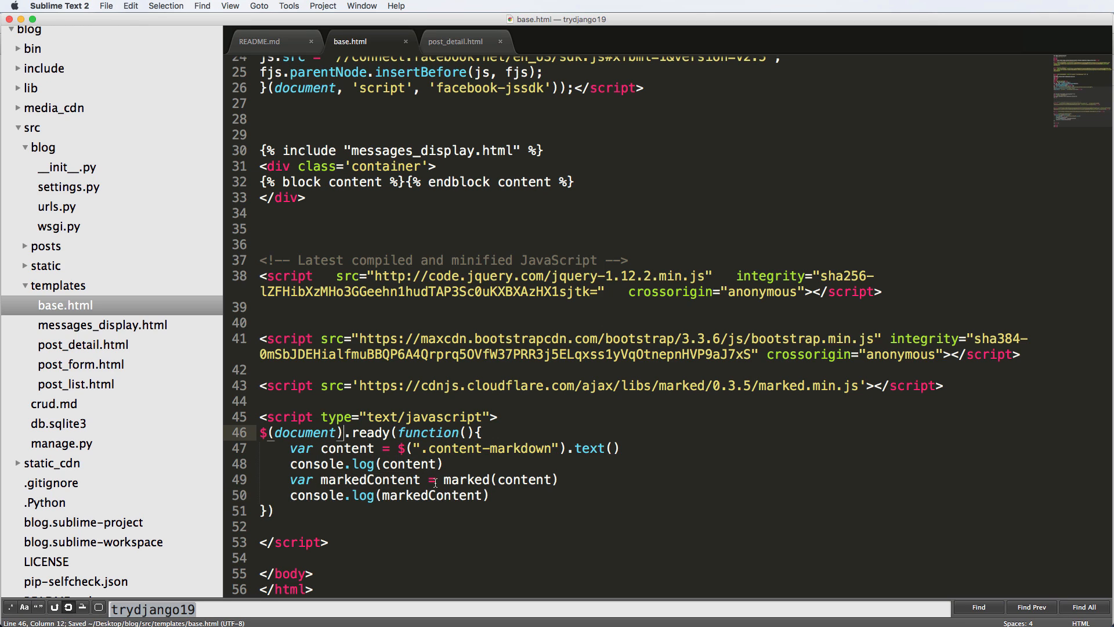
{"action": "left_click_drag", "start_coordinate": [290, 448], "coordinate": [489, 495]}
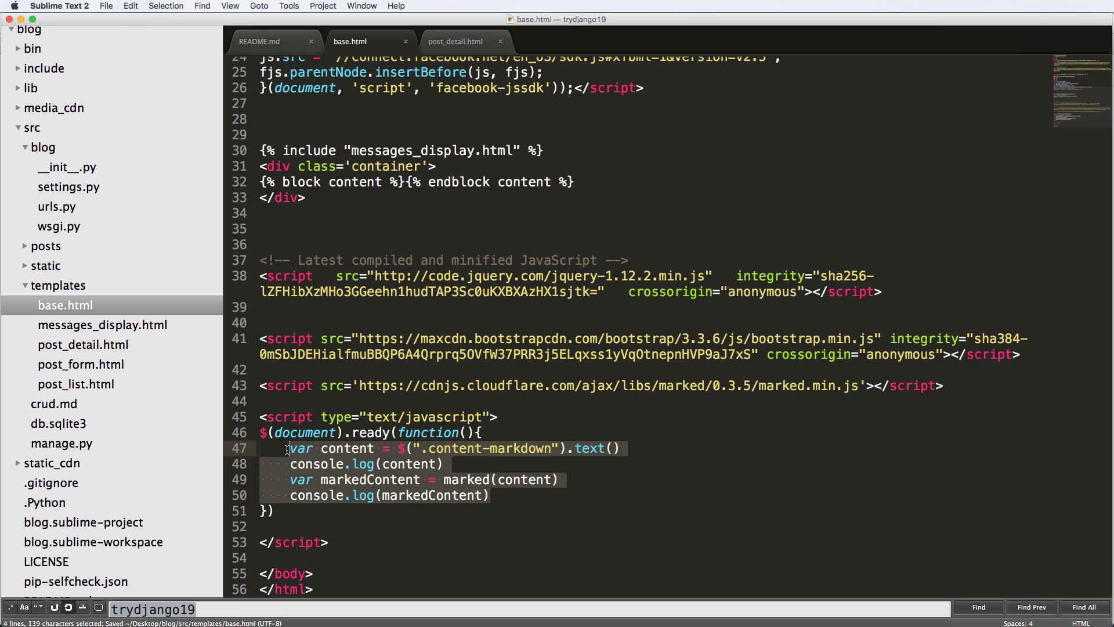
{"action": "left_click", "coordinate": [314, 448]}
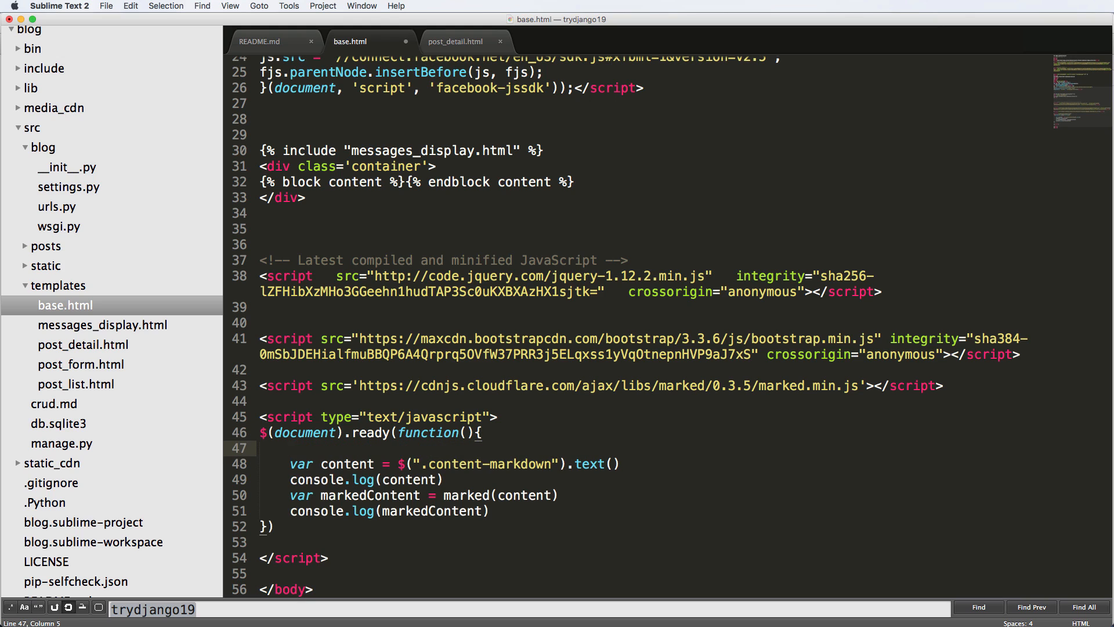
- Wrap the four lines in $(".content-markdown").each(function(){ }) and use $(this) for the inner selector
{"action": "type", "text": "$(\"\")"}
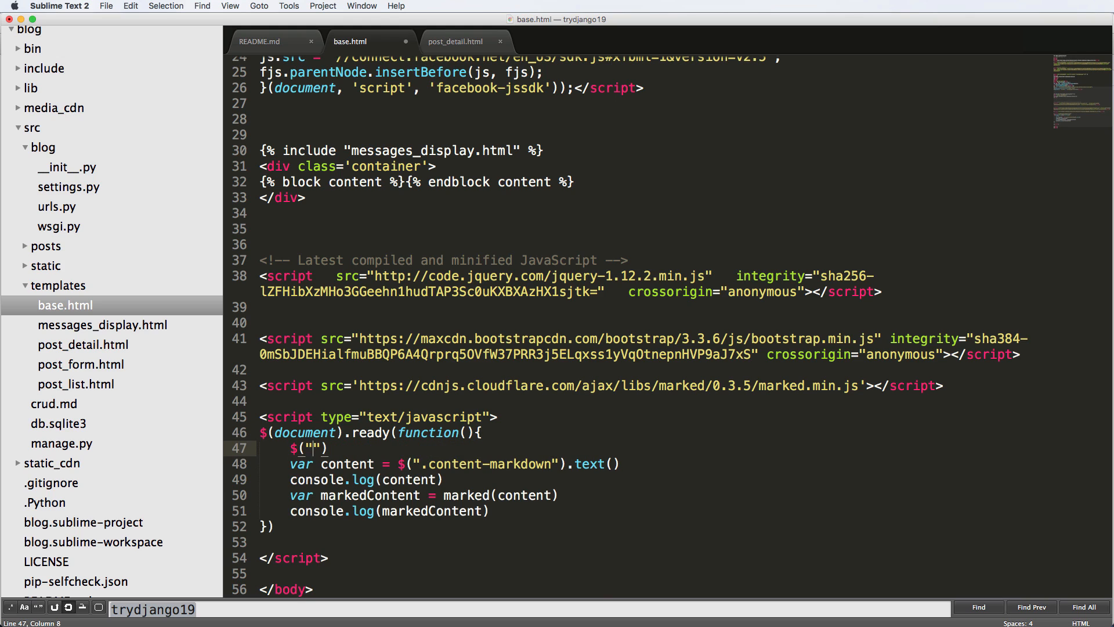
{"action": "type", "text": ".content-markdown"}
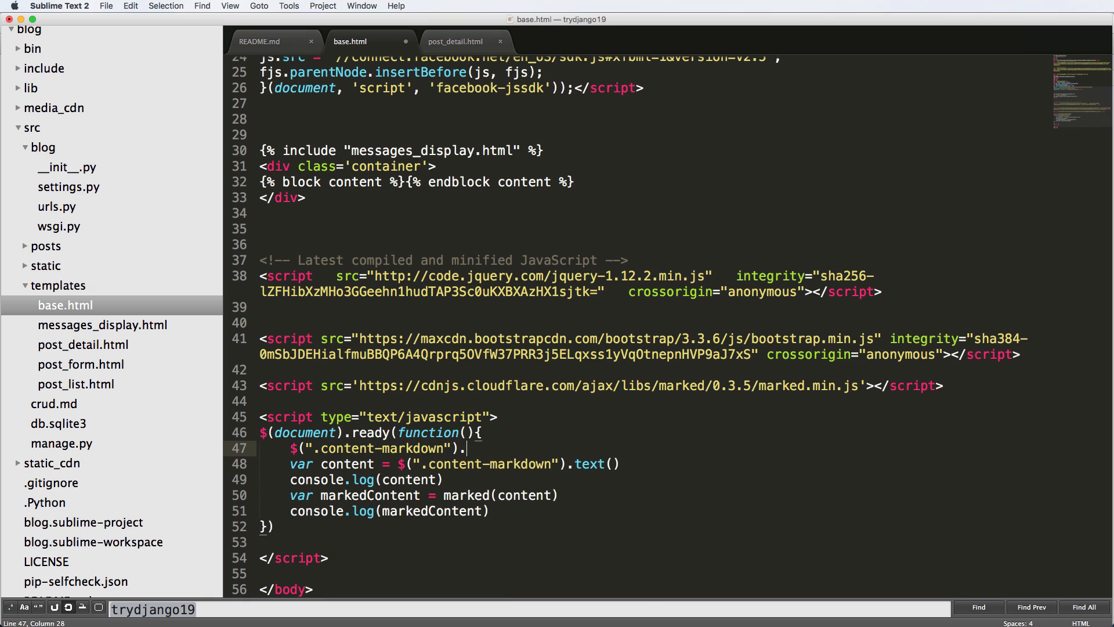
{"action": "type", "text": "each(func"}
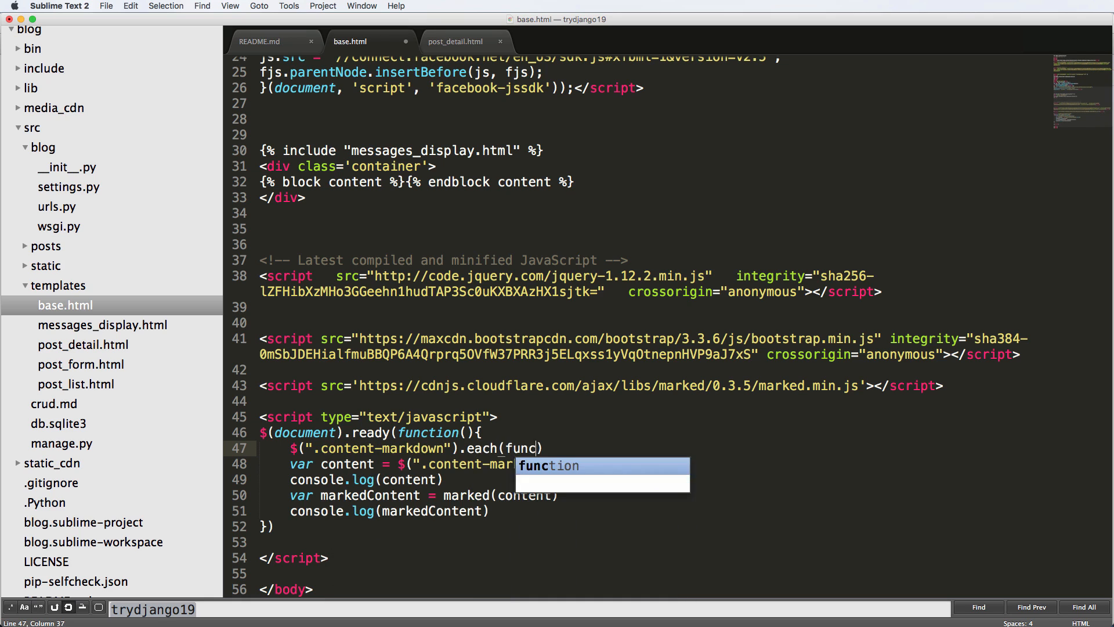
{"action": "key", "text": "Tab"}
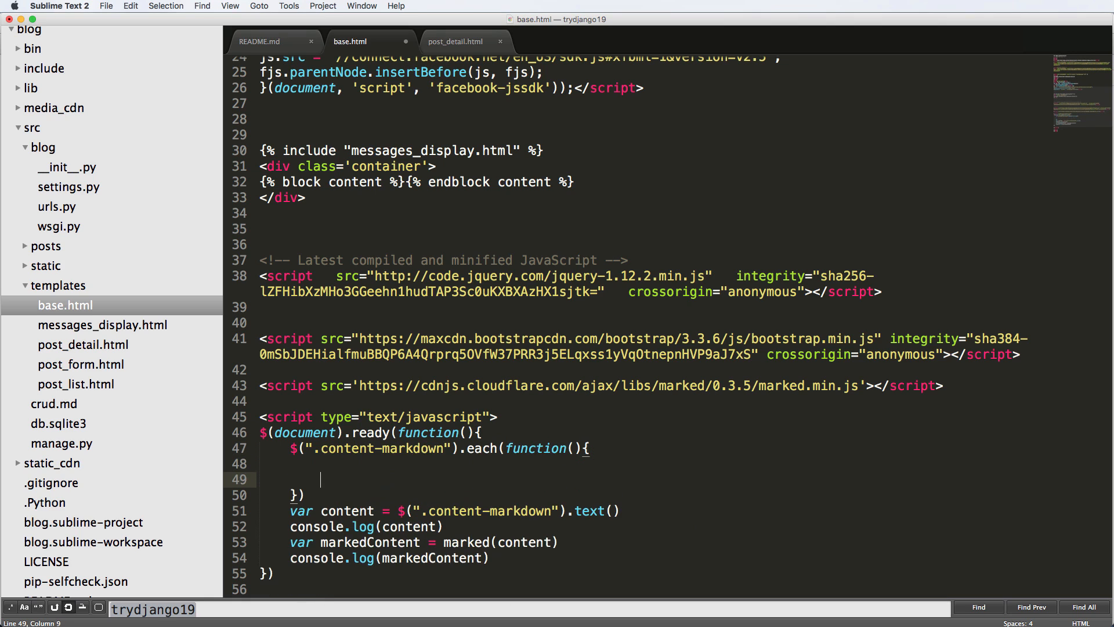
{"action": "key", "text": "cmd+x"}
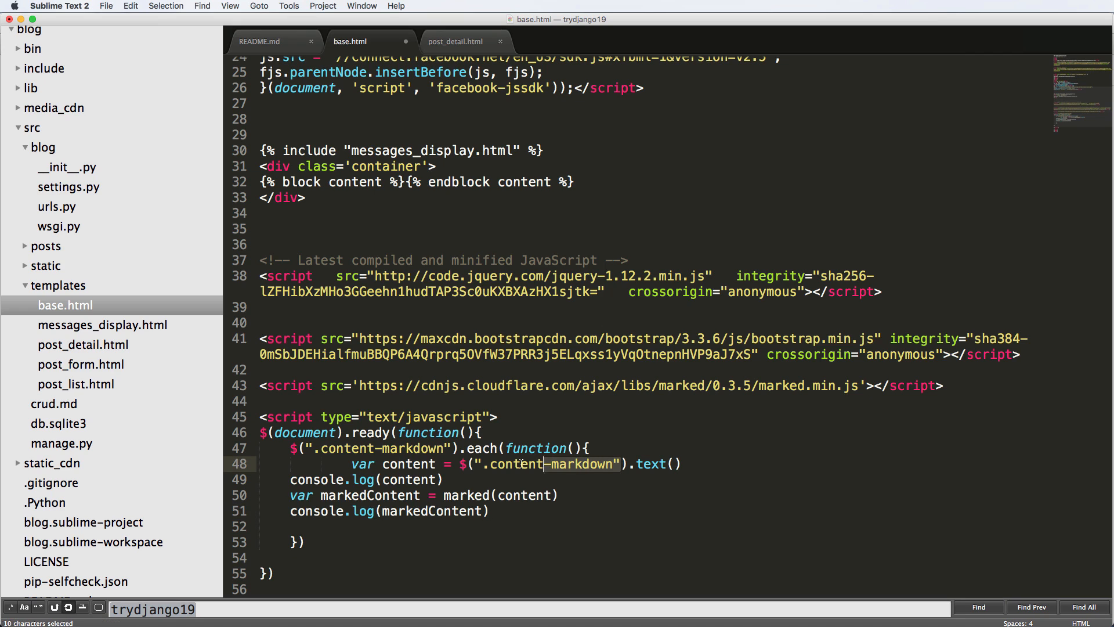
{"action": "type", "text": "this"}
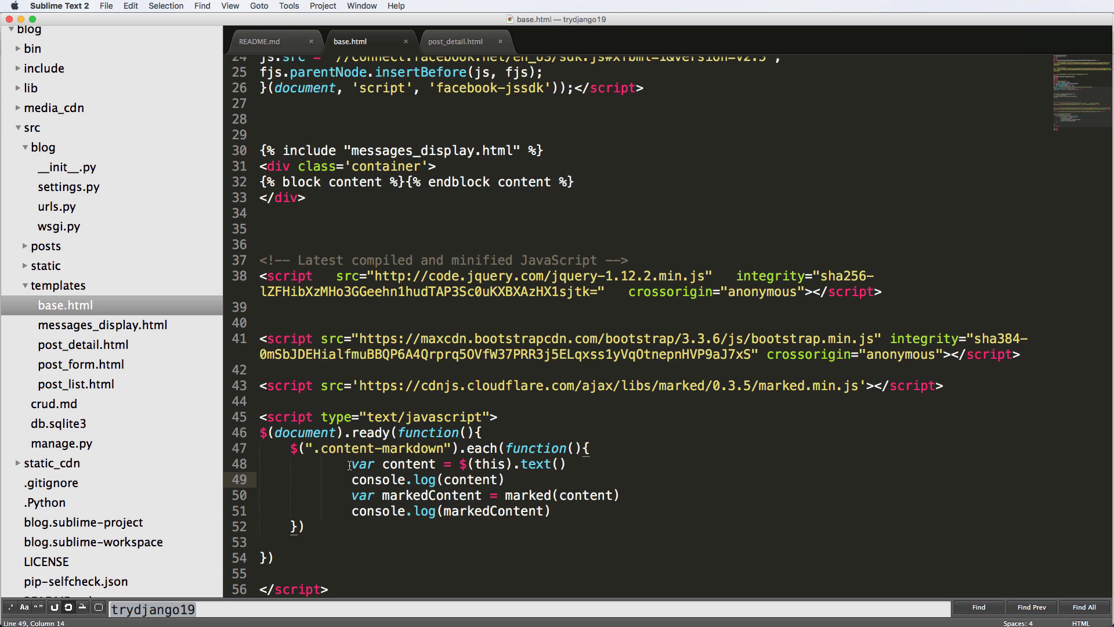
{"action": "double_click", "coordinate": [362, 448]}
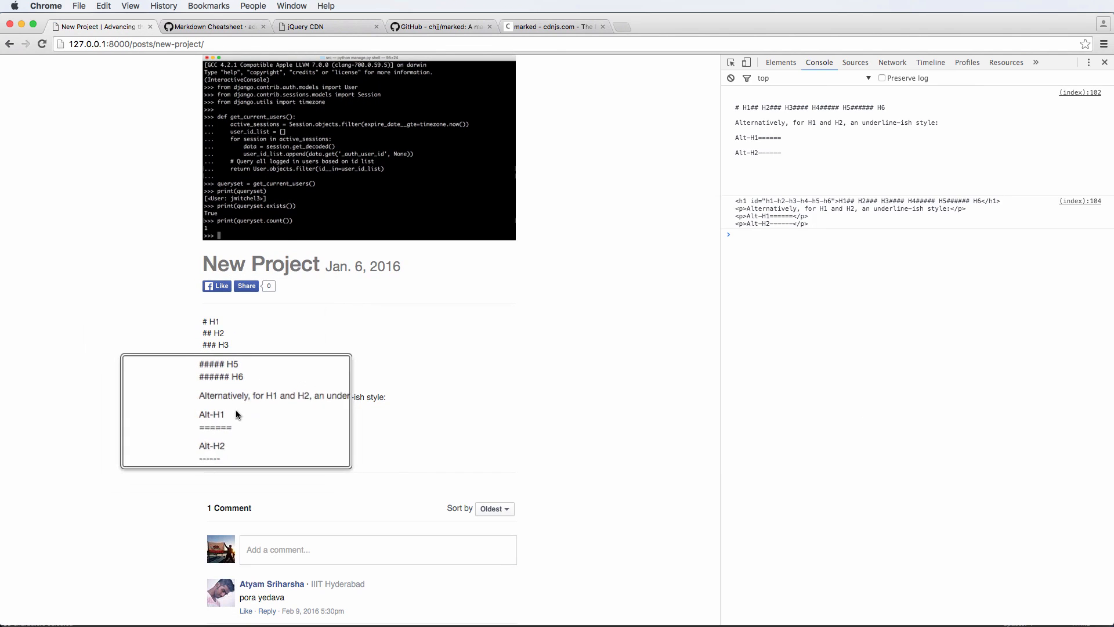
- Compare the Markdown Cheatsheet headers in Chrome, return to the New Project post and inspect its console output
{"action": "left_click", "coordinate": [206, 27]}
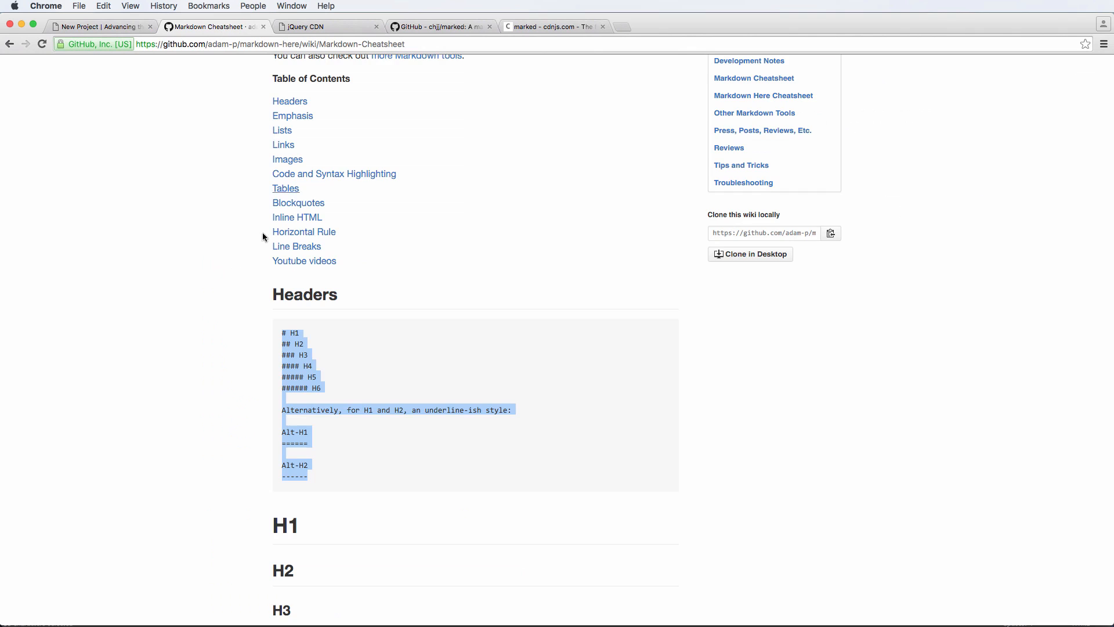
{"action": "scroll", "scroll_direction": "down", "scroll_amount": 3}
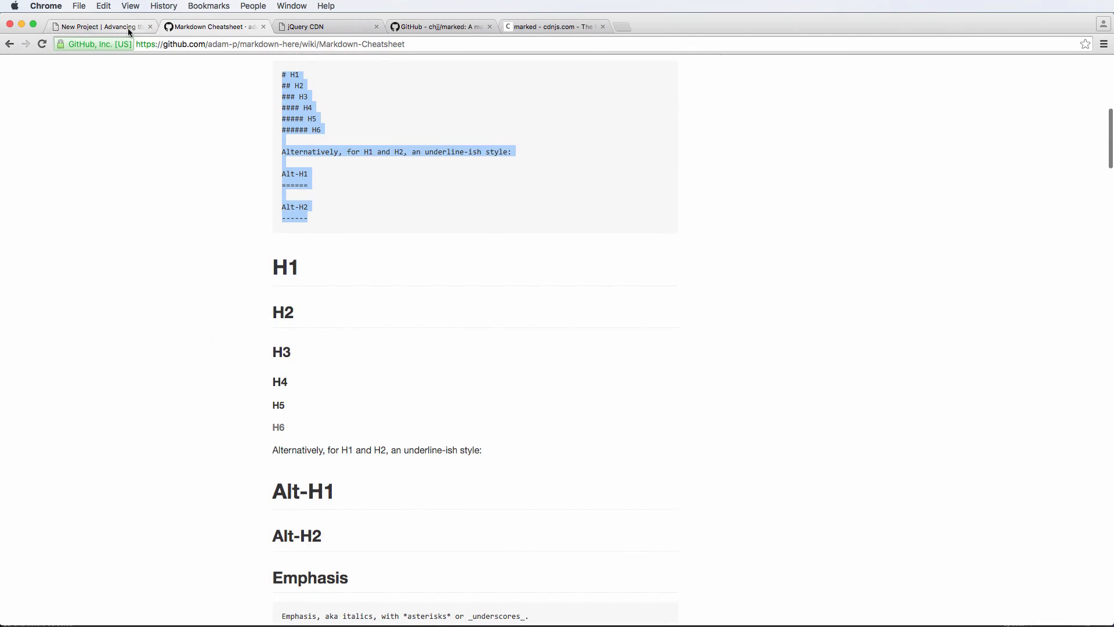
{"action": "left_click", "coordinate": [98, 27]}
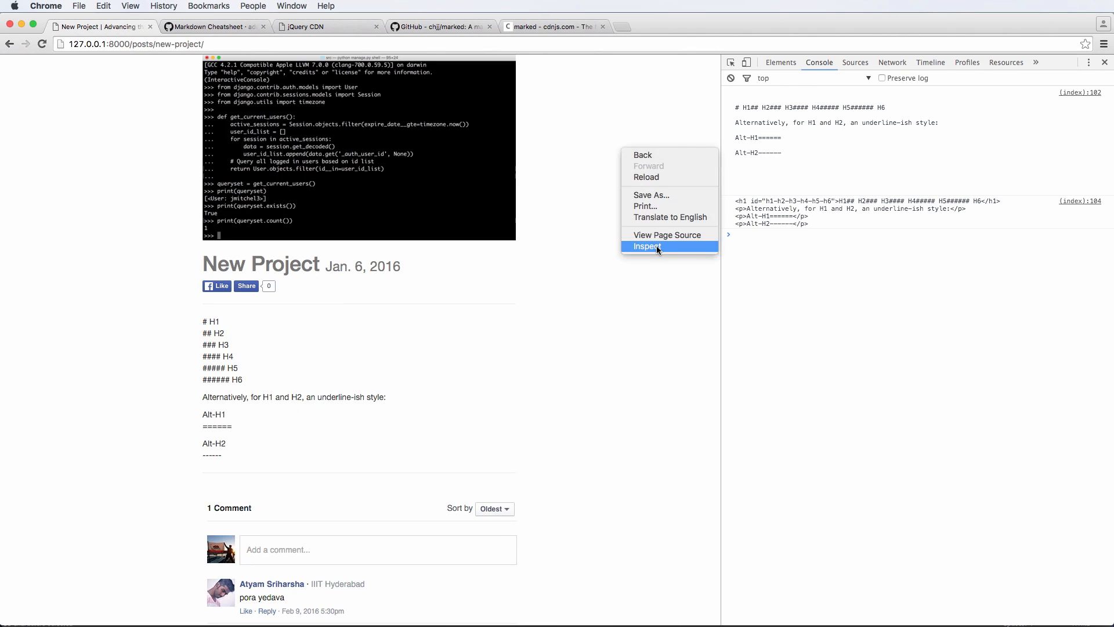
{"action": "left_click", "coordinate": [647, 246]}
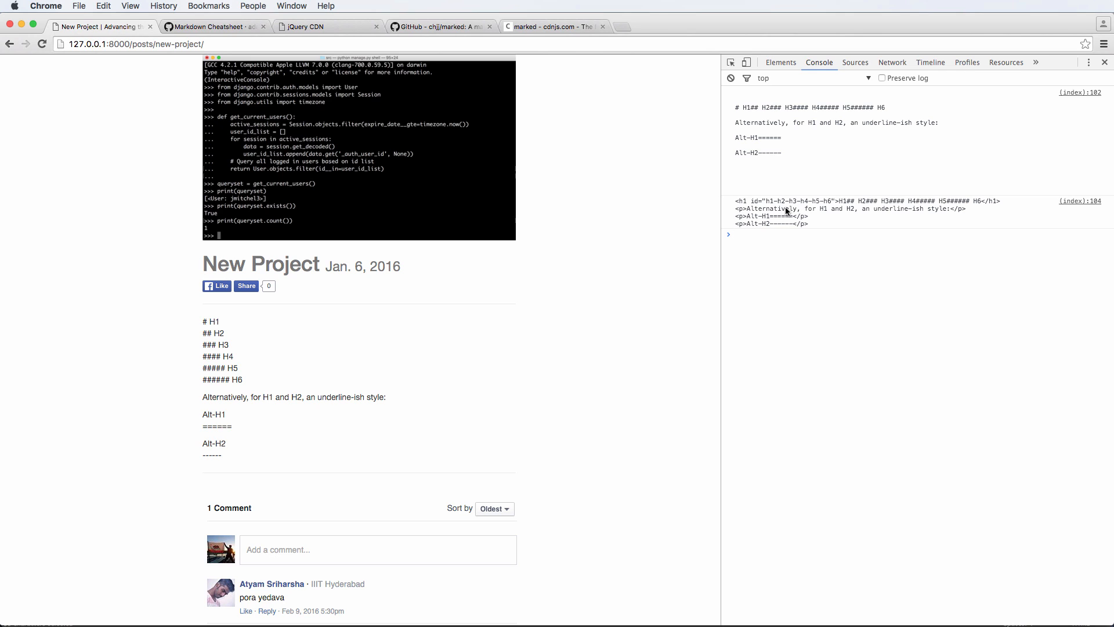
{"action": "mouse_move", "coordinate": [863, 209]}
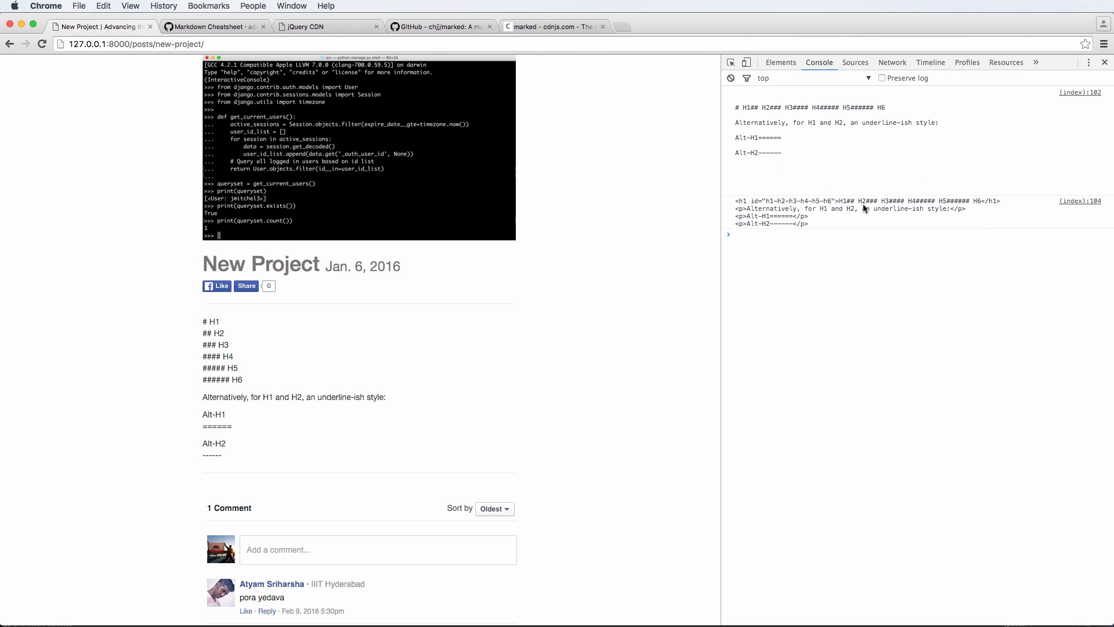
{"action": "mouse_move", "coordinate": [679, 148]}
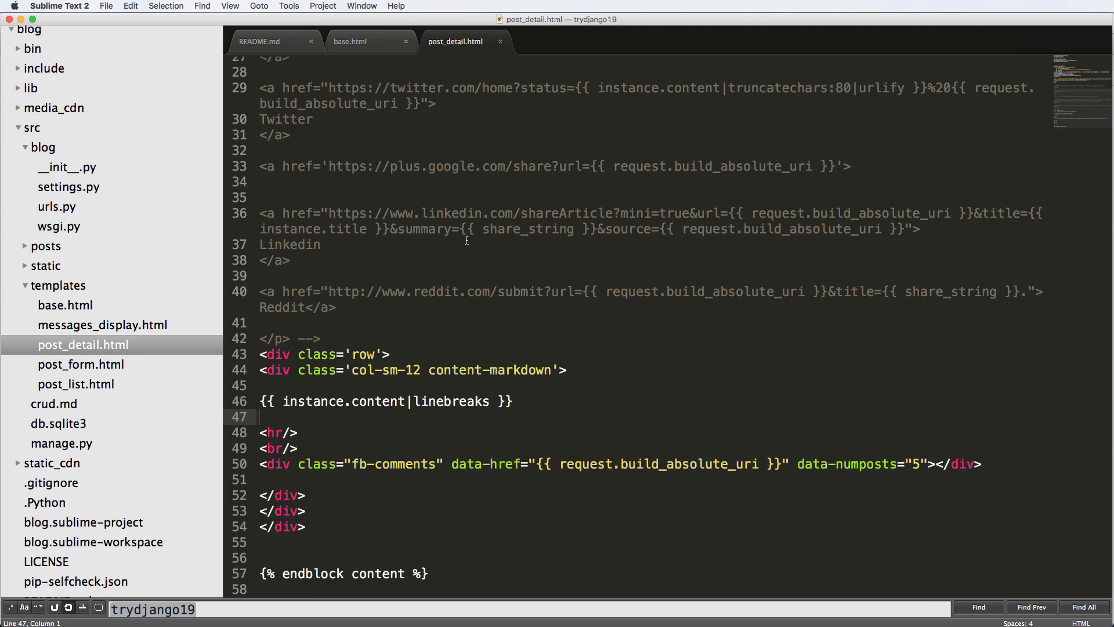
- Remove the |linebreaks filter from {{ instance.content }} in post_detail.html and return to base.html
{"action": "double_click", "coordinate": [450, 400]}
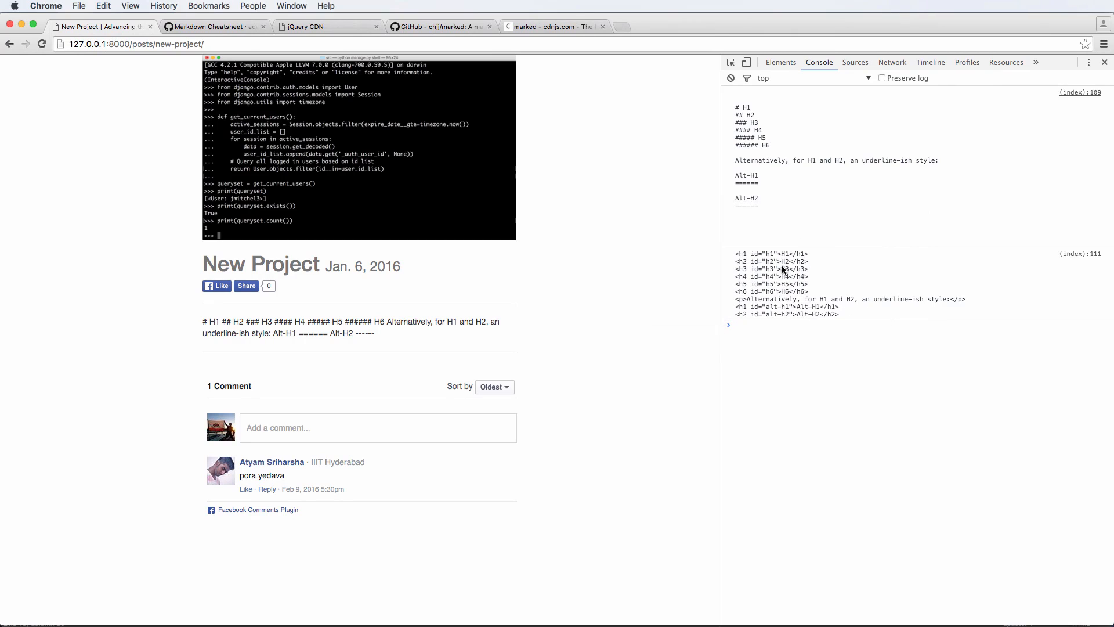
{"action": "left_click_drag", "start_coordinate": [203, 321], "coordinate": [375, 333]}
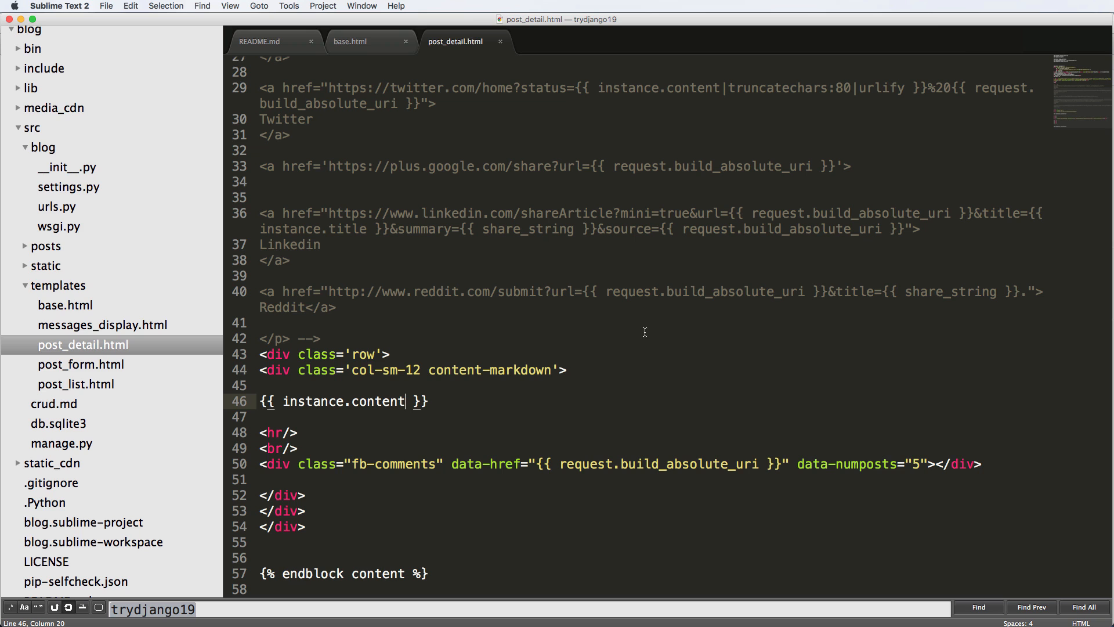
{"action": "left_click", "coordinate": [349, 42]}
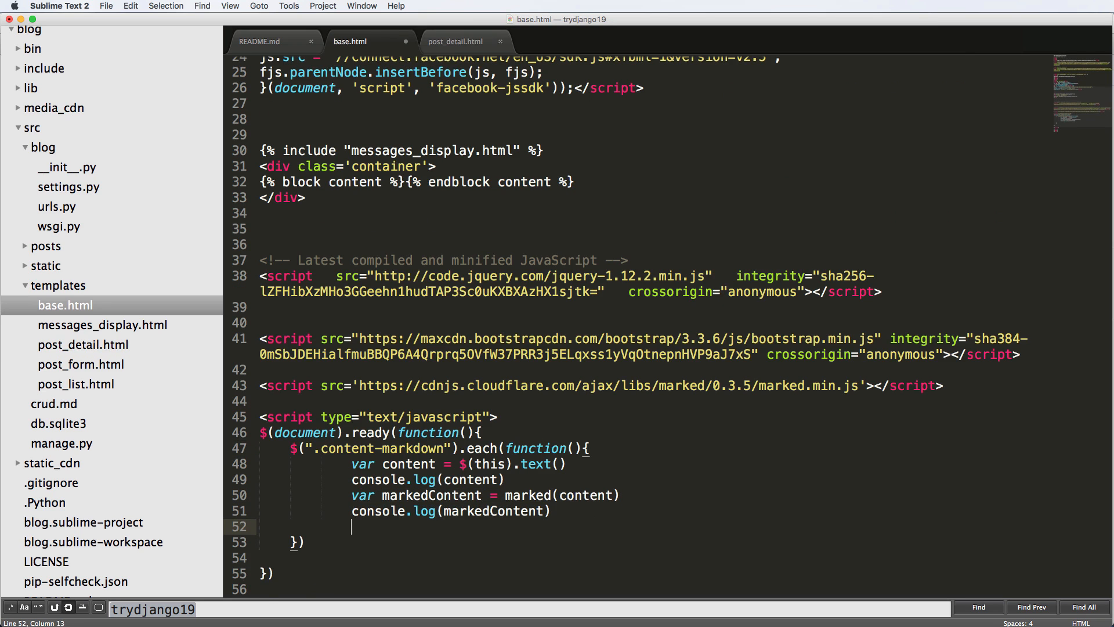
- Finish the loop body with $(this).html(markedContent) so each div renders the marked HTML
{"action": "type", "text": "$()"}
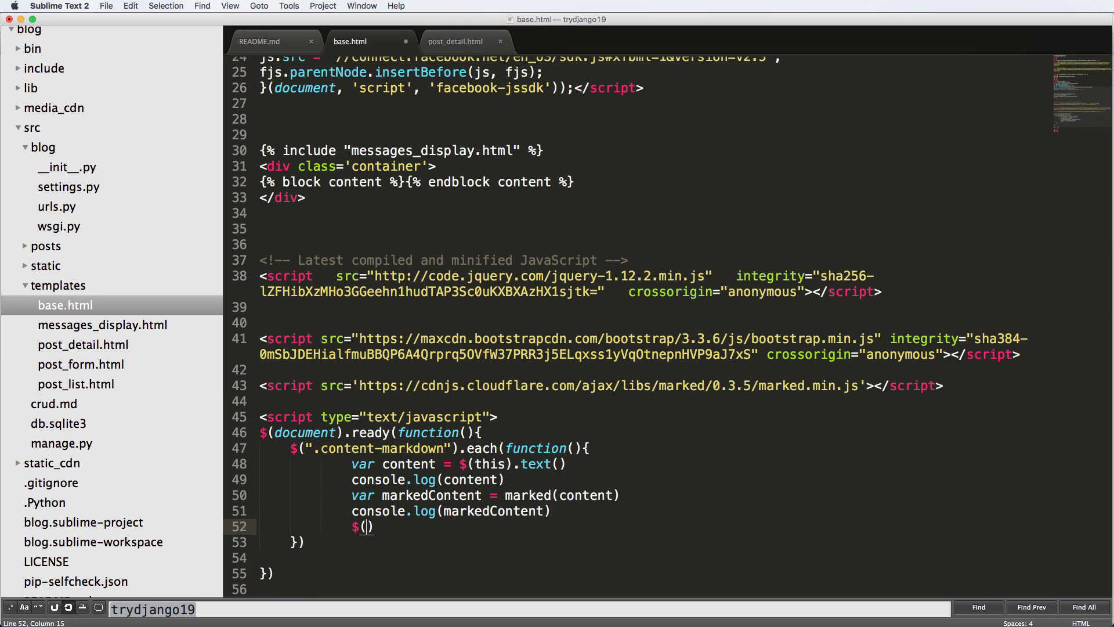
{"action": "type", "text": "this).html"}
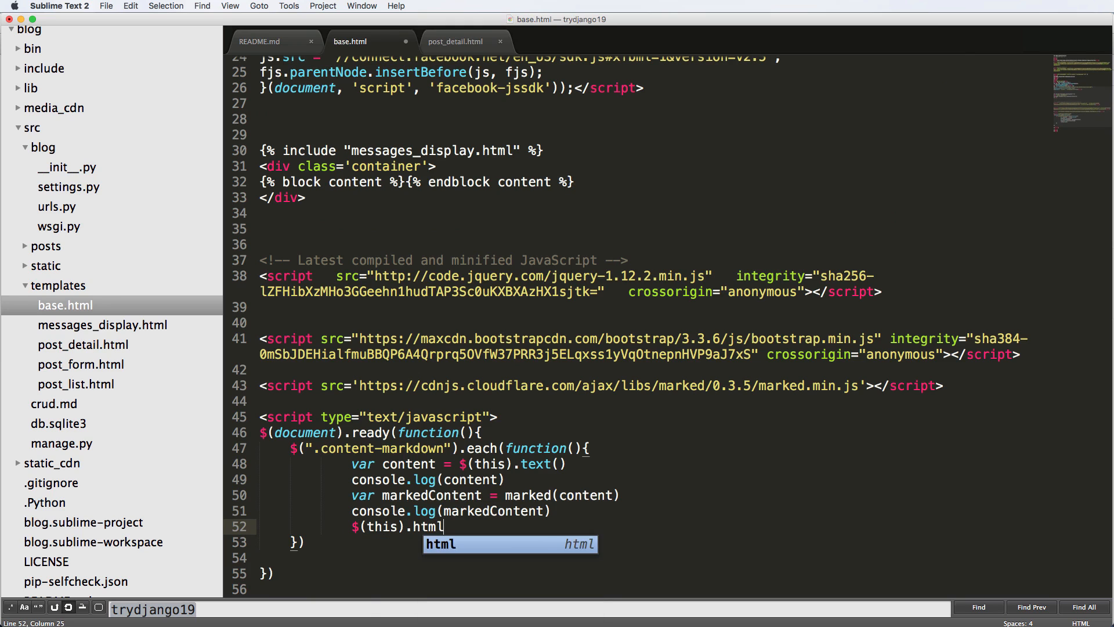
{"action": "type", "text": "(makr)"}
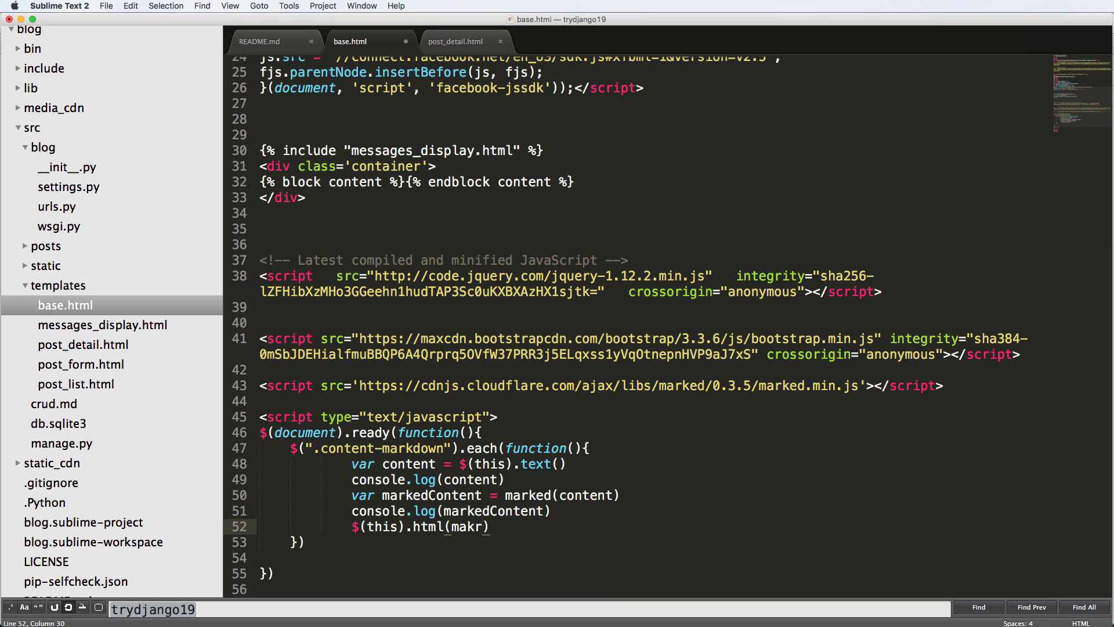
{"action": "type", "text": "markedContent"}
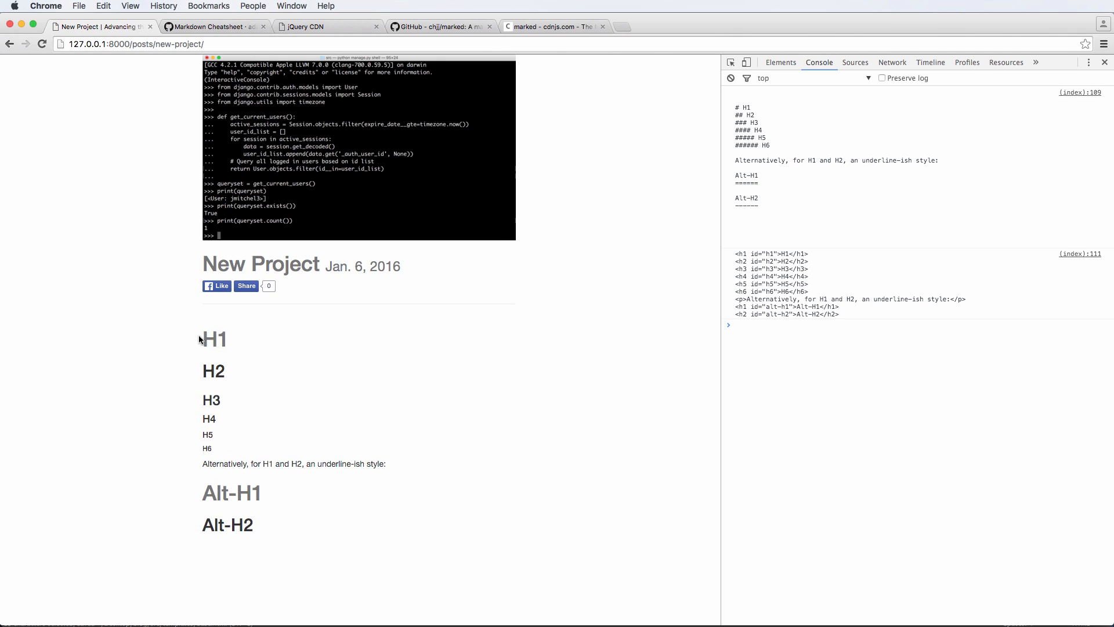
{"action": "mouse_move", "coordinate": [328, 531]}
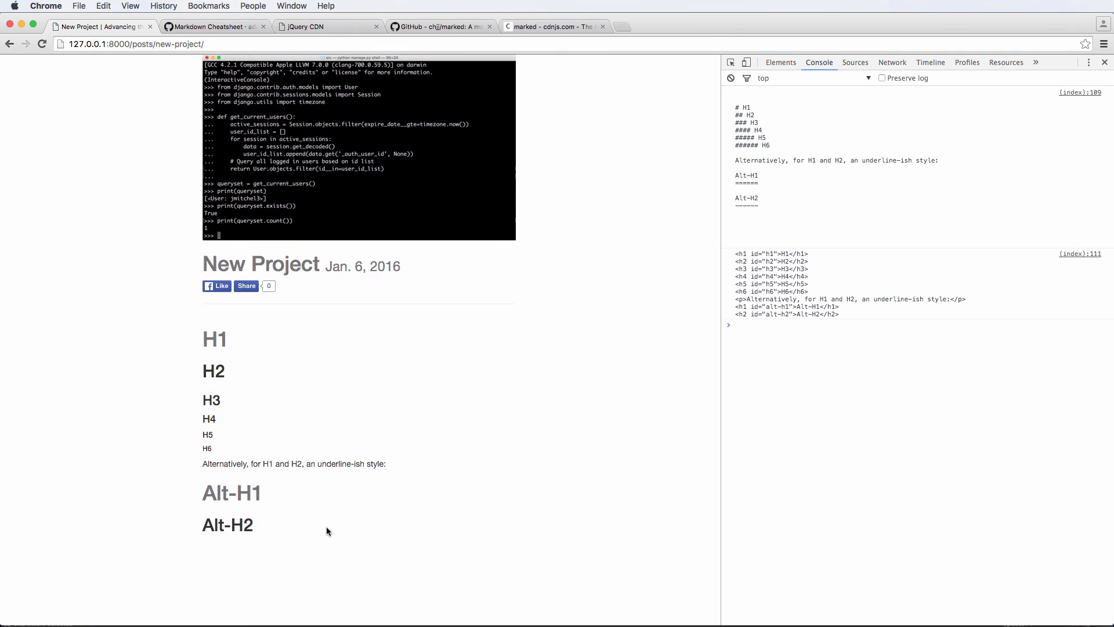
{"action": "mouse_move", "coordinate": [492, 237]}
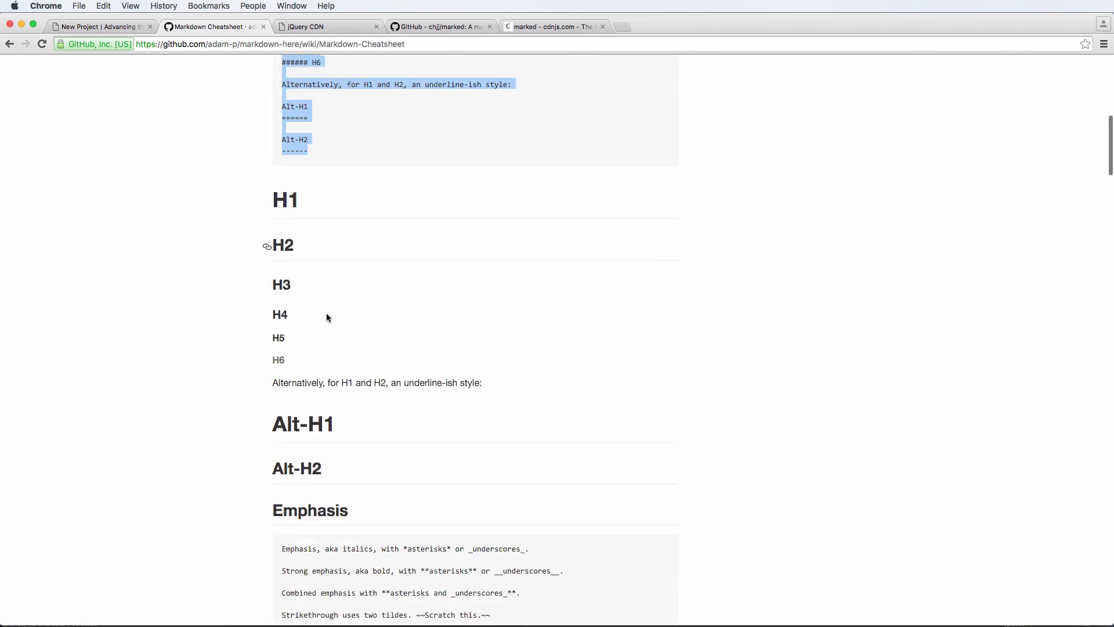
{"action": "scroll", "scroll_direction": "up", "scroll_amount": 3}
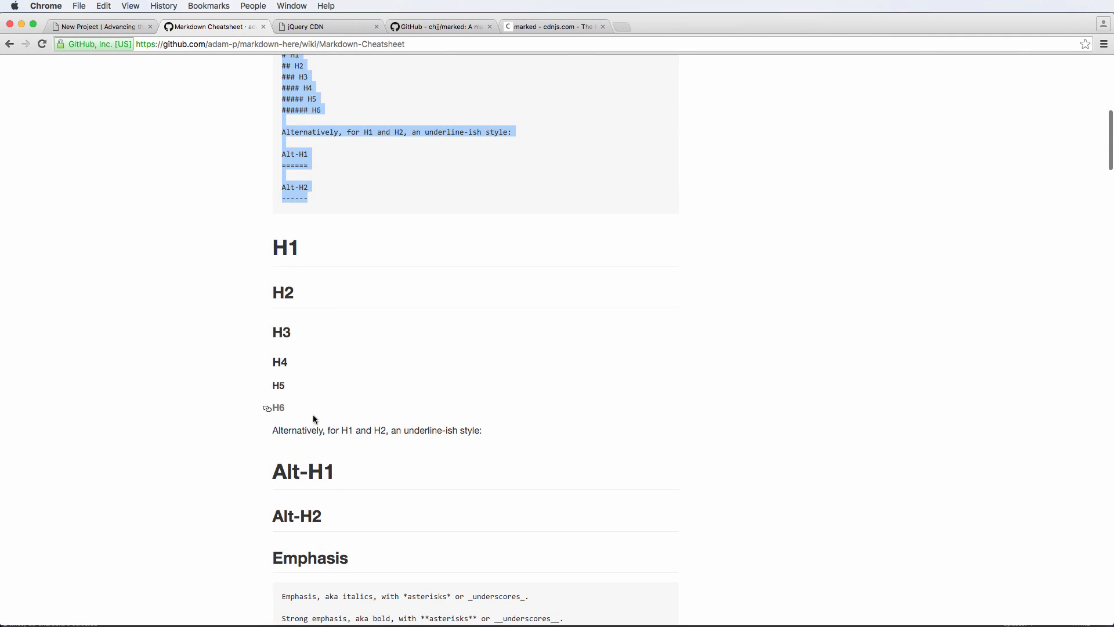
{"action": "scroll", "scroll_direction": "down", "scroll_amount": 3}
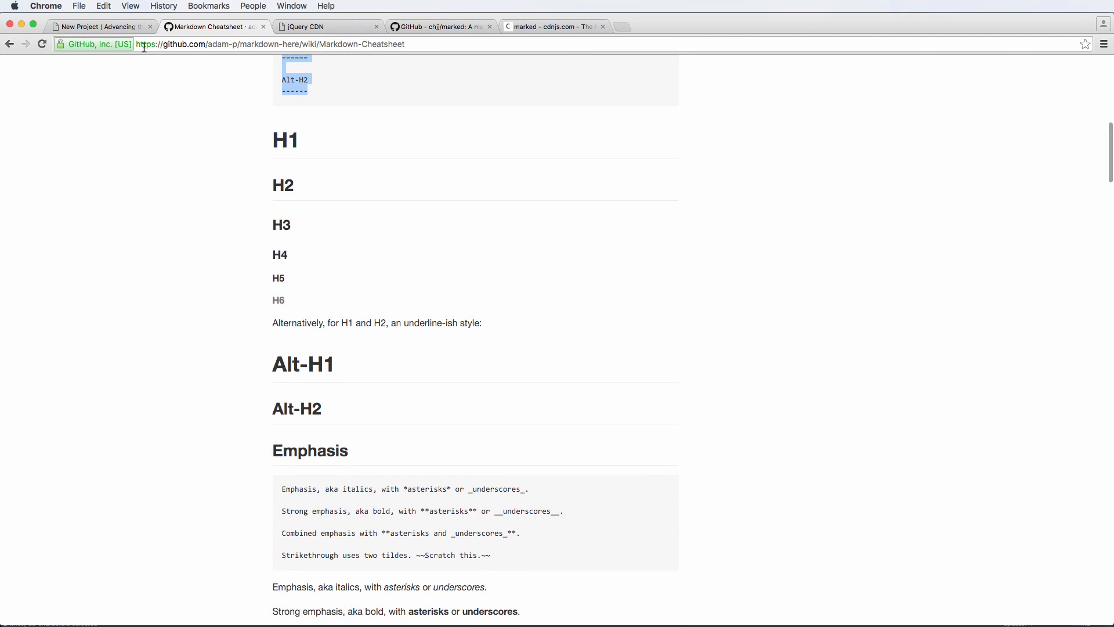
{"action": "left_click", "coordinate": [103, 25]}
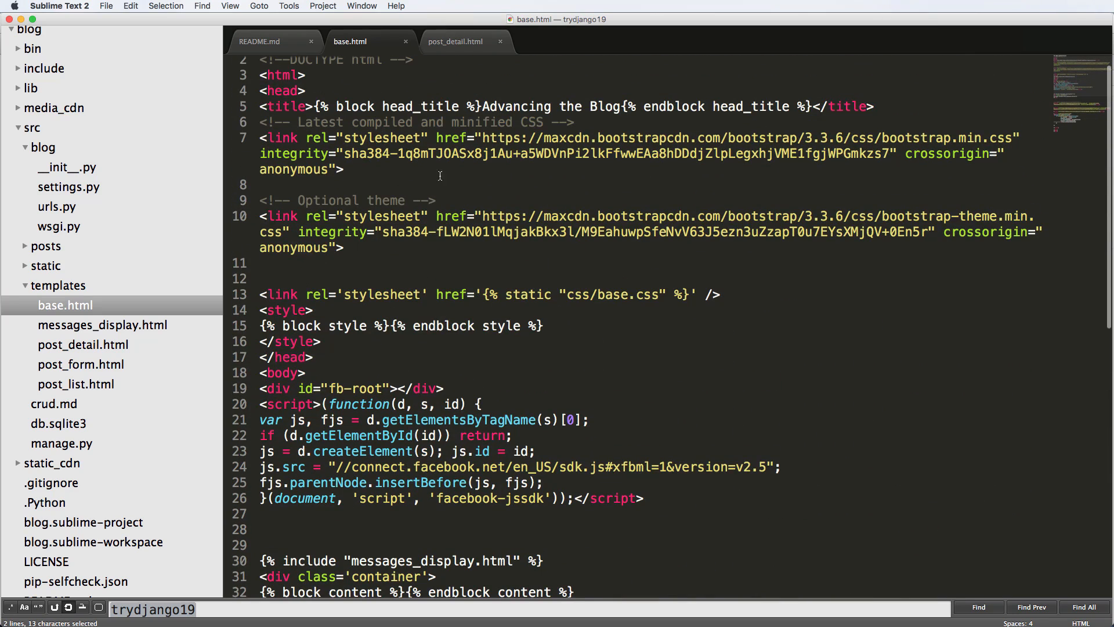
{"action": "left_click", "coordinate": [429, 153]}
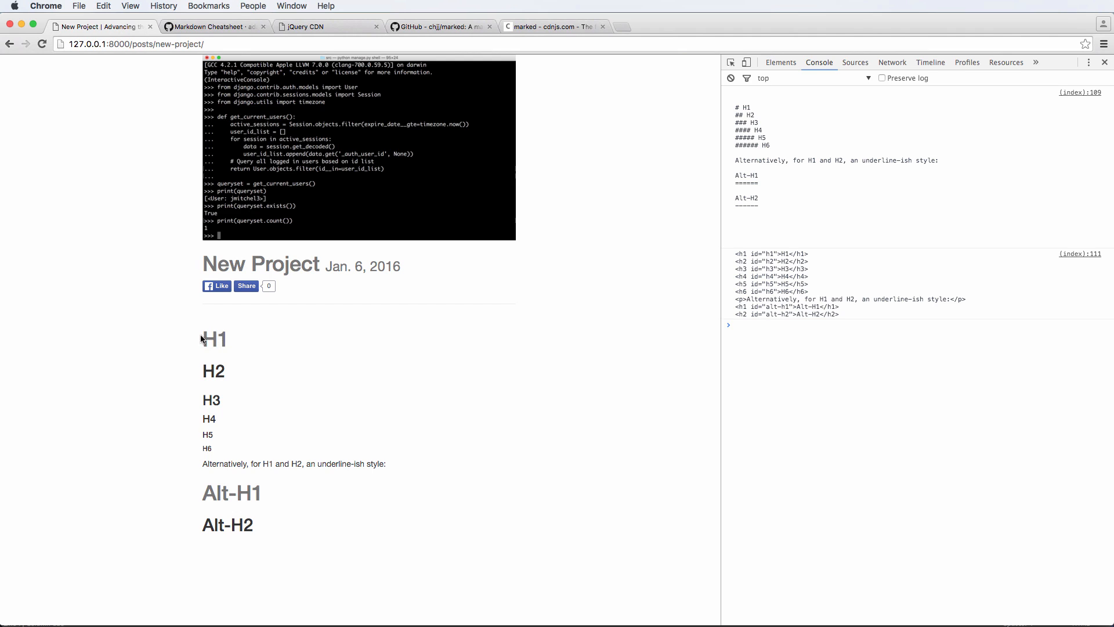
{"action": "mouse_move", "coordinate": [766, 269]}
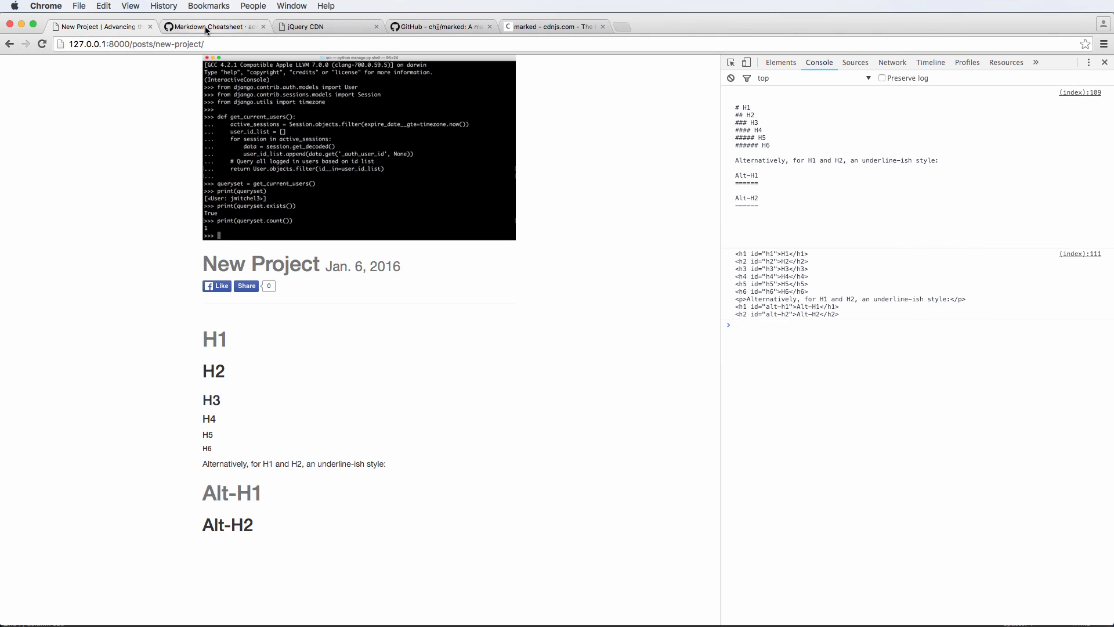
{"action": "left_click", "coordinate": [210, 27]}
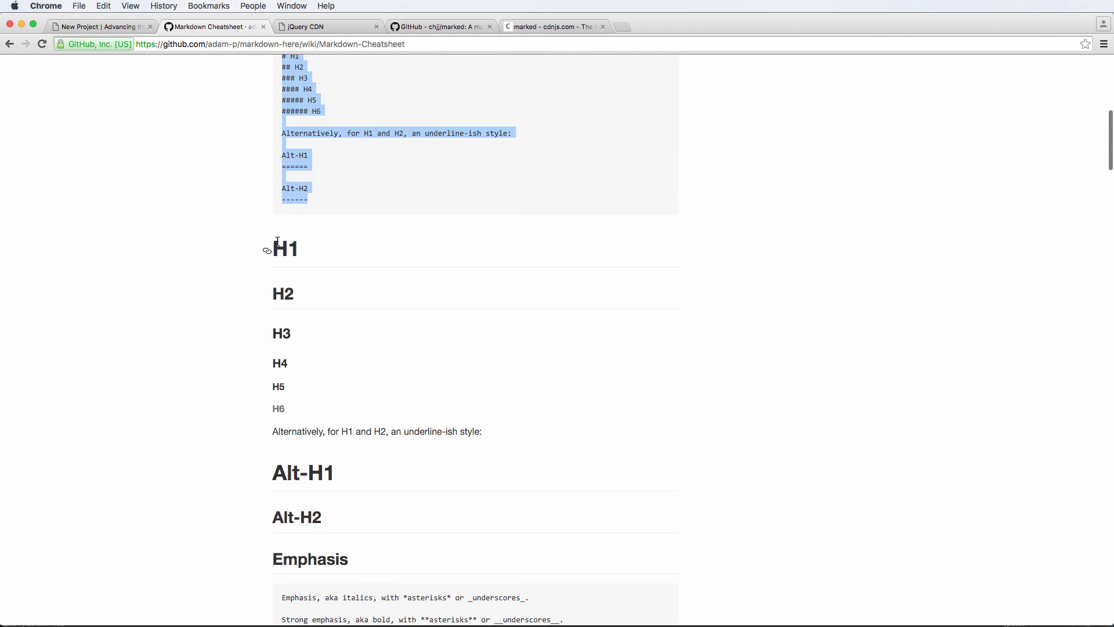
{"action": "left_click", "coordinate": [93, 27]}
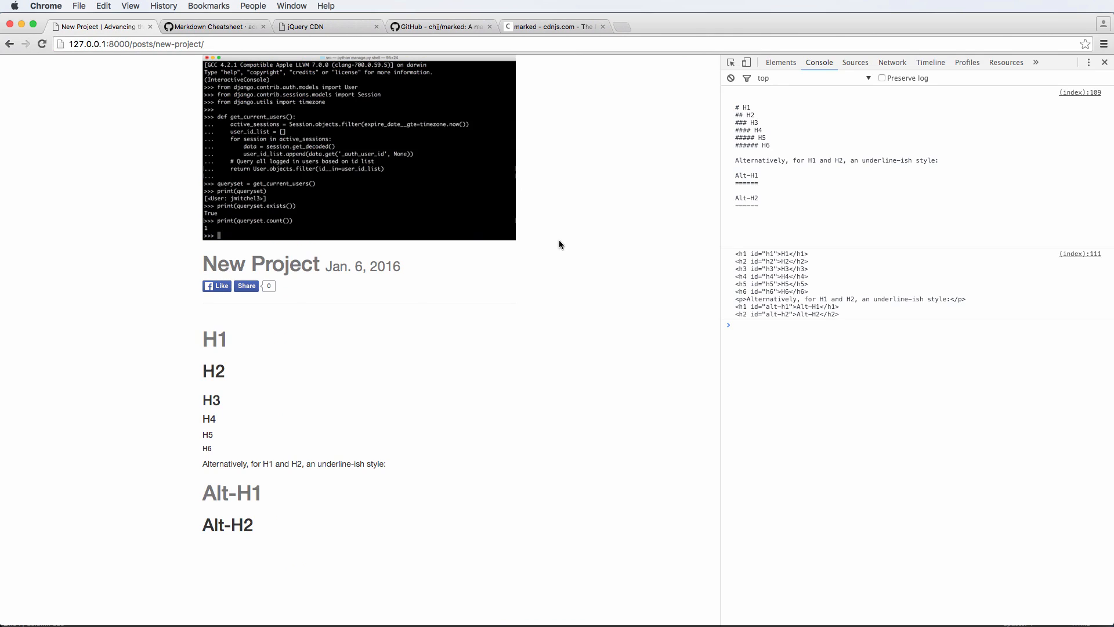
{"action": "mouse_move", "coordinate": [264, 110]}
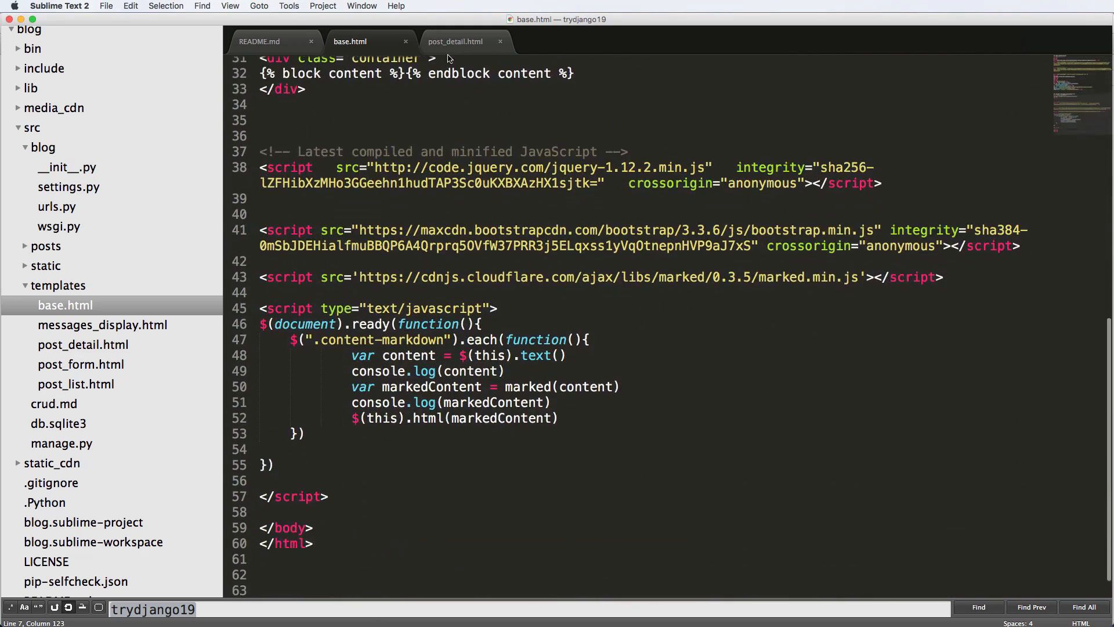
- In post_detail.html wrap {{ instance.content }} in its own <div class='content-markdown'></div>, removing that class from col-sm-12
{"action": "left_click", "coordinate": [453, 42]}
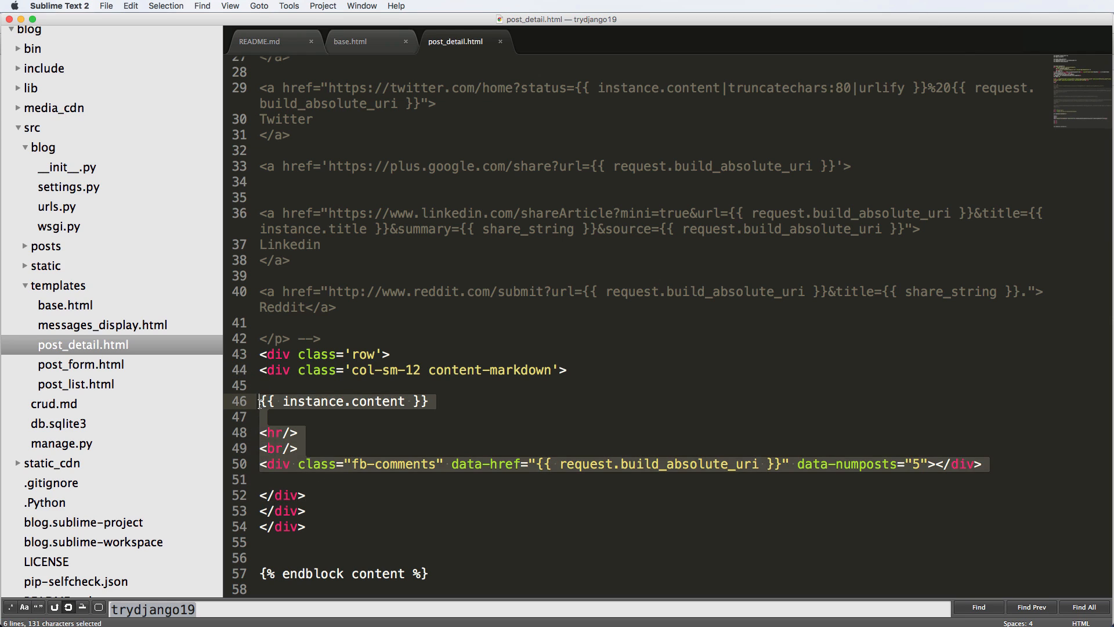
{"action": "key", "text": "Tab"}
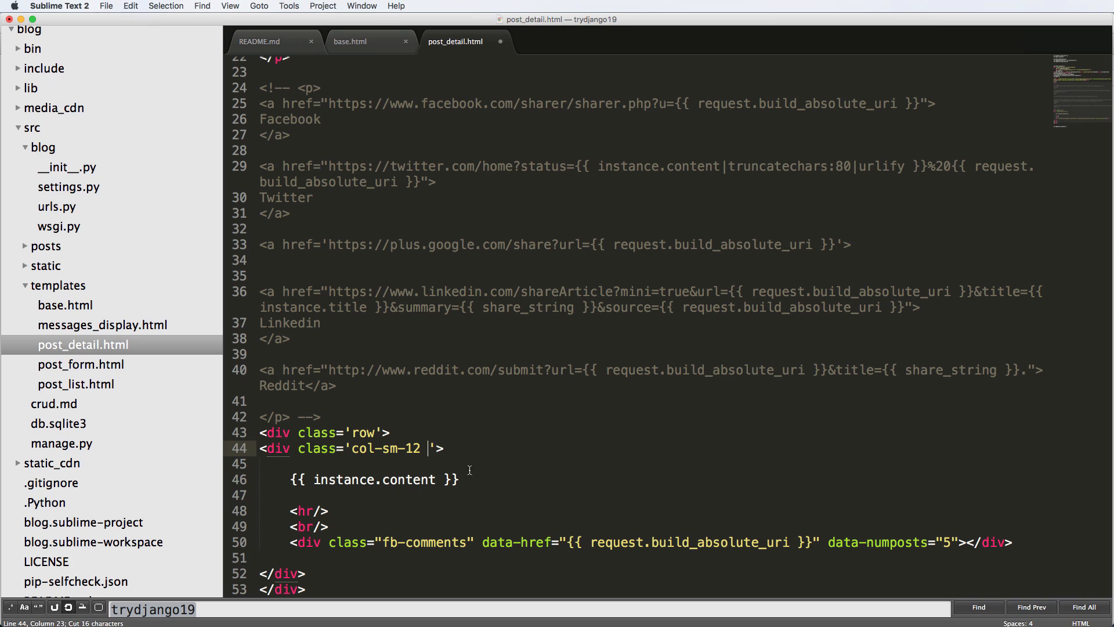
{"action": "type", "text": "<div"}
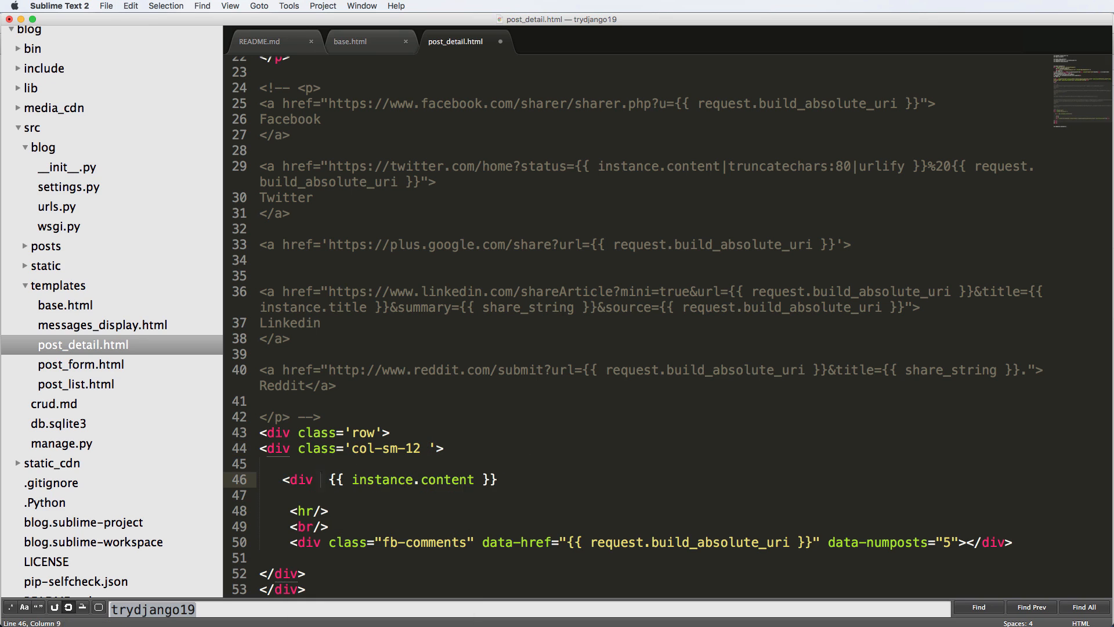
{"action": "type", "text": "class='content-markdown'"}
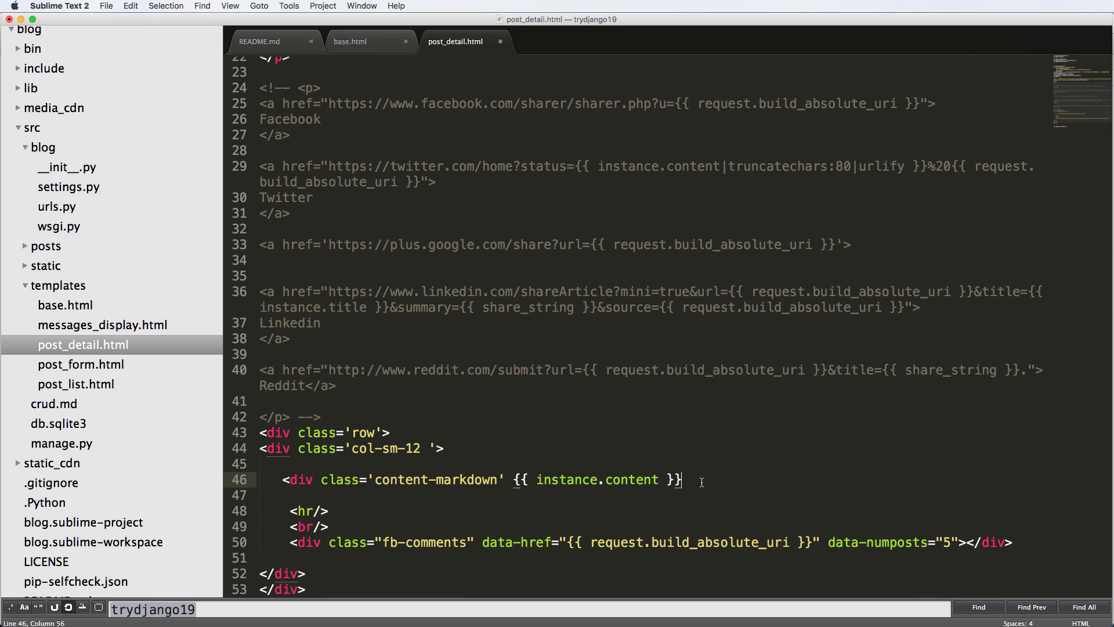
{"action": "type", "text": "</div>"}
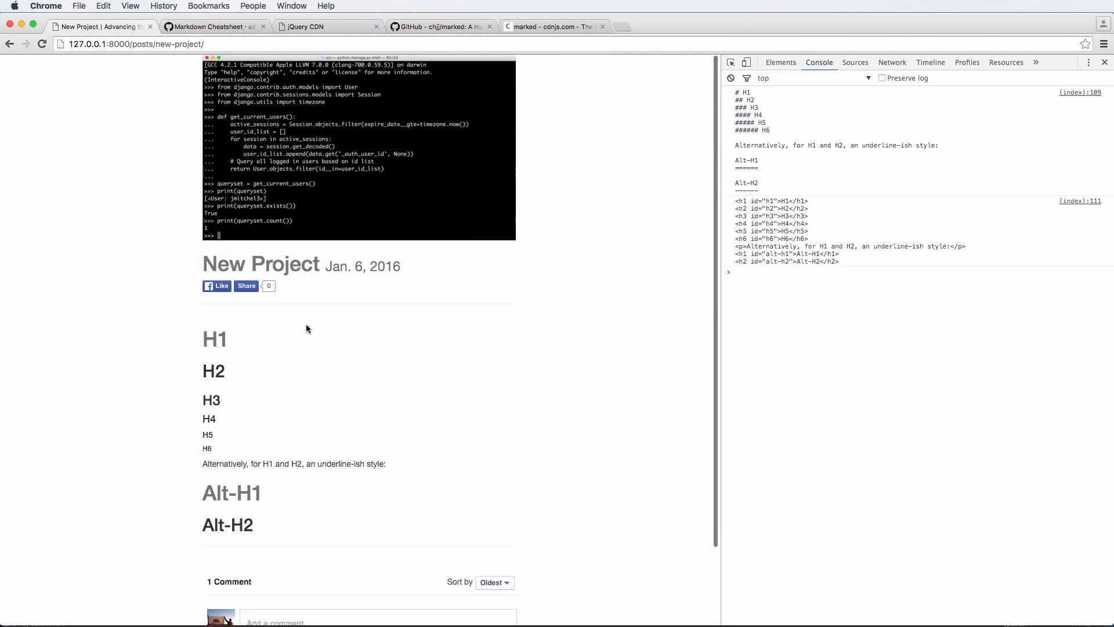
{"action": "mouse_move", "coordinate": [251, 354]}
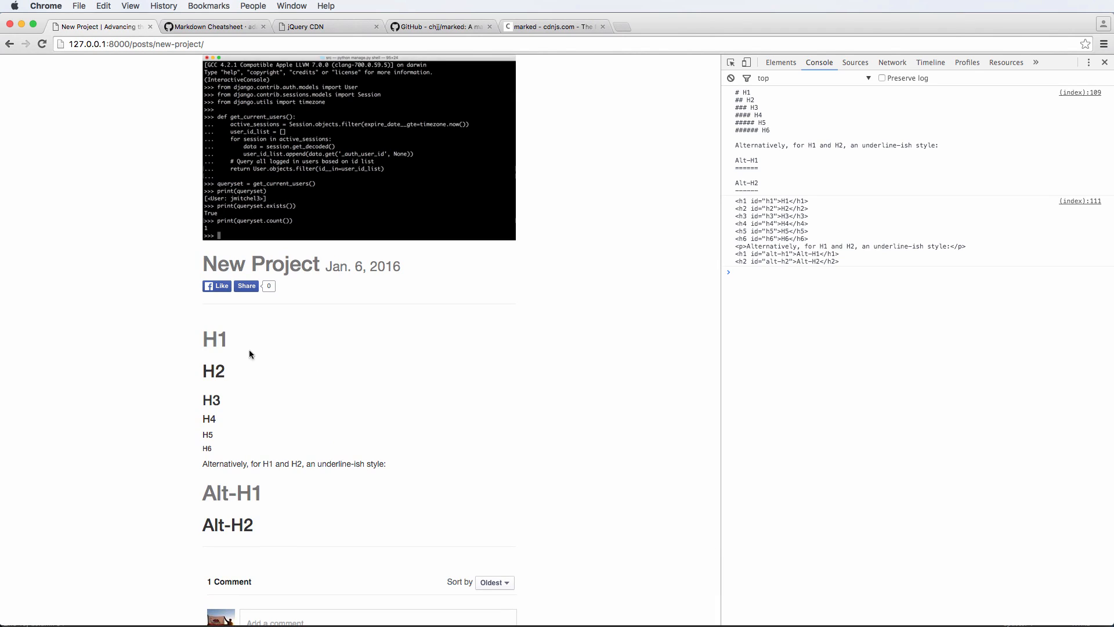
{"action": "mouse_move", "coordinate": [283, 408]}
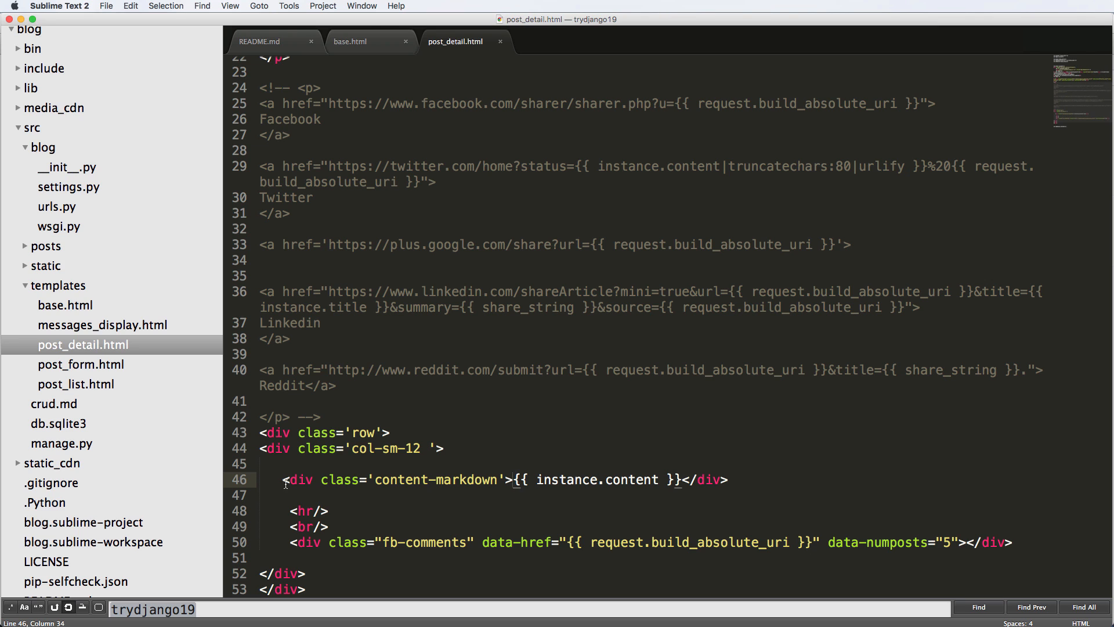
- Check base.html's rendering script, then duplicate the content-markdown div line in post_detail.html to six lines
{"action": "left_click", "coordinate": [349, 42]}
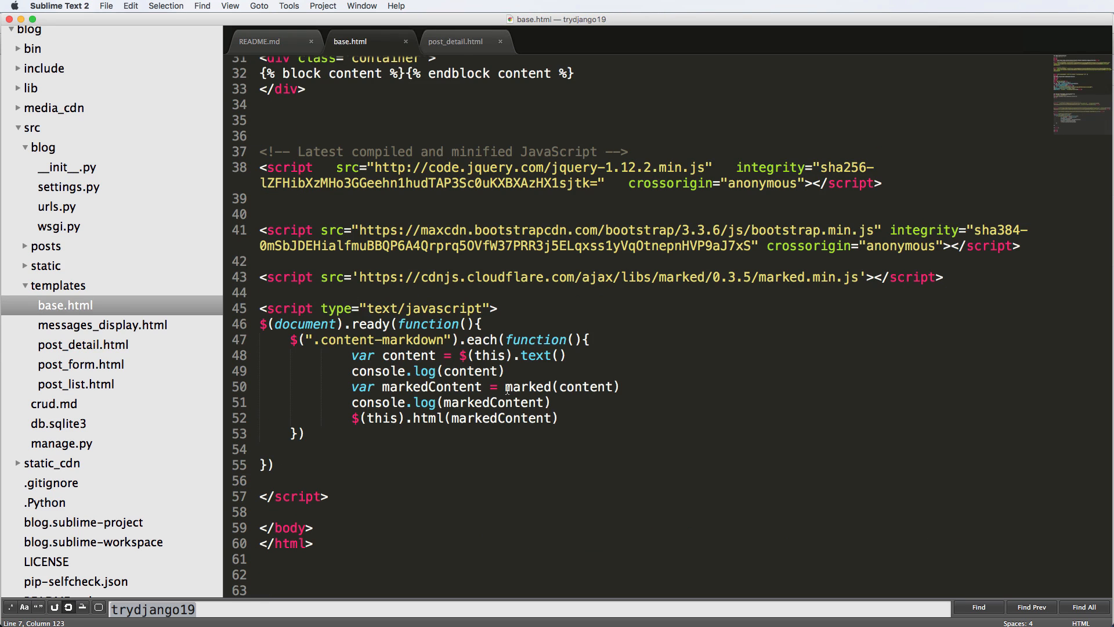
{"action": "left_click", "coordinate": [455, 42]}
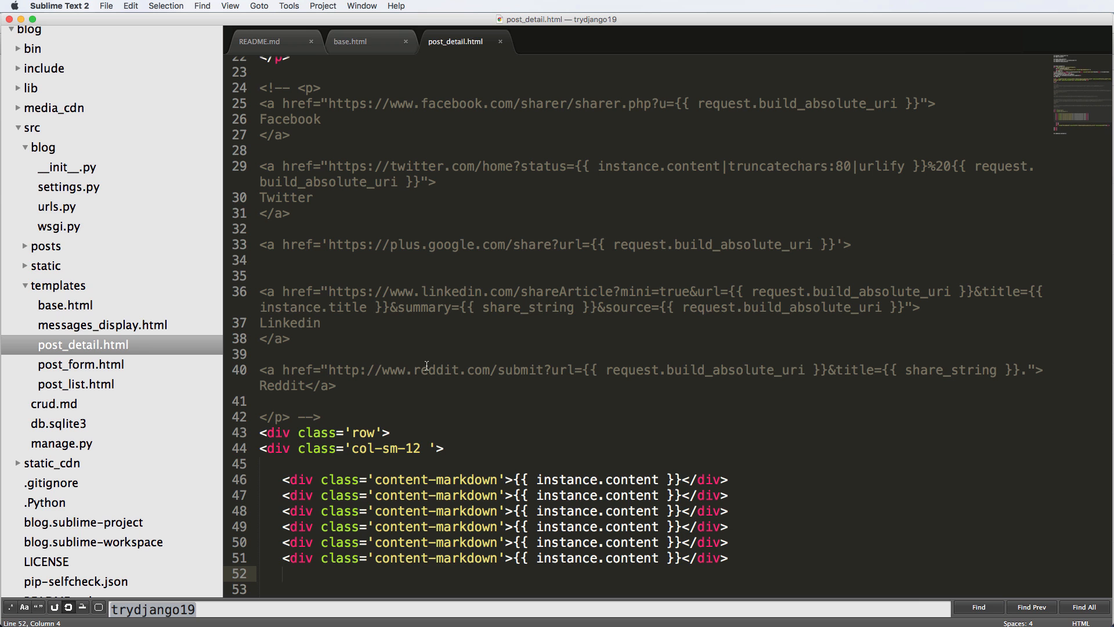
{"action": "left_click", "coordinate": [349, 41]}
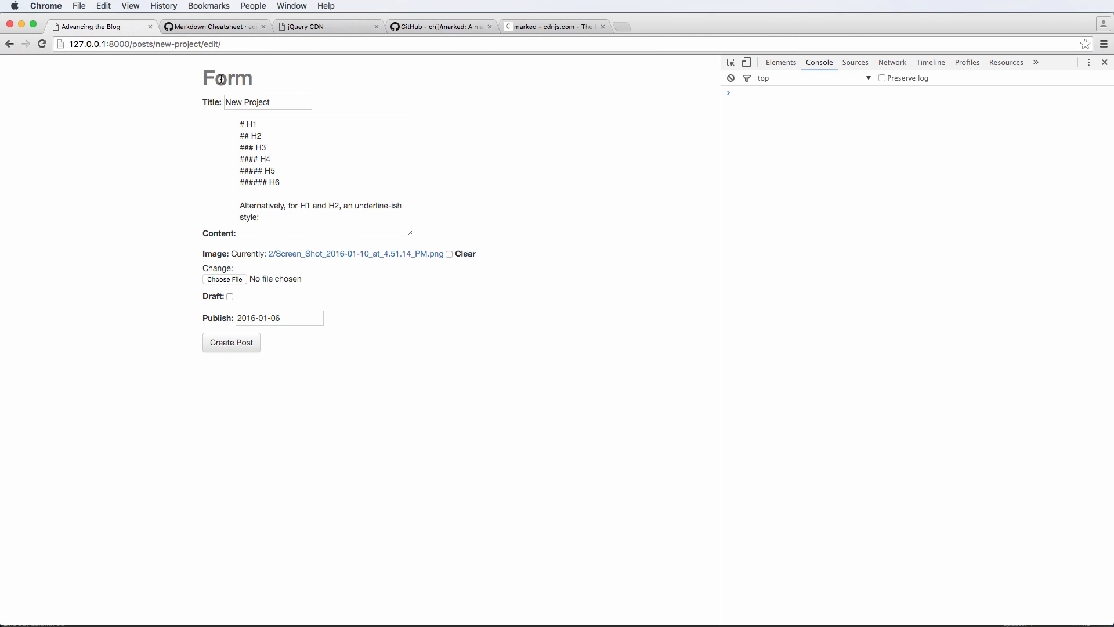
{"action": "mouse_move", "coordinate": [220, 323]}
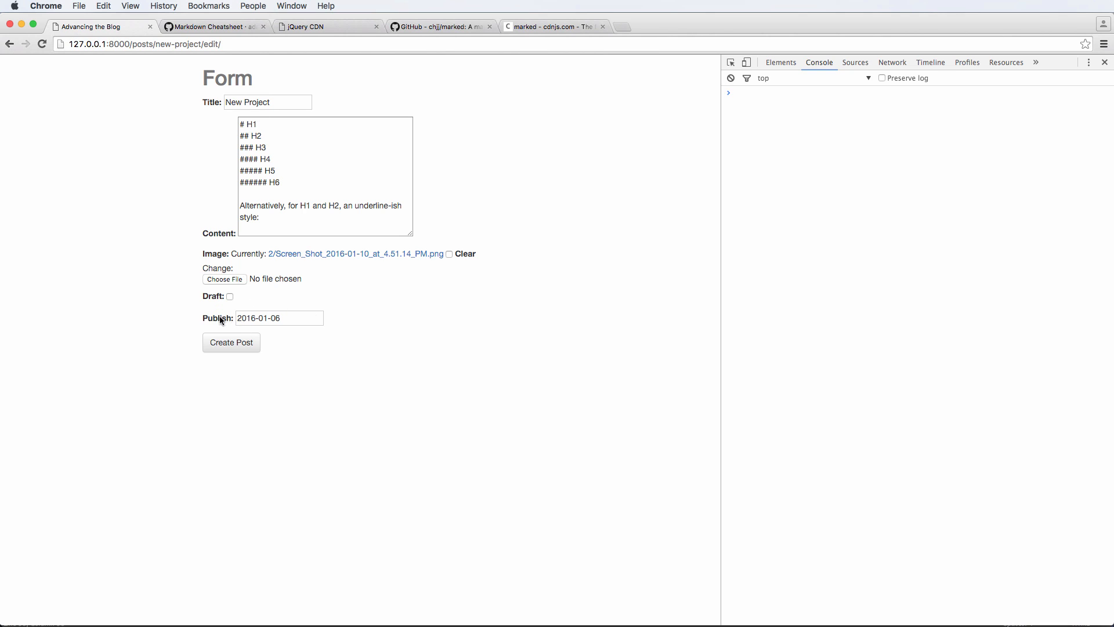
{"action": "mouse_move", "coordinate": [465, 325]}
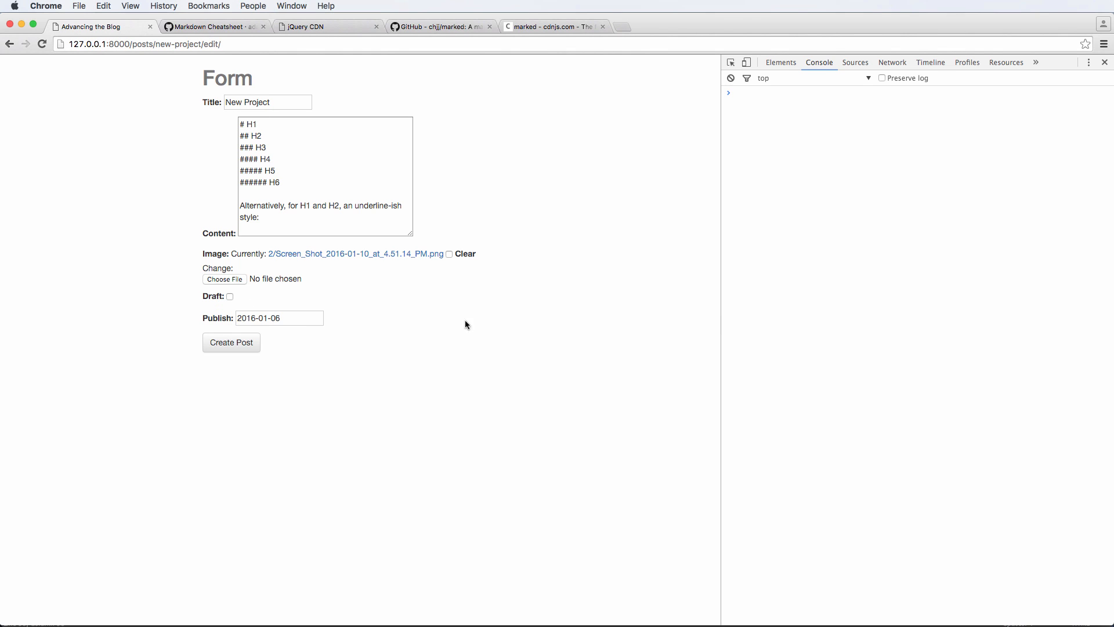
{"action": "mouse_move", "coordinate": [473, 328]}
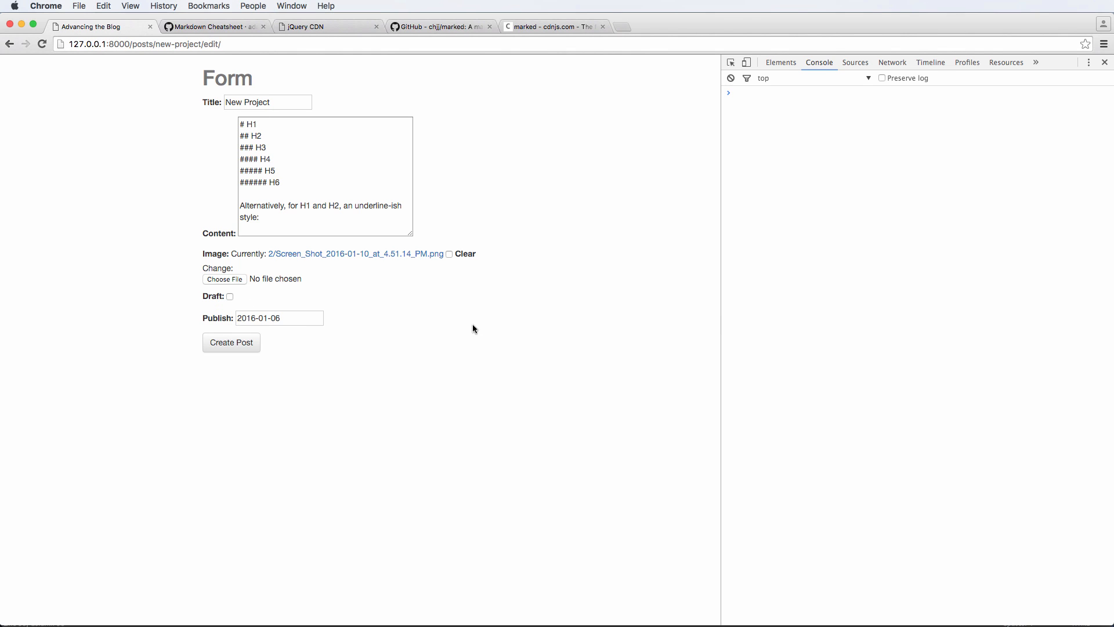